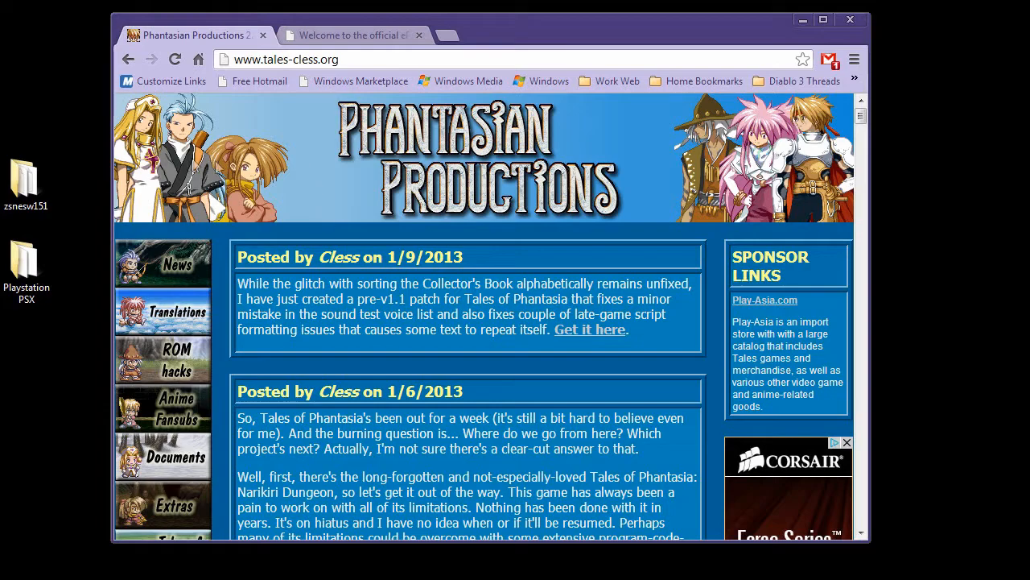
mouse_move(634, 215)
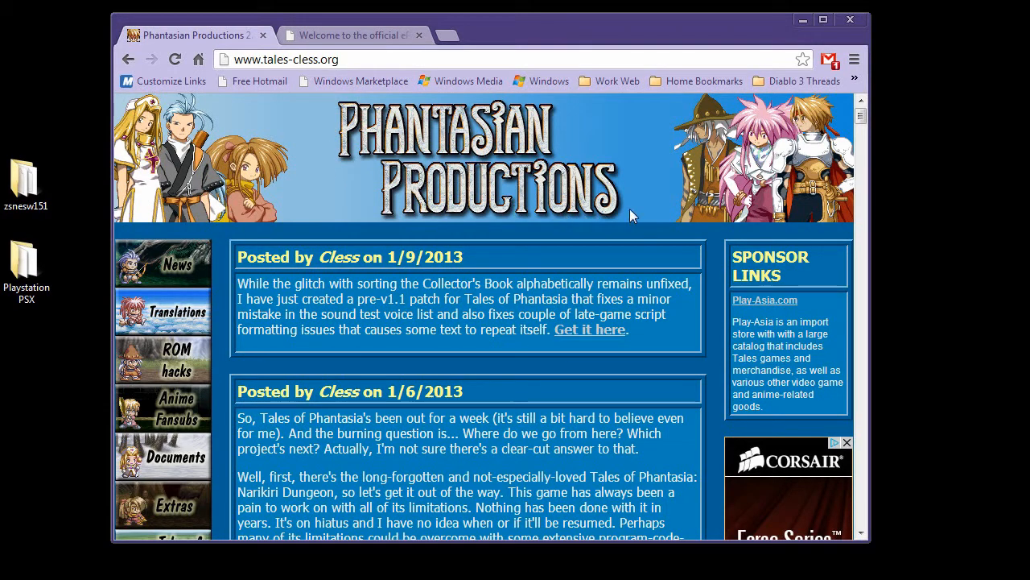
Step: Browse the Tales of Phantasia translation project page, then return to the front news page
scroll(down, 3)
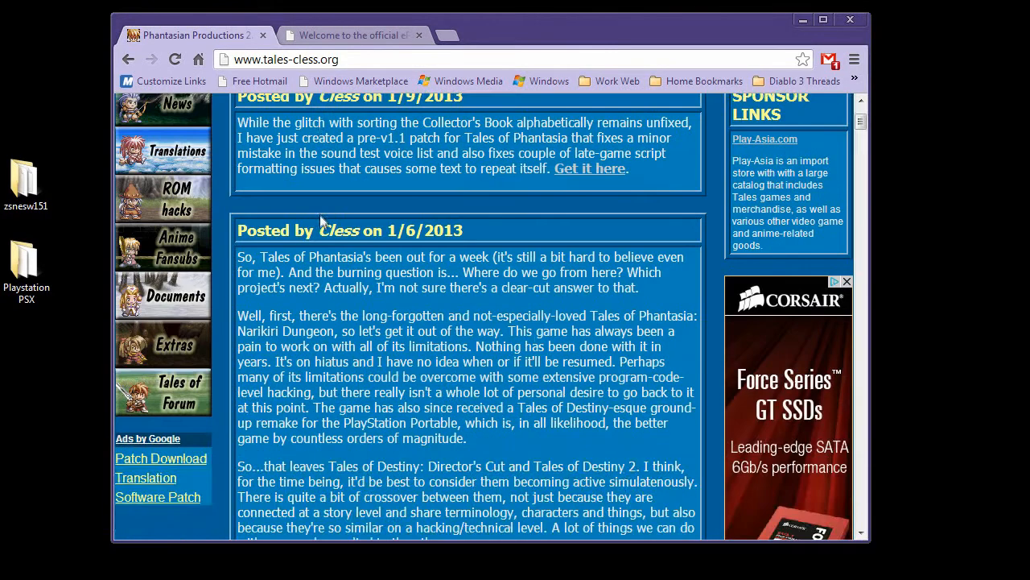
mouse_move(323, 346)
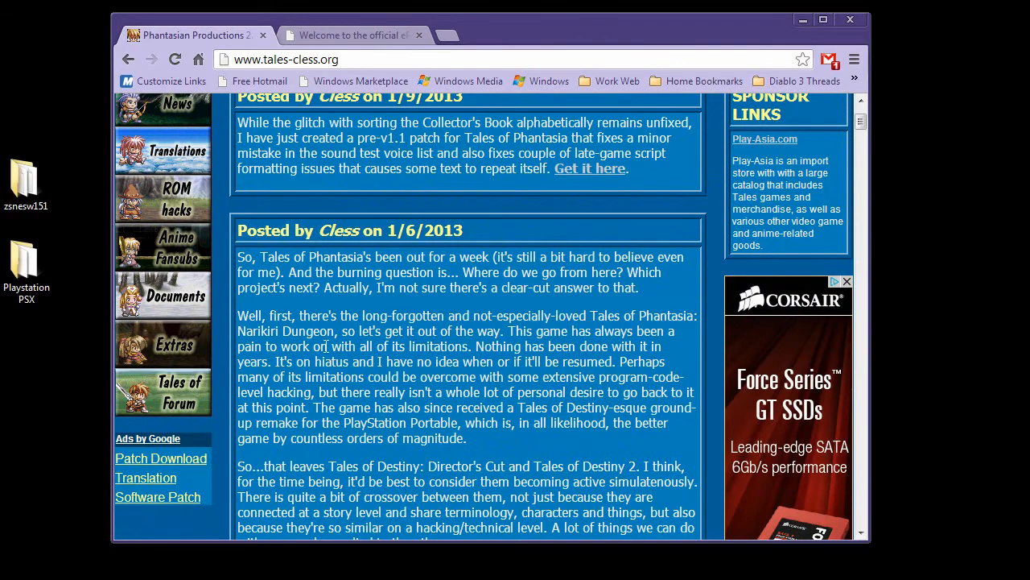
scroll(up, 3)
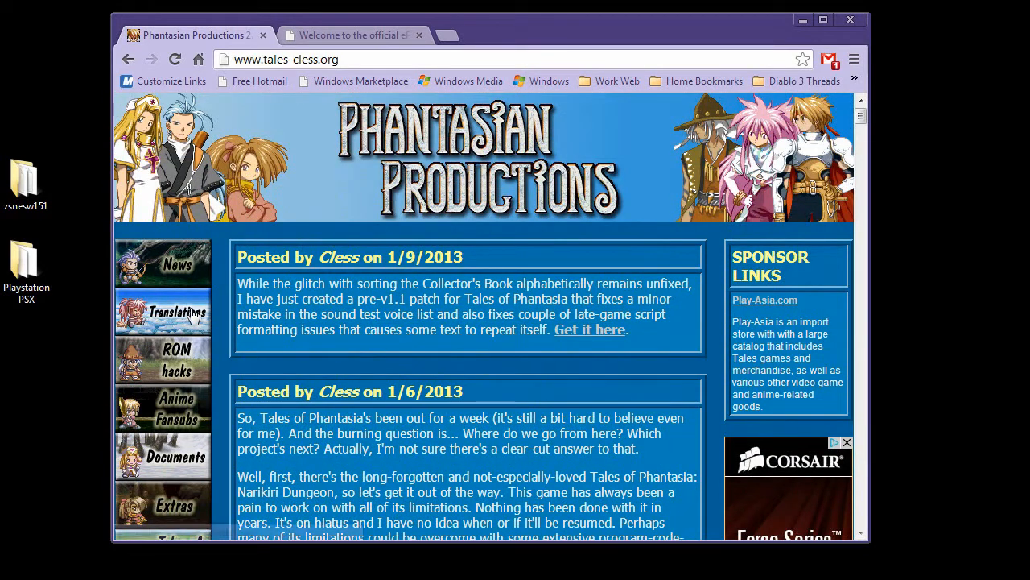
click(176, 311)
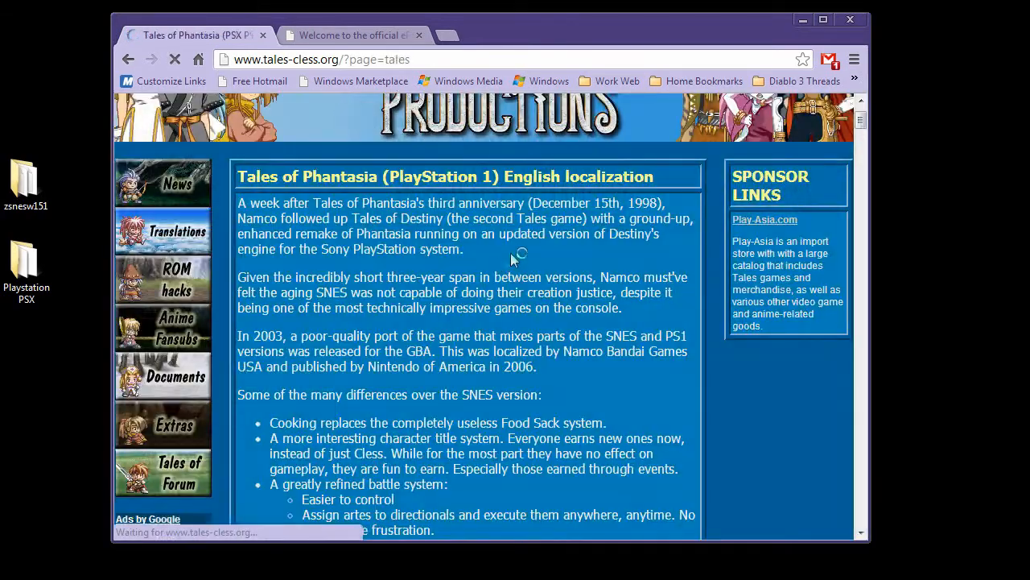
scroll(down, 3)
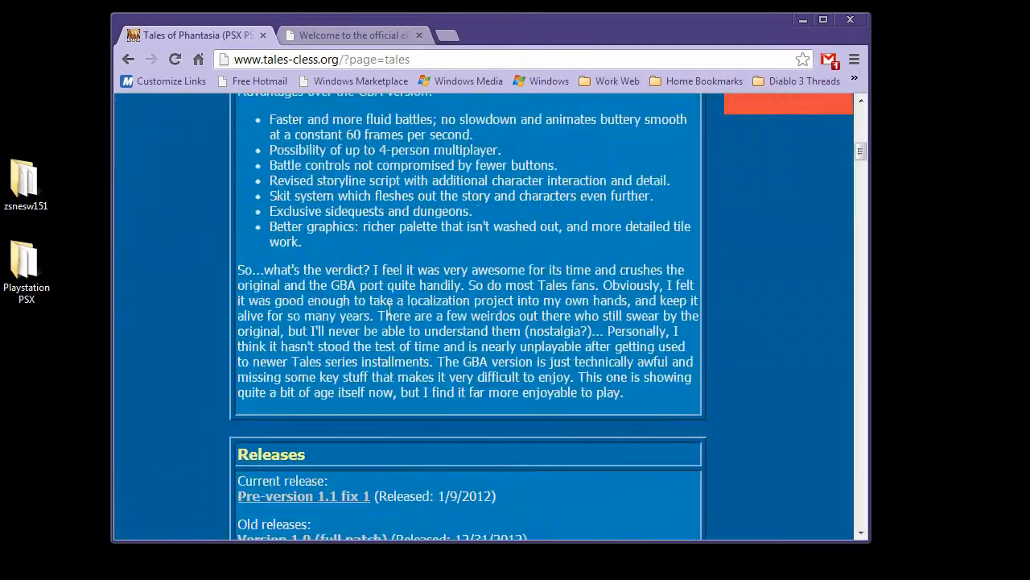
scroll(down, 3)
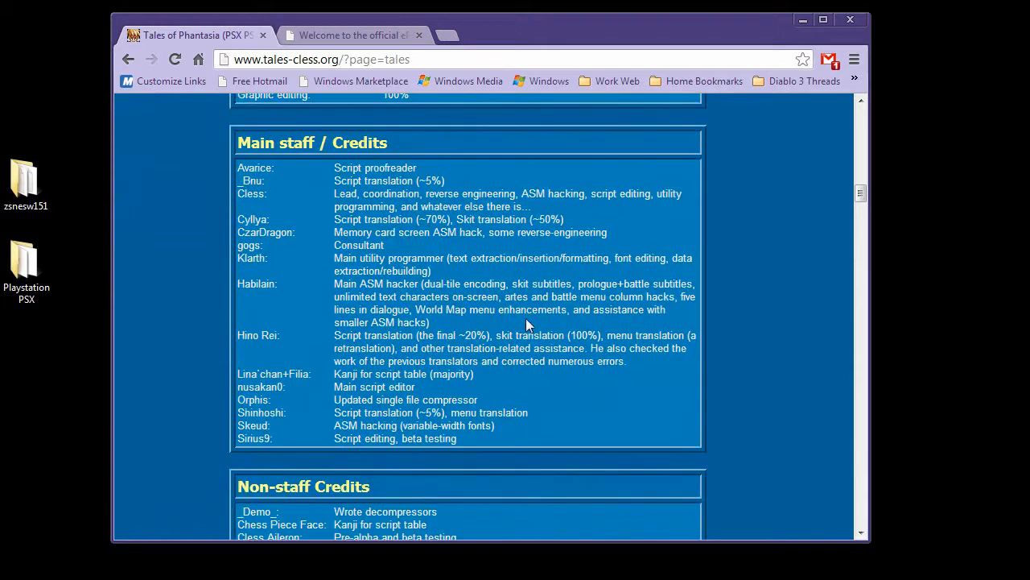
scroll(down, 3)
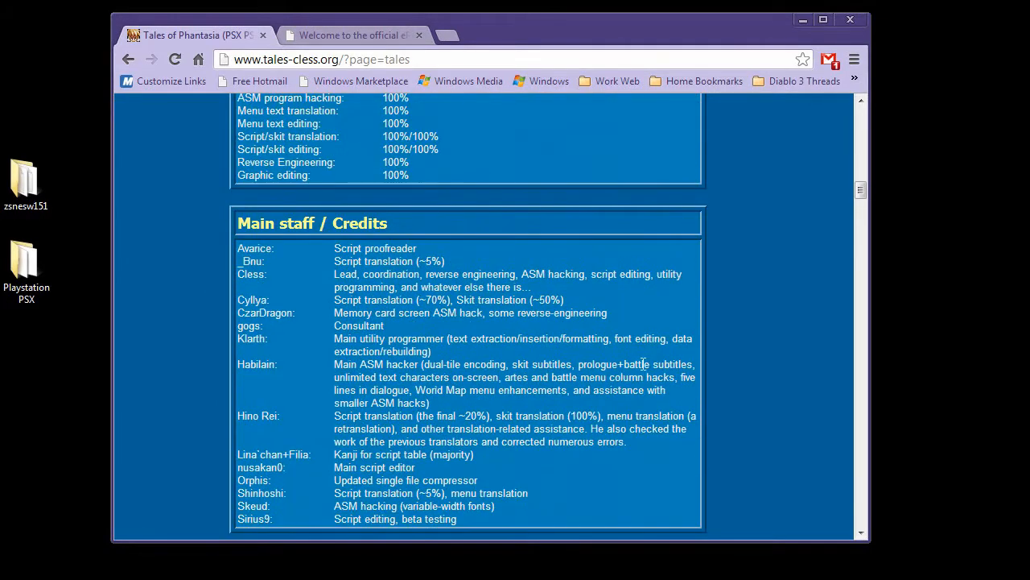
scroll(up, 3)
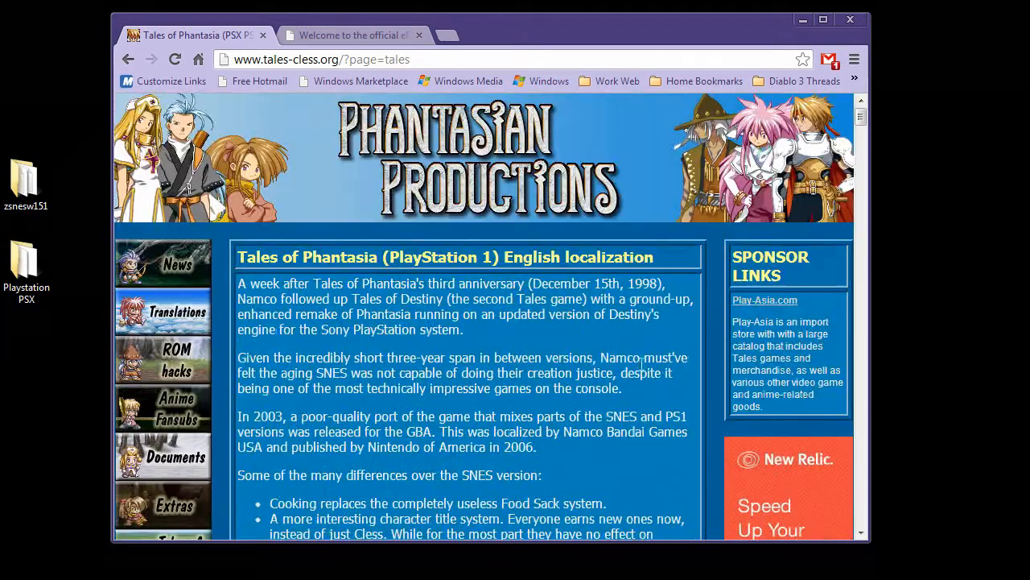
mouse_move(191, 319)
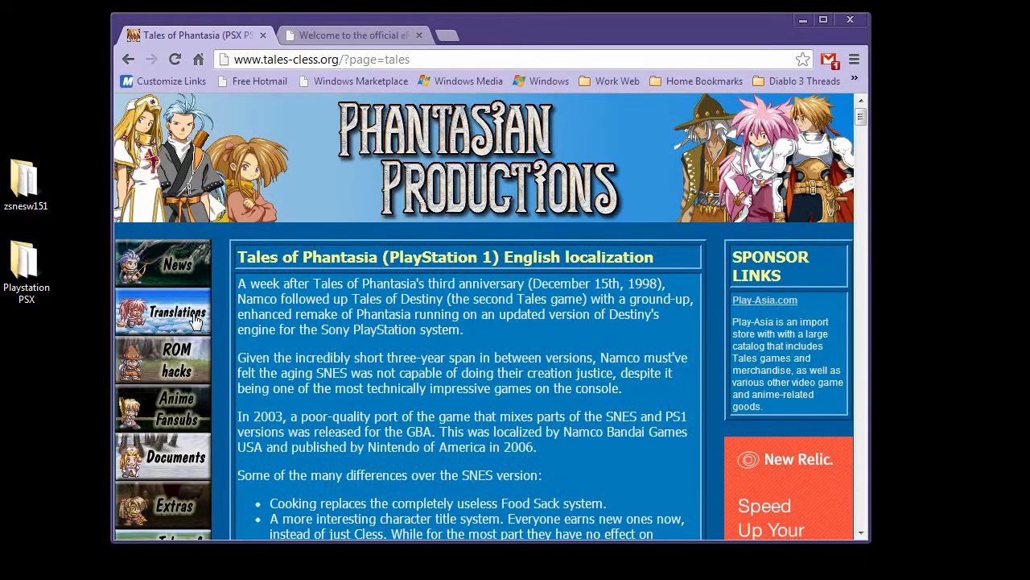
click(177, 311)
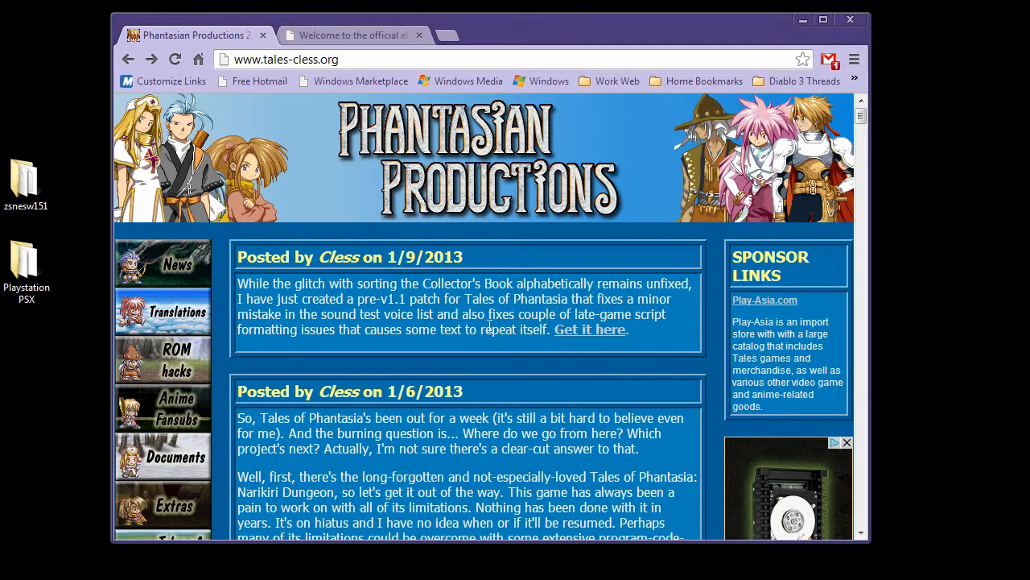
mouse_move(604, 243)
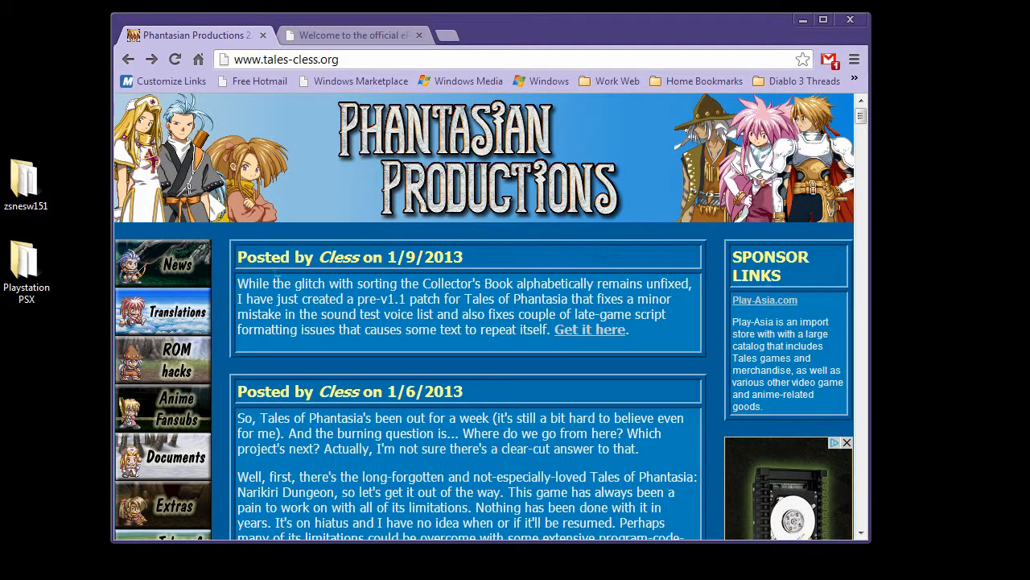
mouse_move(589, 329)
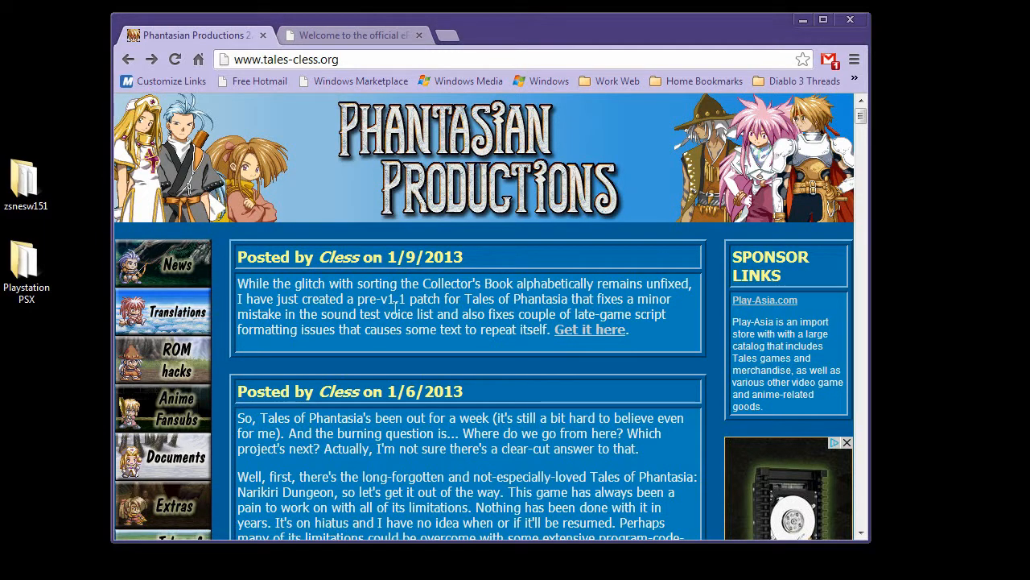
mouse_move(370, 235)
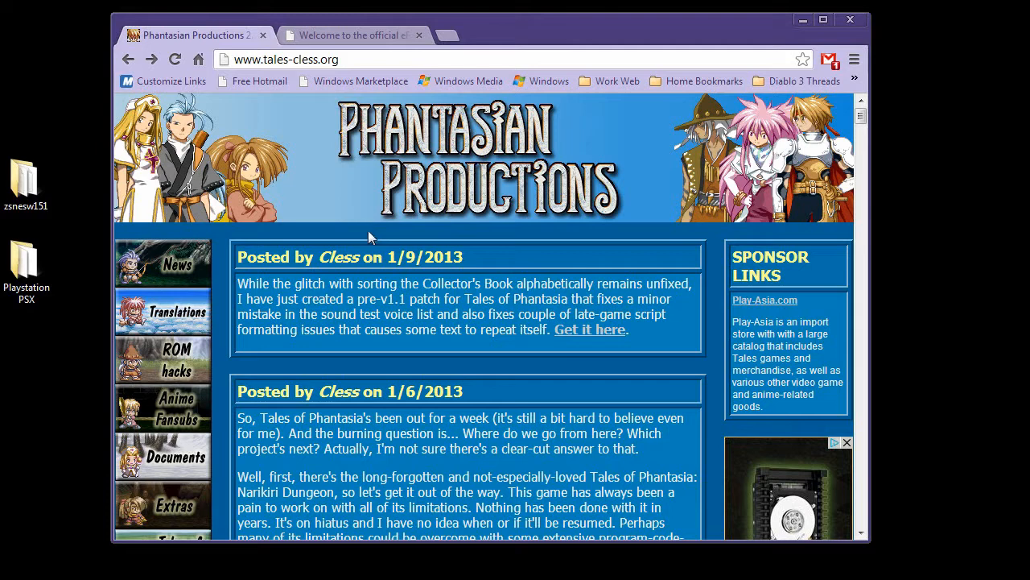
mouse_move(596, 334)
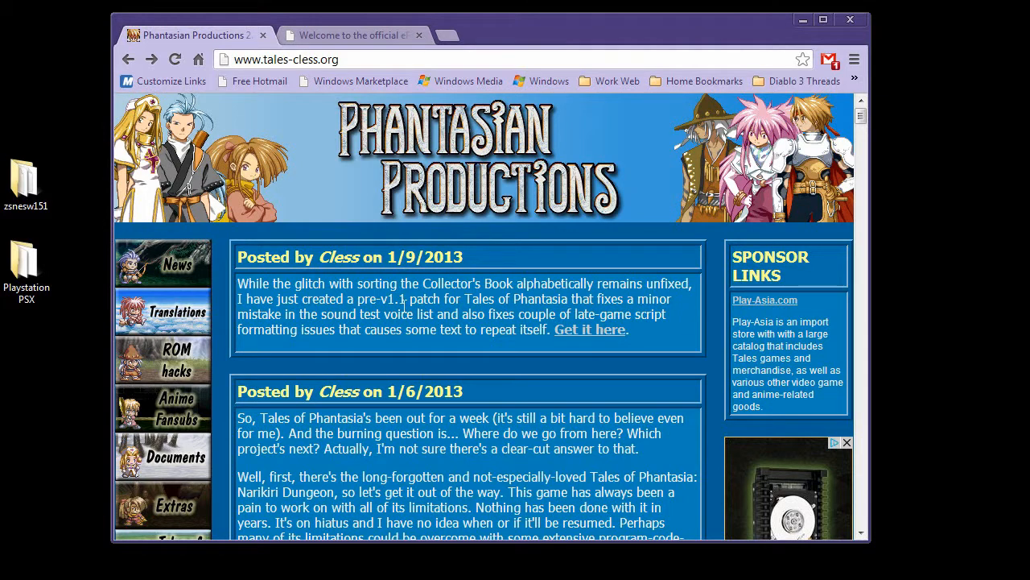
Step: Switch to the official epsxe.com site and scroll through its news
click(354, 35)
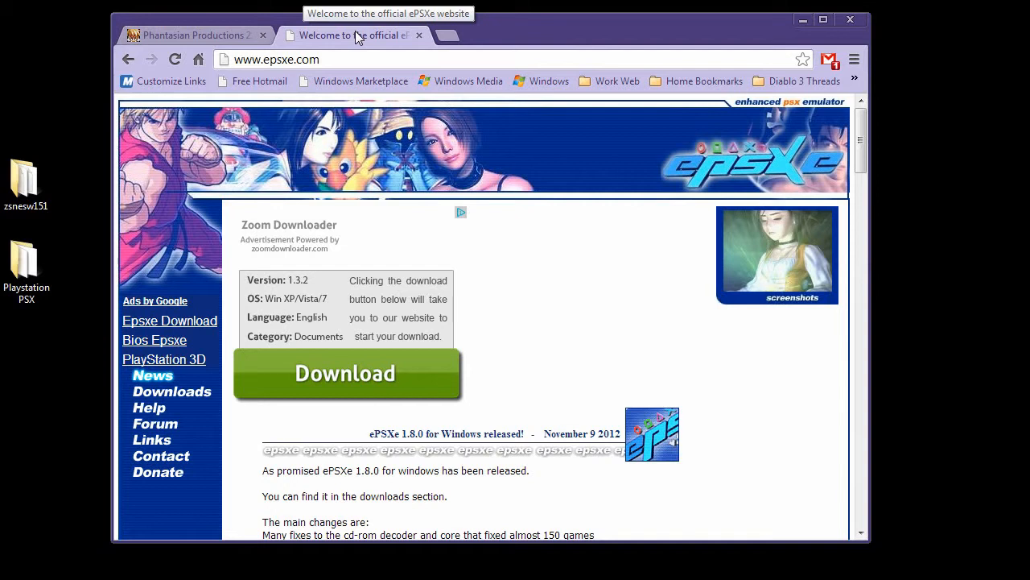
mouse_move(366, 46)
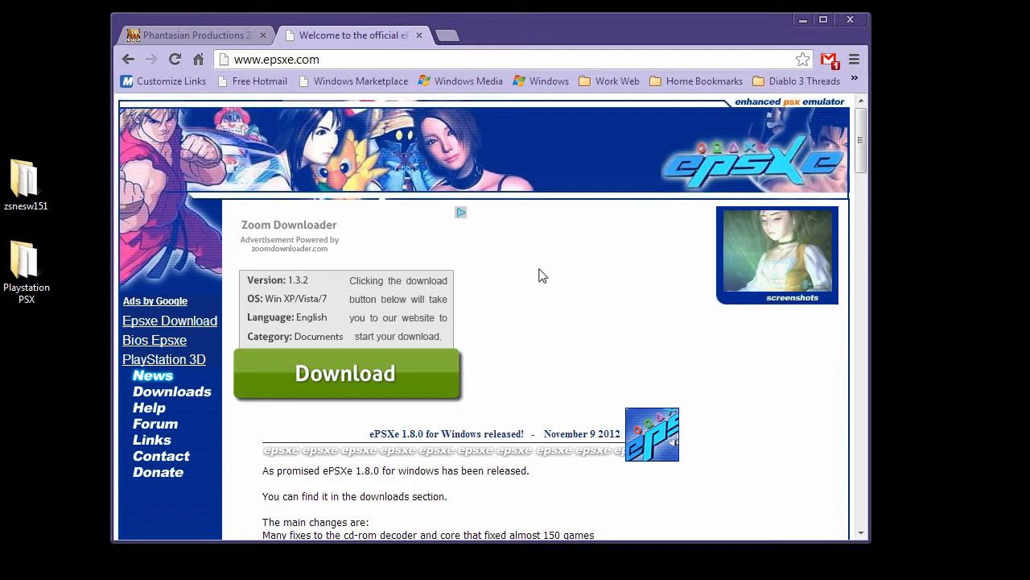
mouse_move(570, 296)
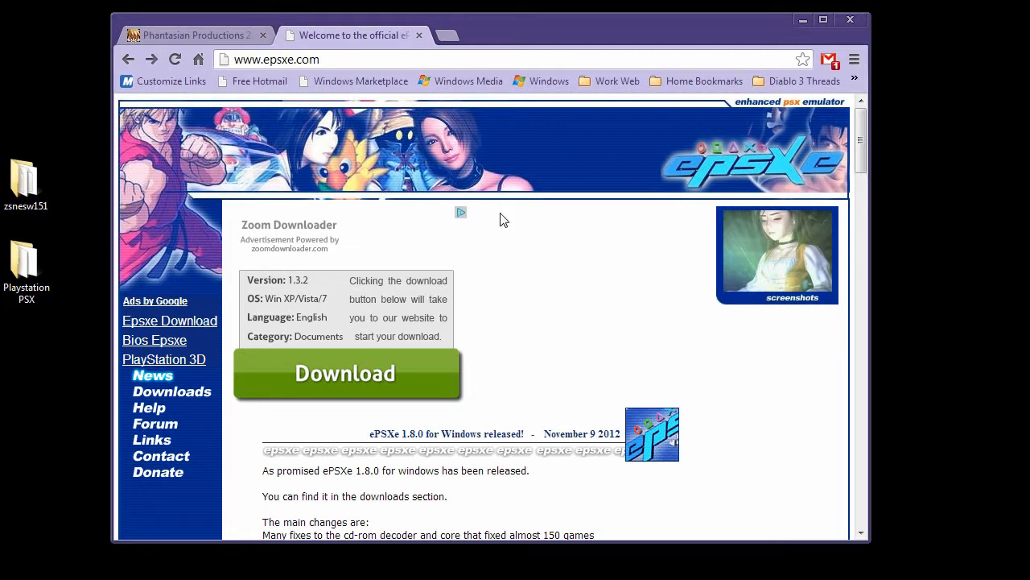
scroll(down, 3)
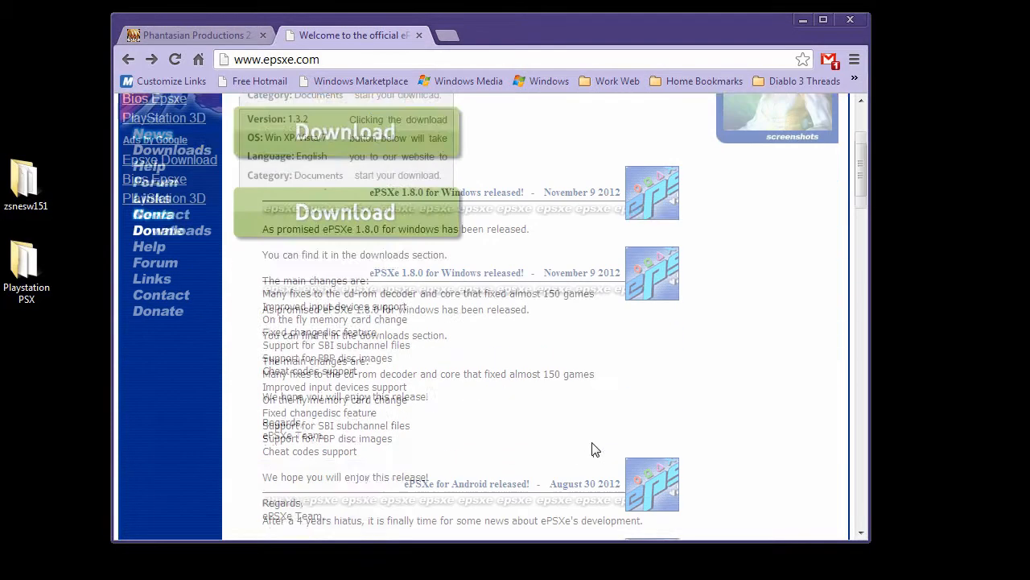
scroll(up, 3)
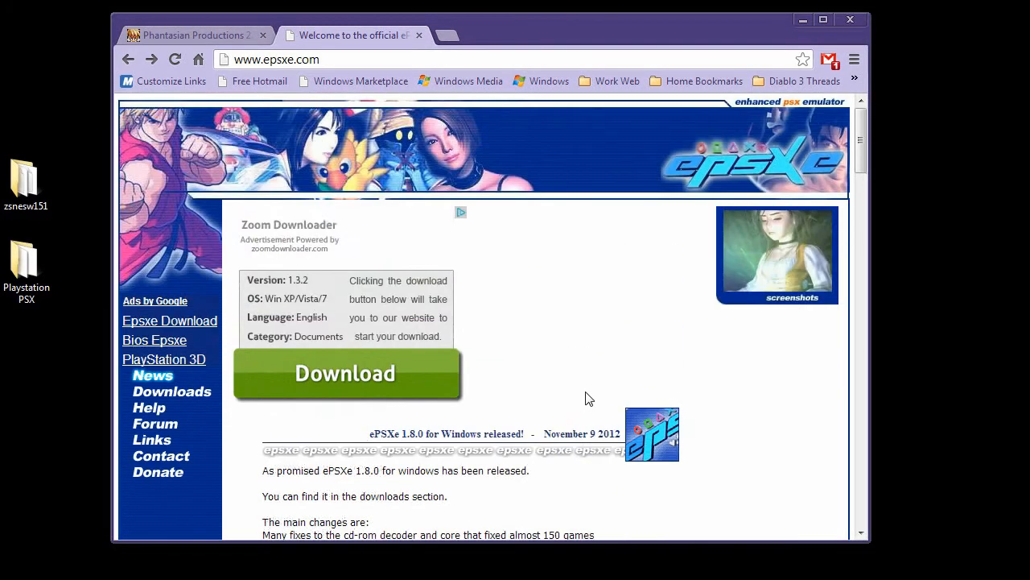
mouse_move(570, 346)
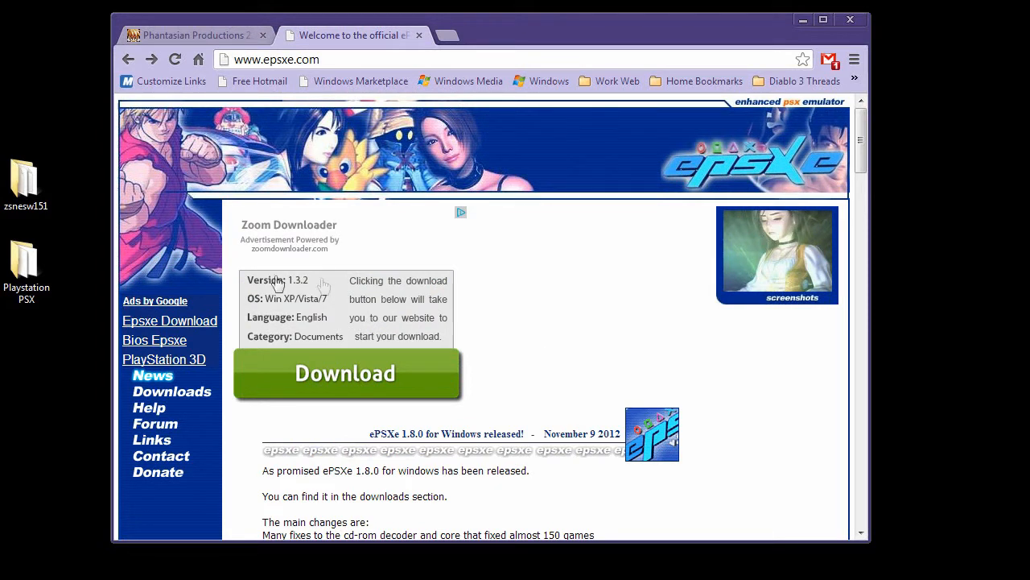
mouse_move(289, 268)
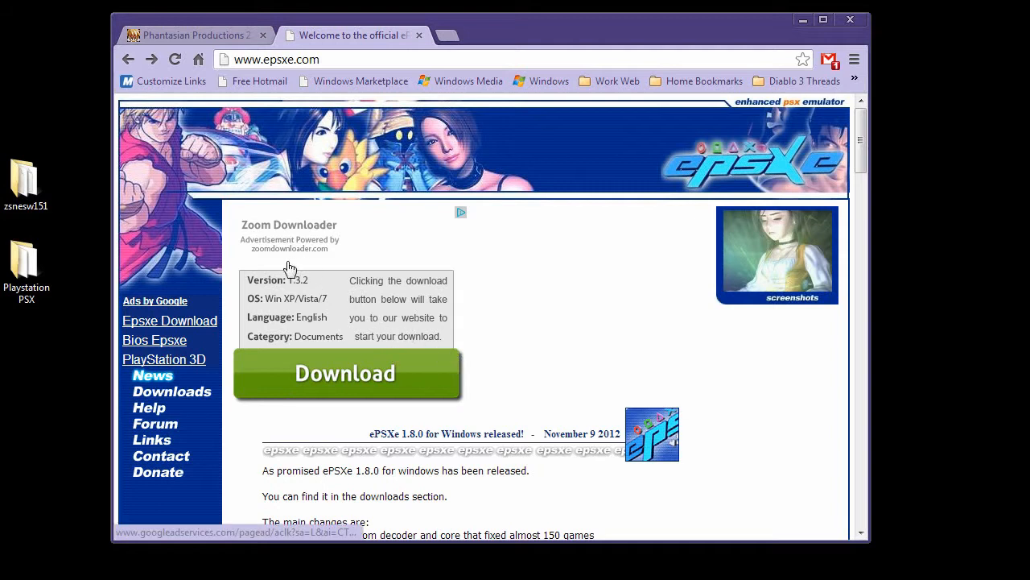
mouse_move(277, 247)
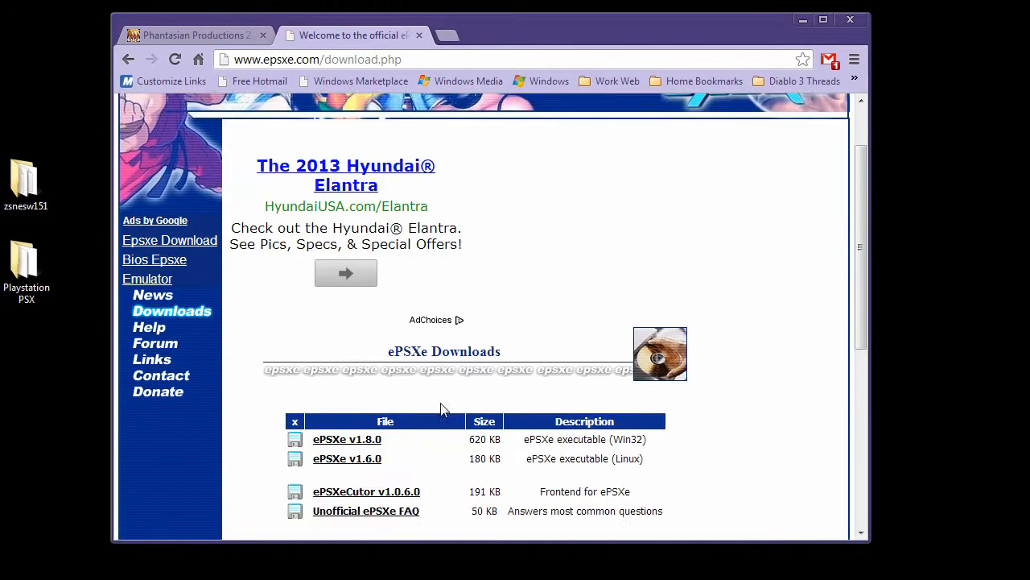
scroll(down, 3)
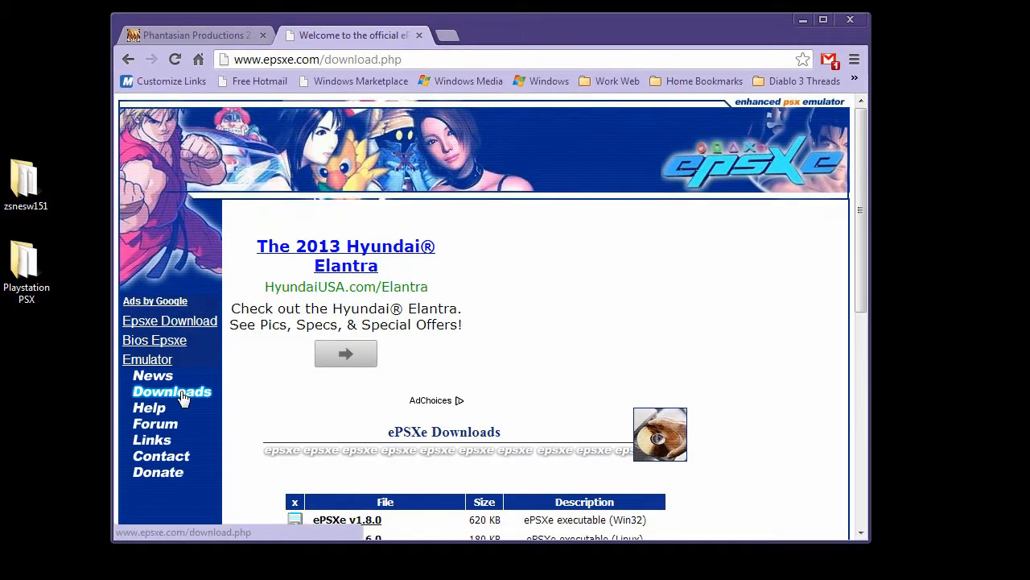
mouse_move(182, 400)
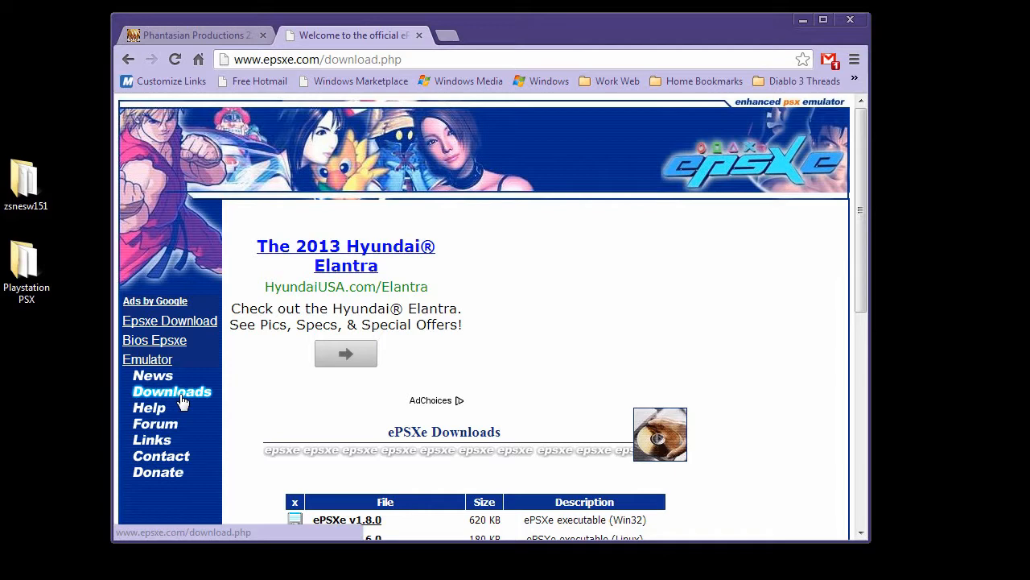
Step: View the ePSXe forum rules, enter the message board, and scroll down to the sticky threads
click(155, 424)
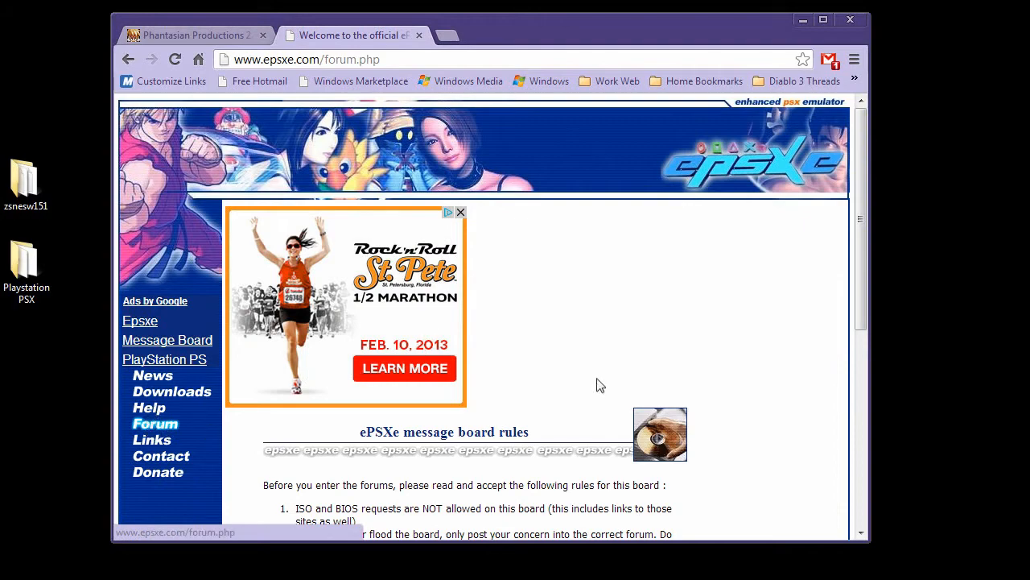
scroll(down, 3)
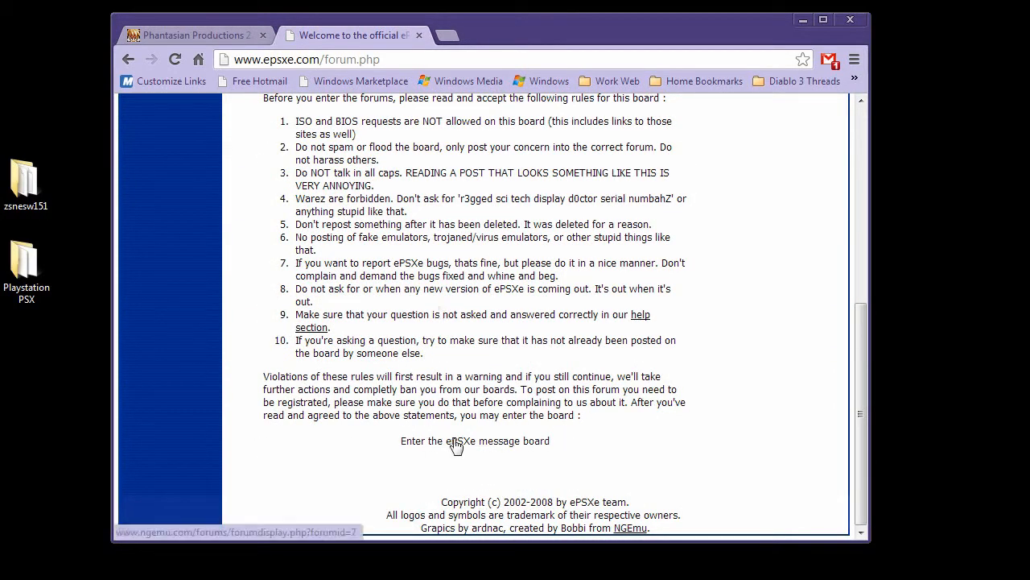
click(474, 440)
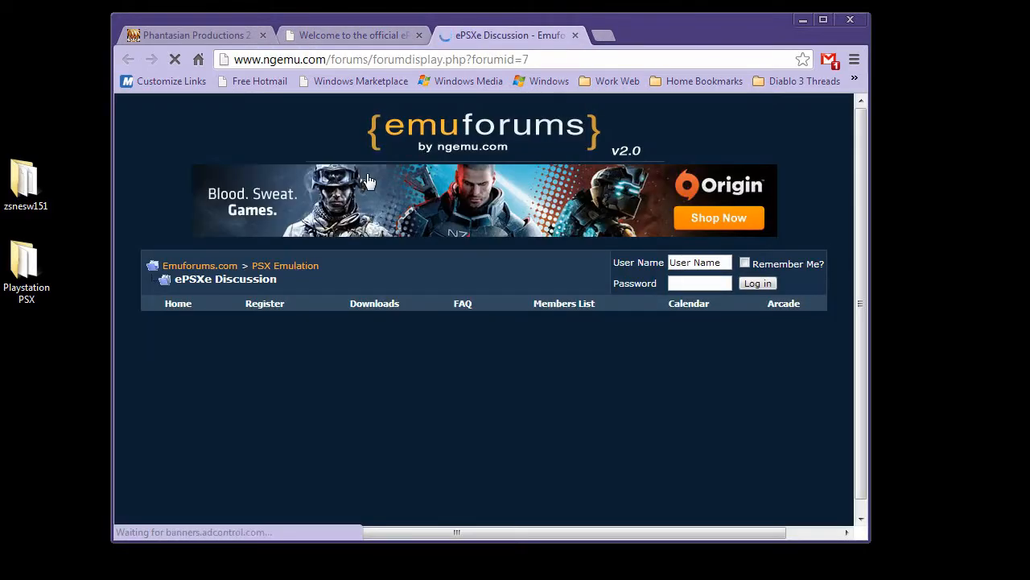
scroll(down, 3)
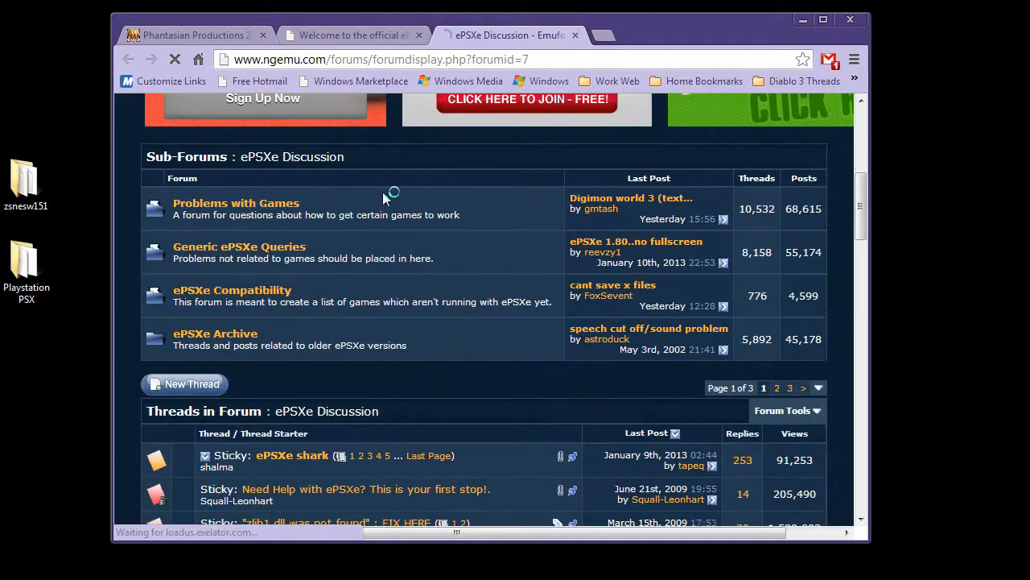
scroll(down, 3)
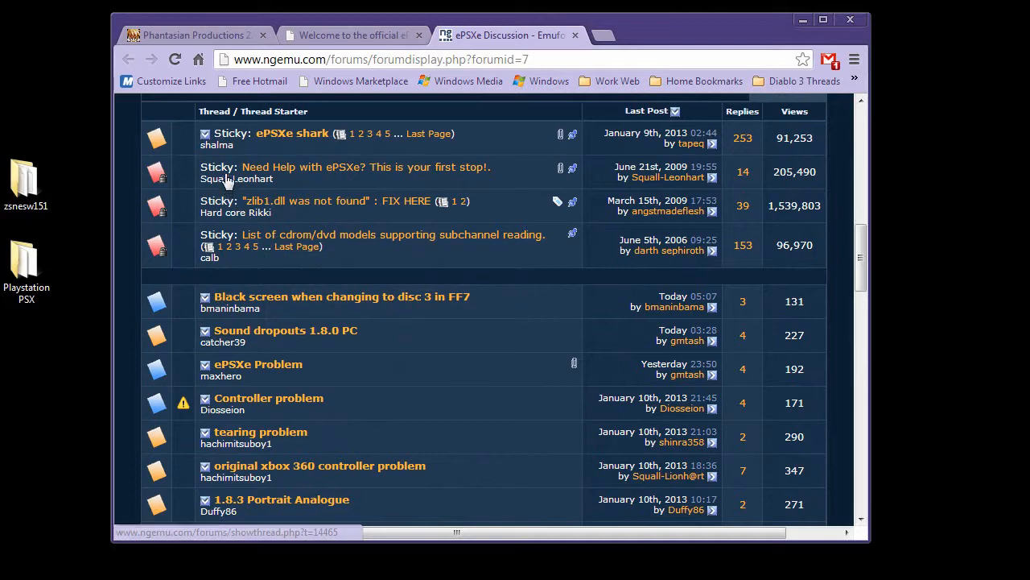
mouse_move(360, 169)
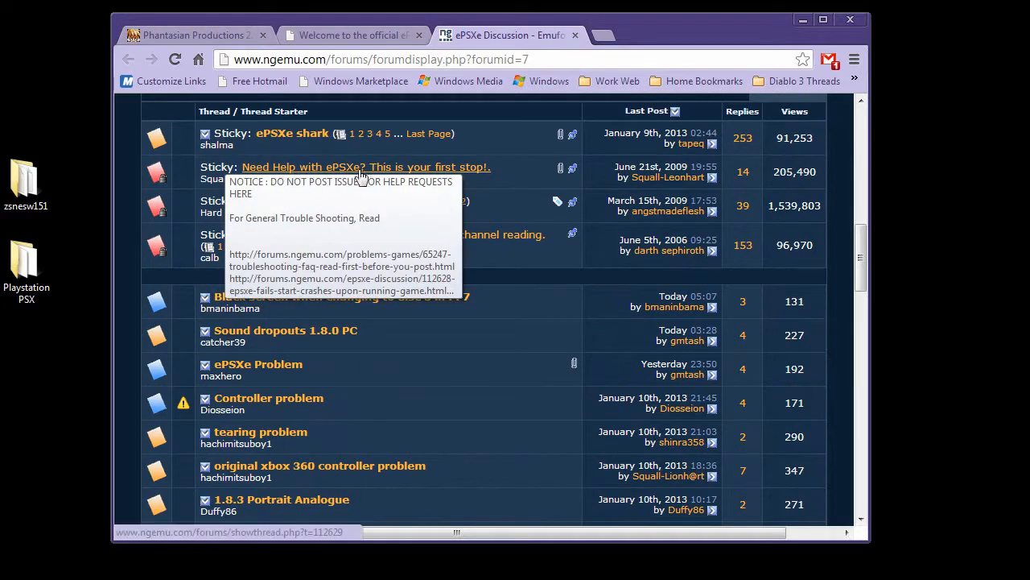
Step: Open the 'Need Help with ePSXe?' sticky, then the PSX plugins thread and its Emuforums Downloads link
click(365, 167)
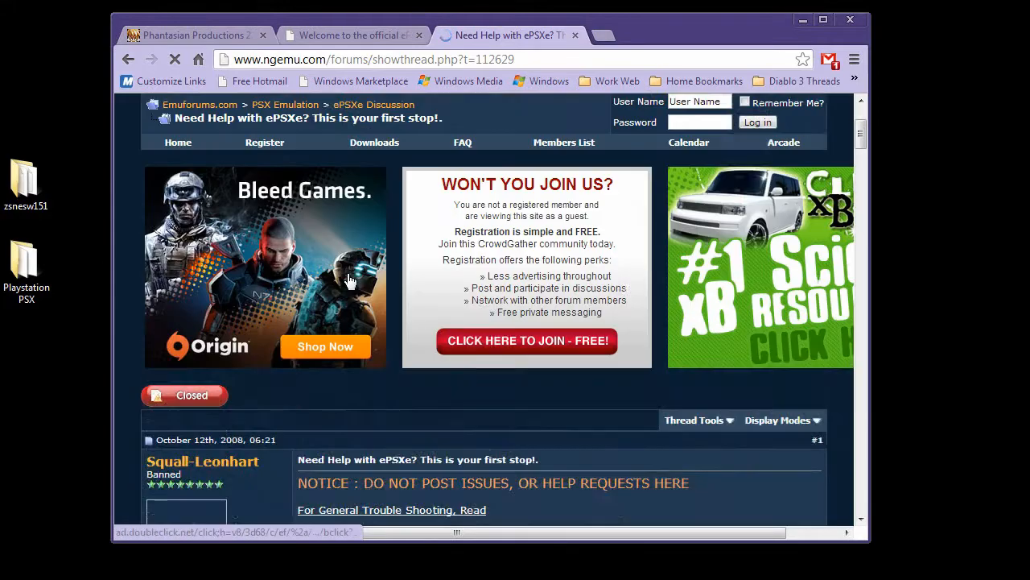
scroll(down, 3)
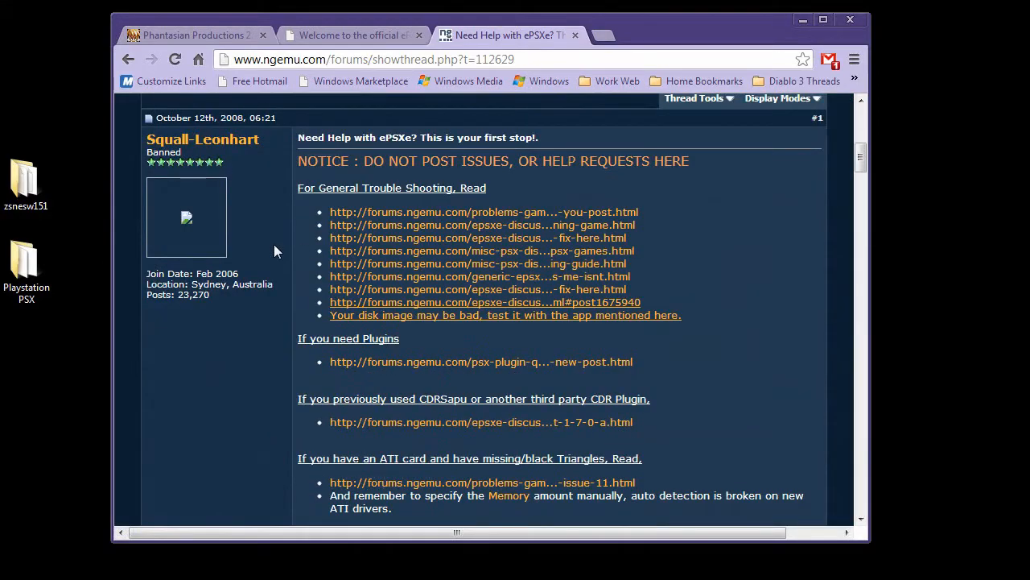
mouse_move(289, 236)
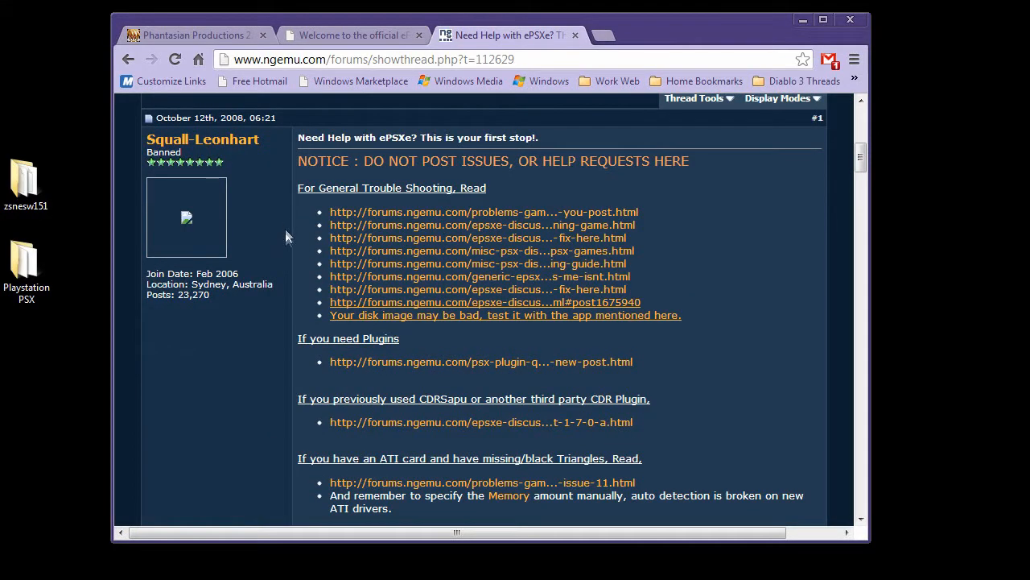
scroll(down, 3)
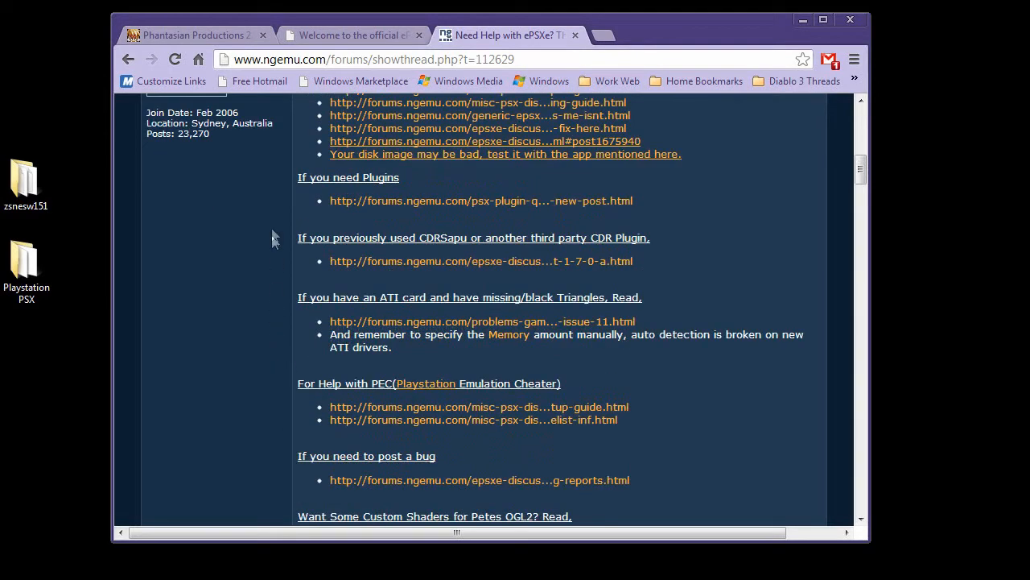
click(481, 200)
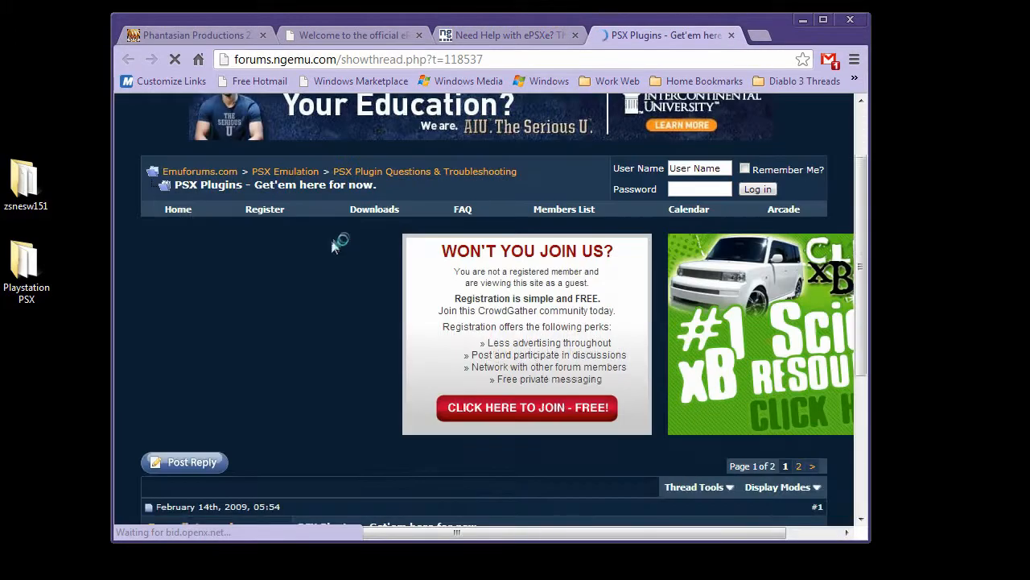
scroll(down, 3)
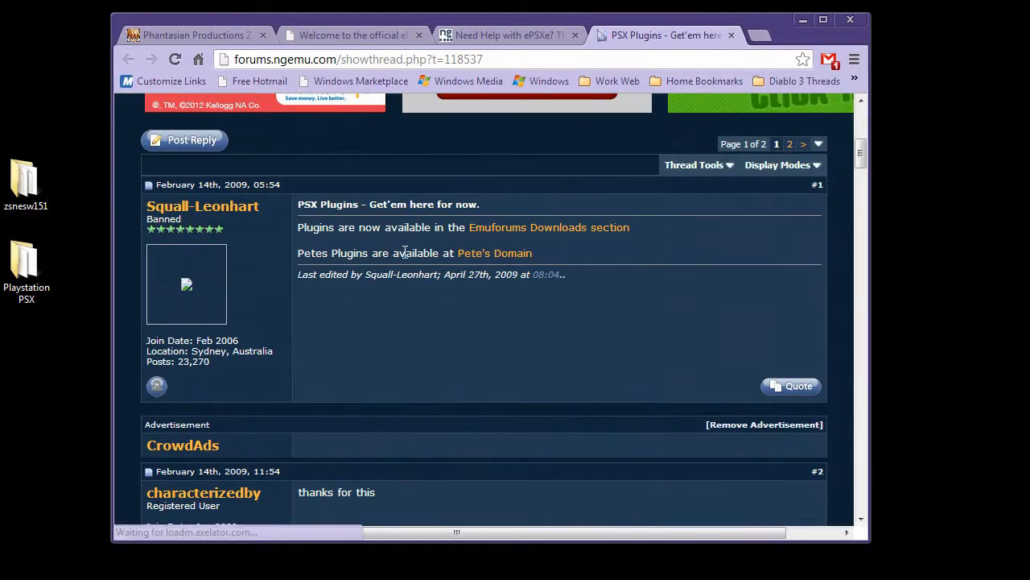
mouse_move(466, 257)
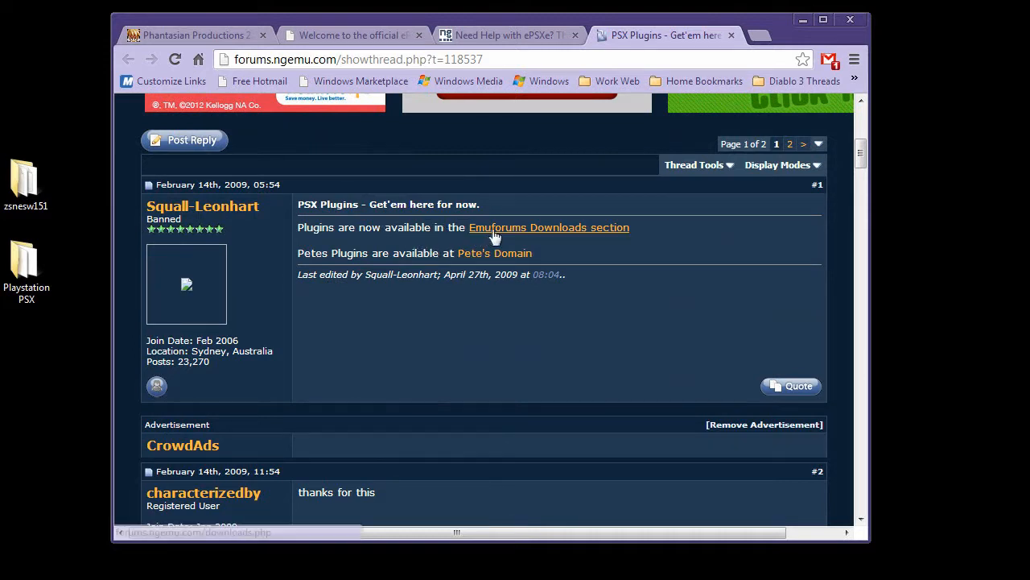
click(549, 227)
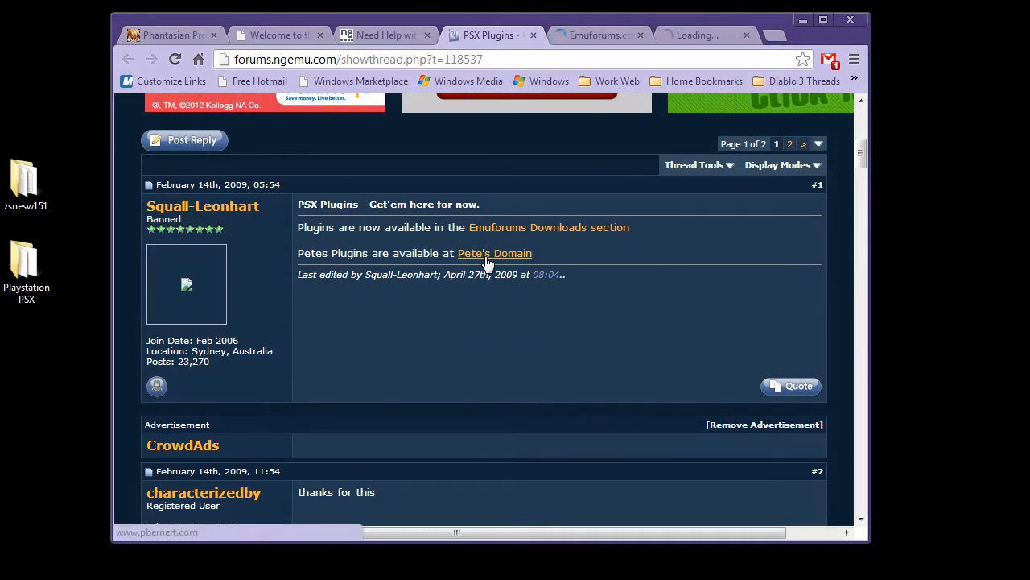
Step: Switch to the Pete's Domain tab, which lists PSX GPU, SPU and CDR plugin sections
click(494, 253)
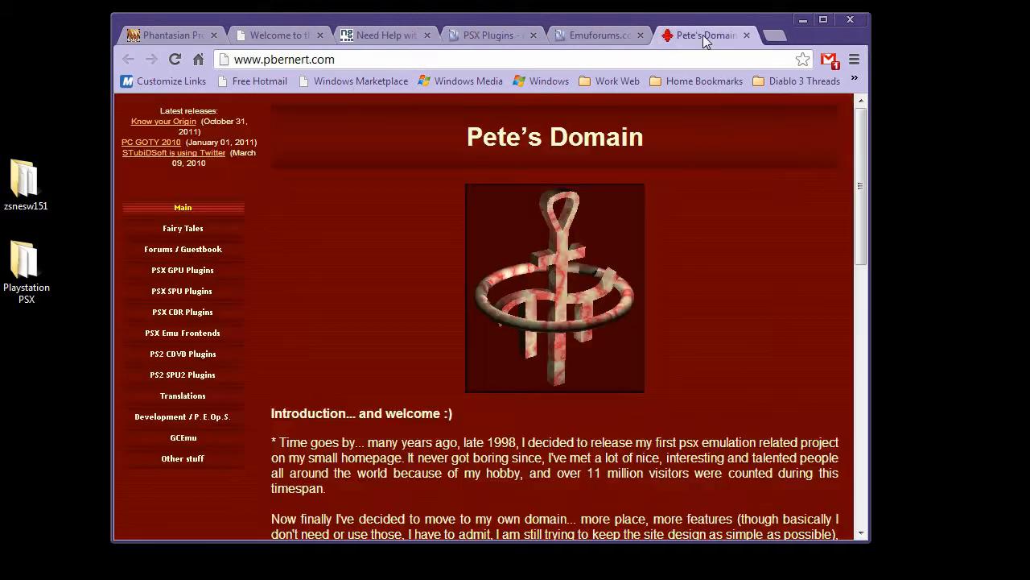
mouse_move(377, 277)
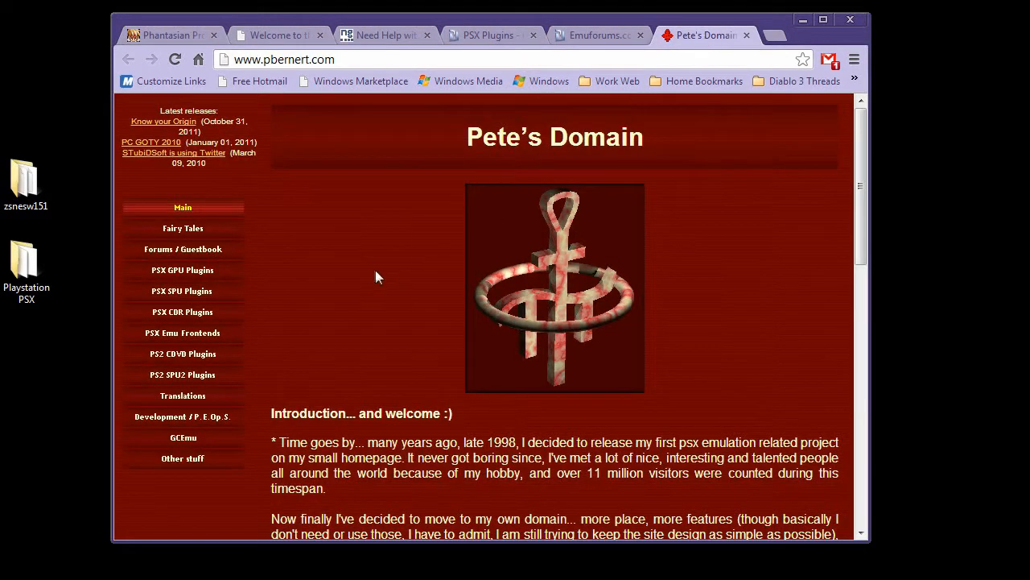
mouse_move(297, 272)
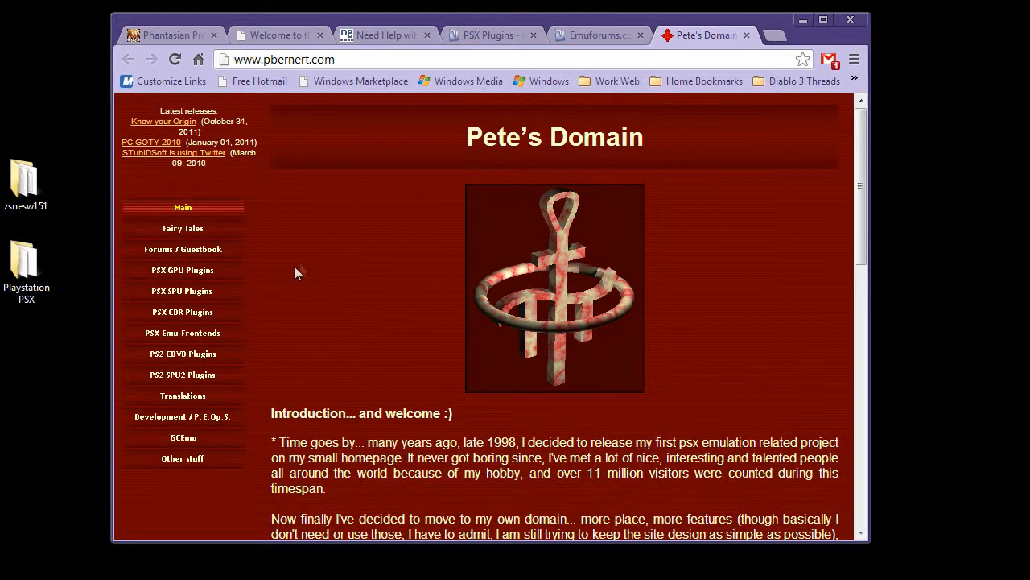
mouse_move(166, 285)
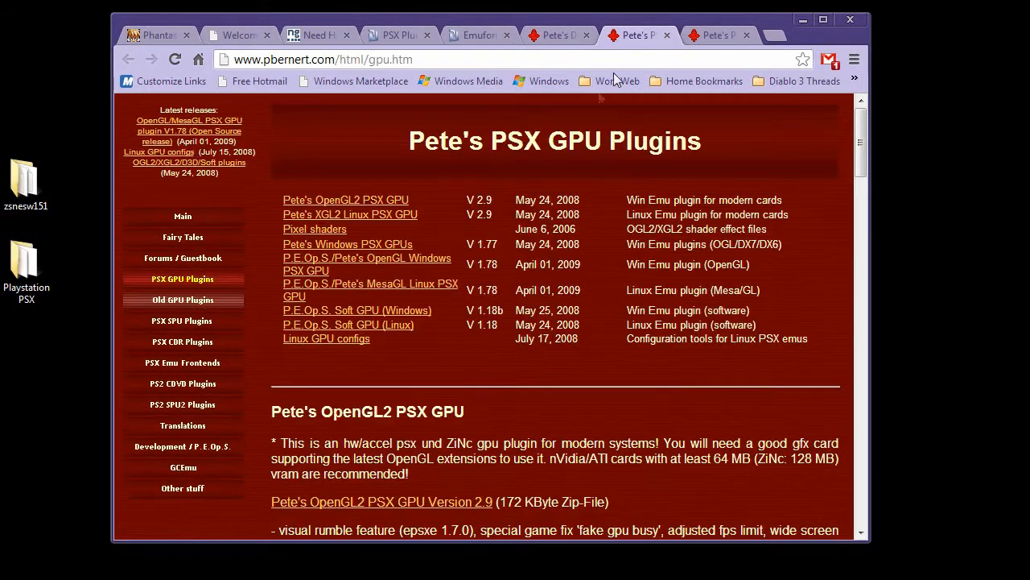
mouse_move(376, 324)
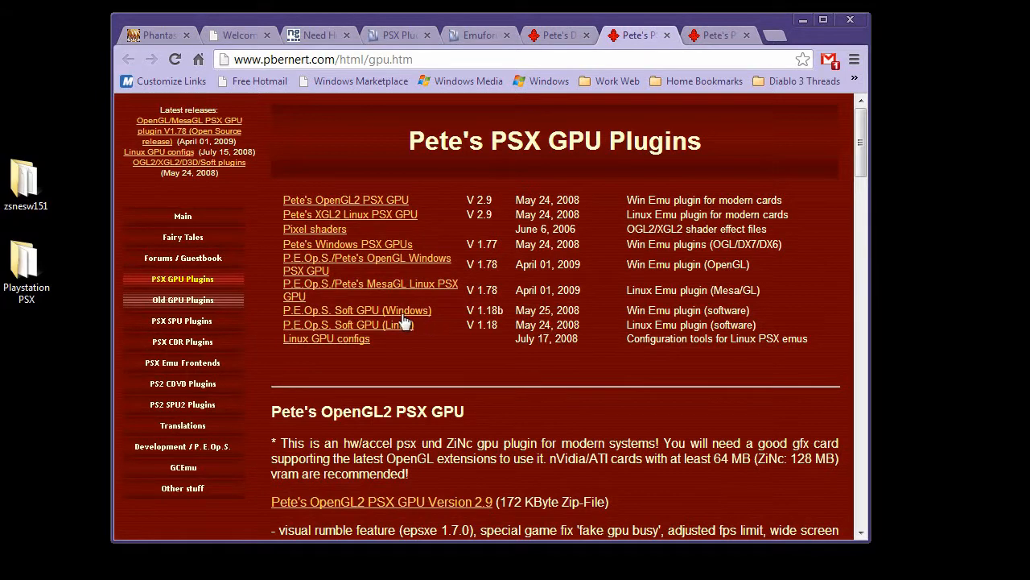
mouse_move(340, 322)
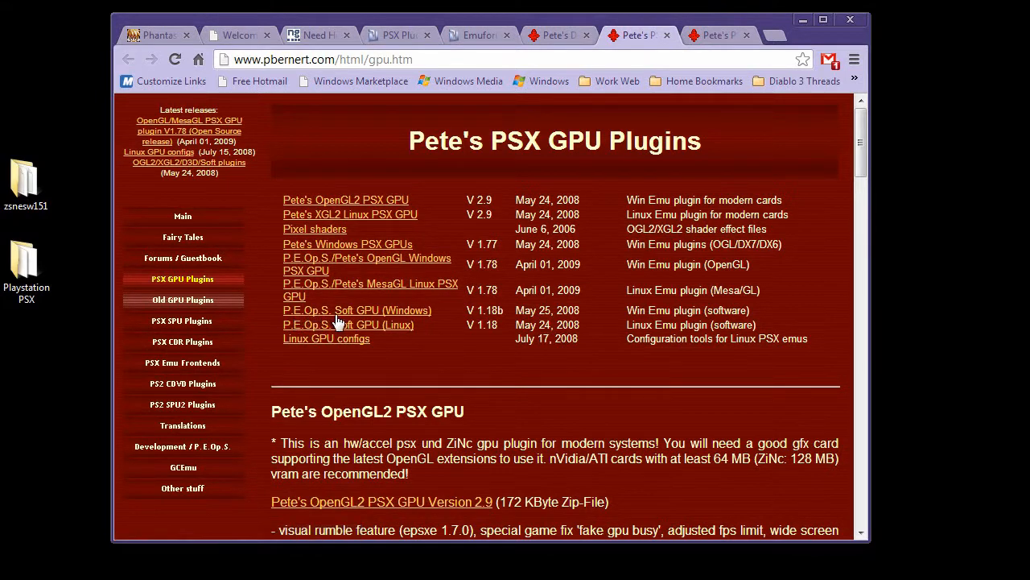
mouse_move(402, 314)
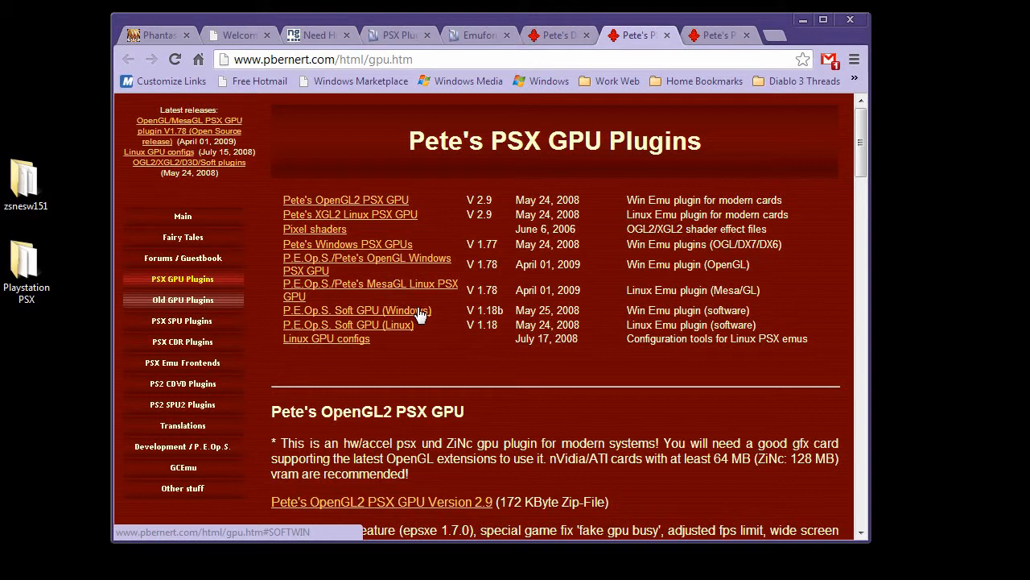
mouse_move(396, 308)
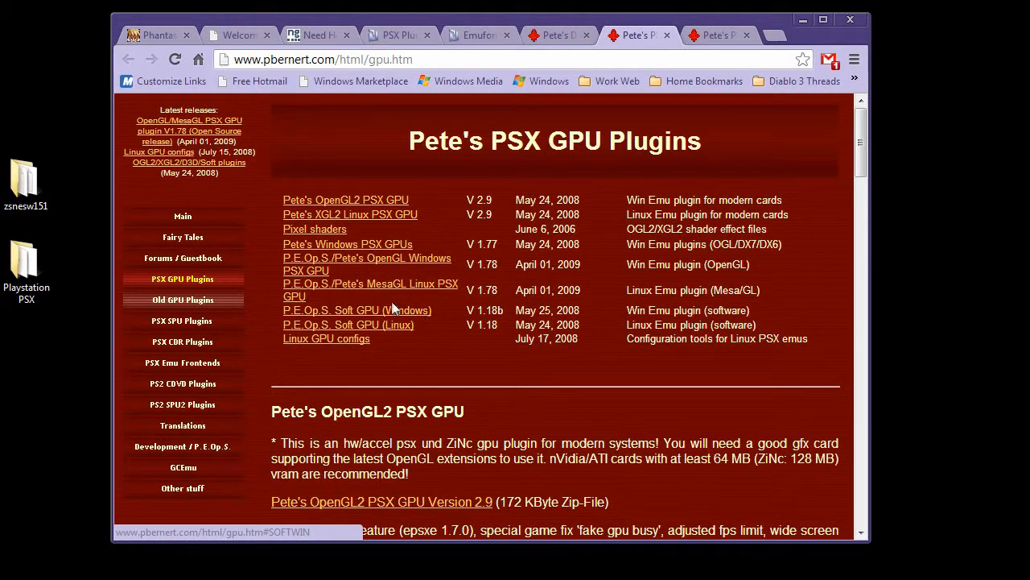
mouse_move(378, 266)
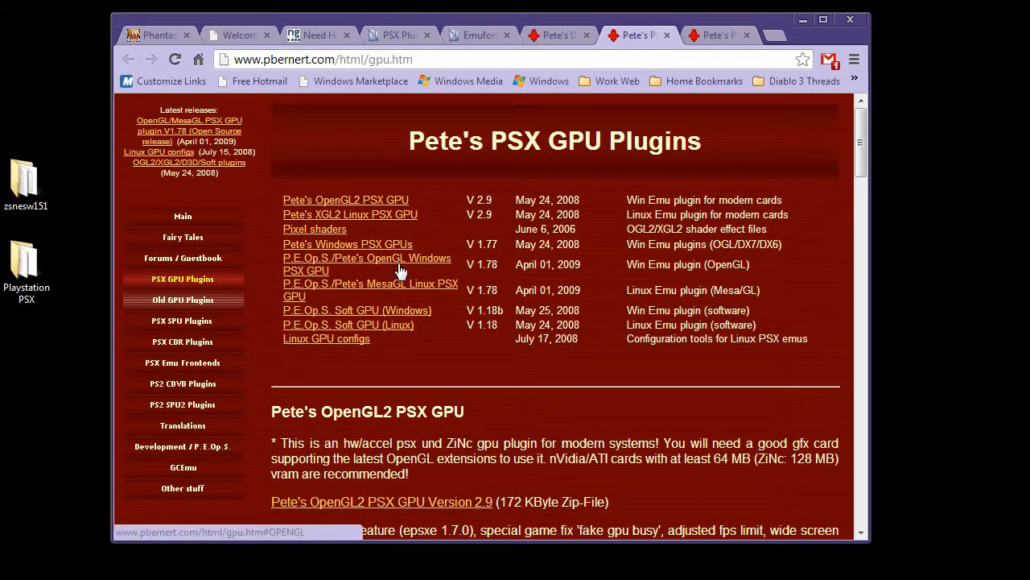
mouse_move(335, 204)
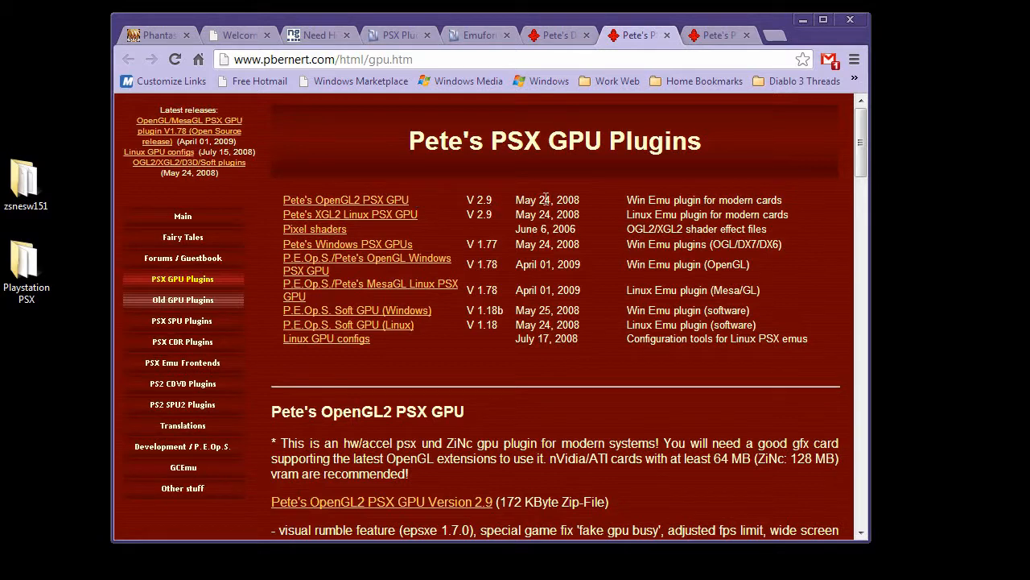
mouse_move(457, 202)
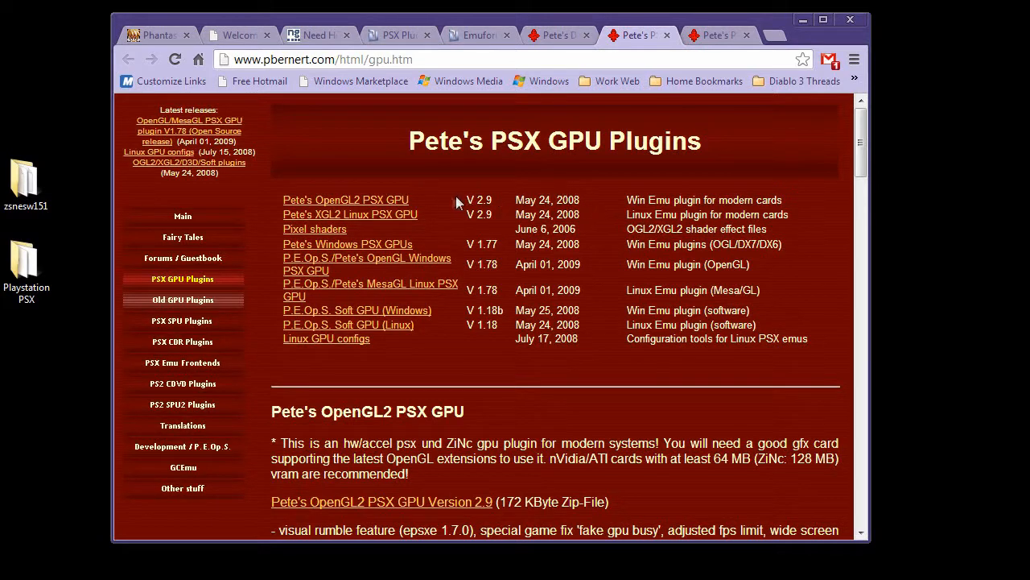
mouse_move(466, 208)
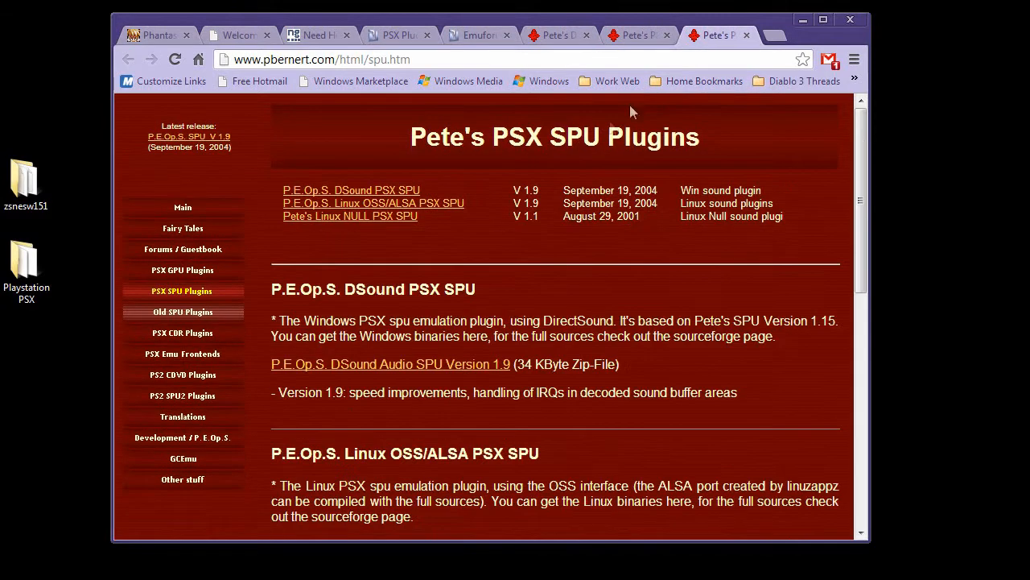
mouse_move(516, 149)
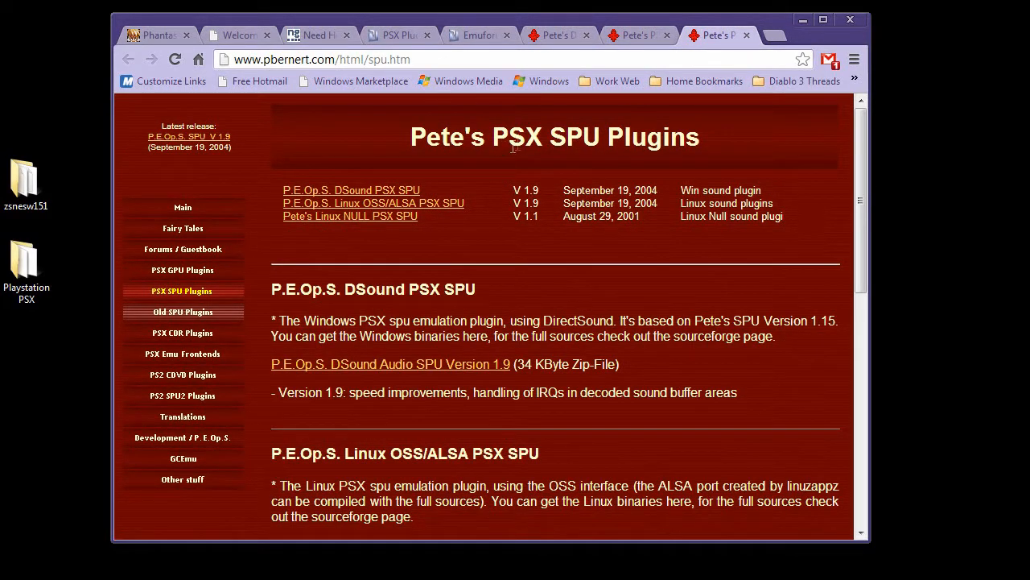
mouse_move(432, 186)
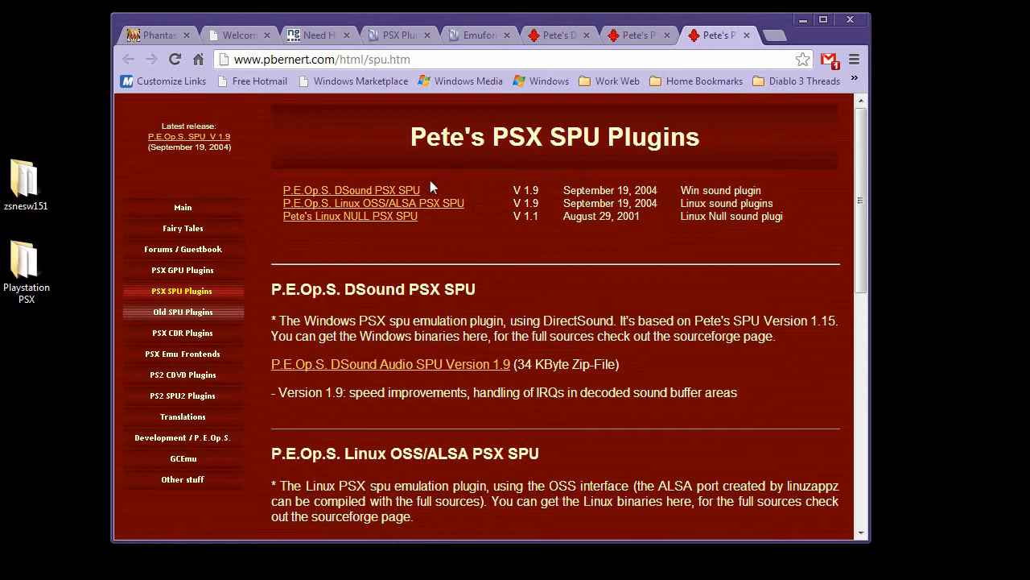
mouse_move(422, 193)
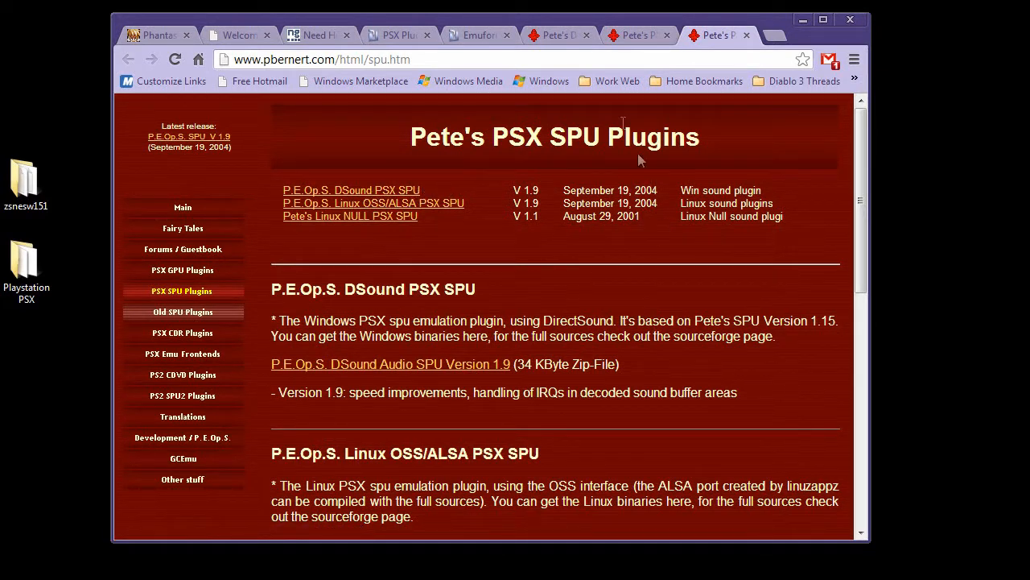
Step: Go to the Emuforums Downloads PlayStation category and its SPU plugins section
click(475, 35)
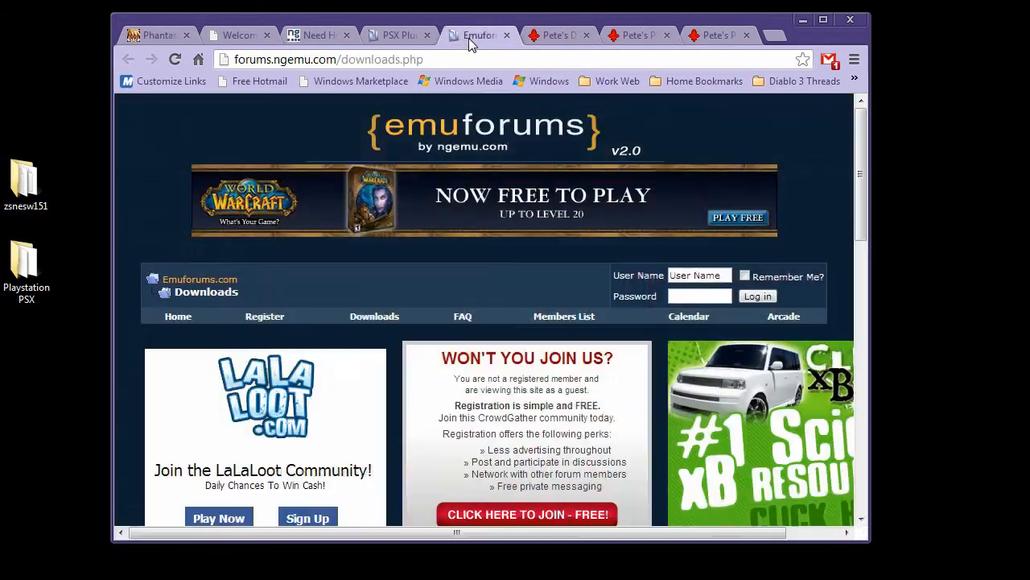
scroll(down, 3)
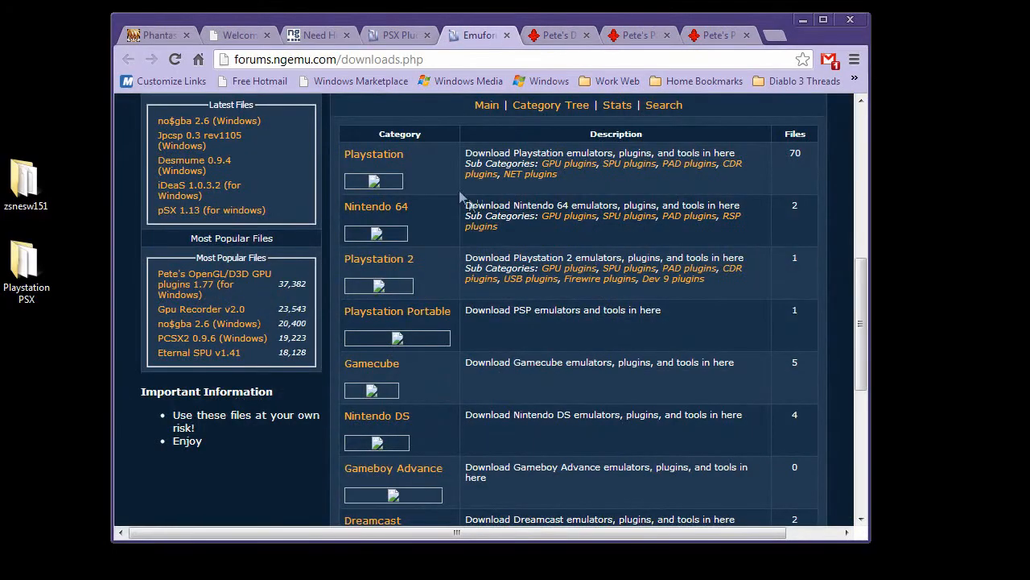
scroll(down, 3)
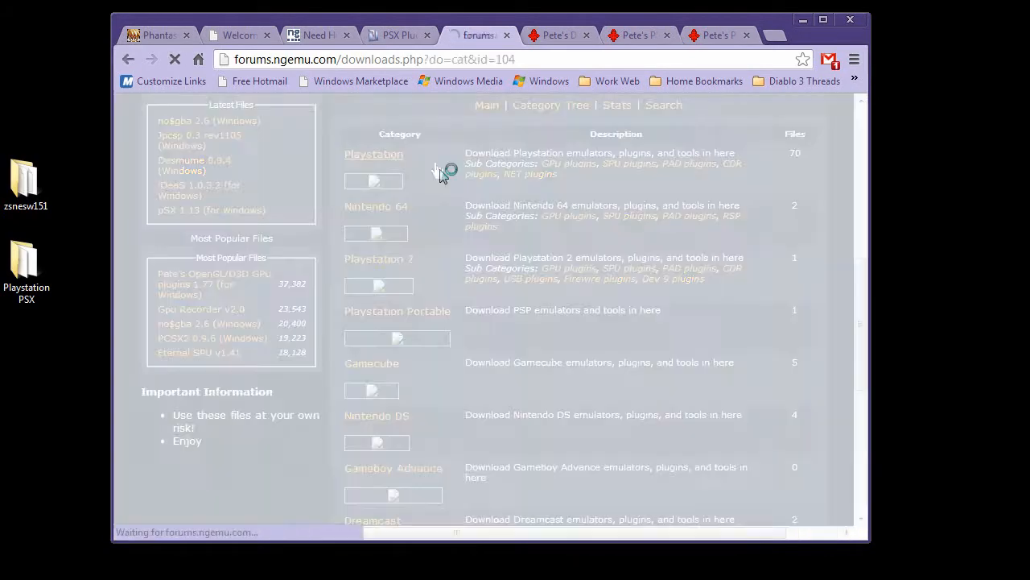
click(373, 153)
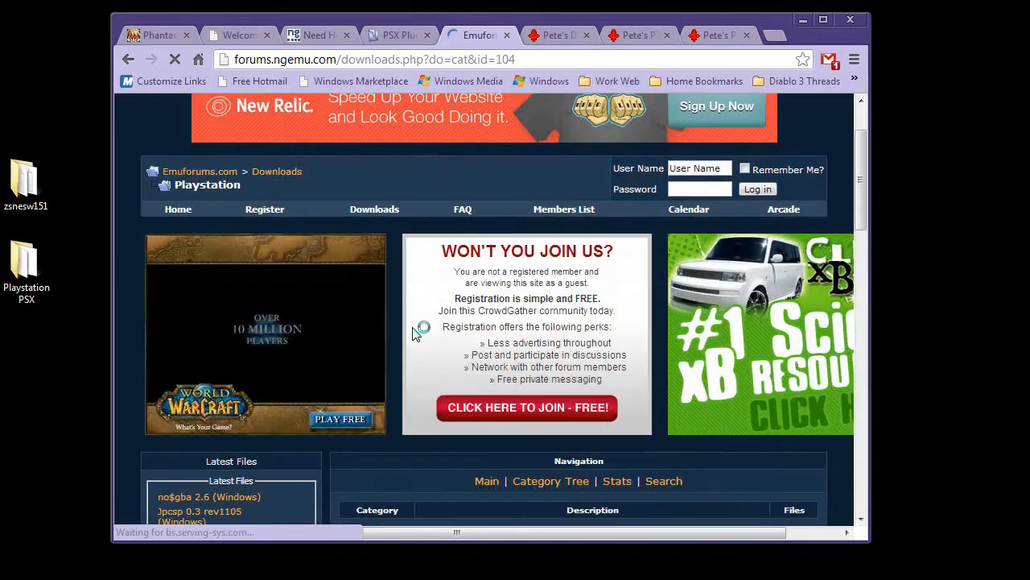
scroll(down, 3)
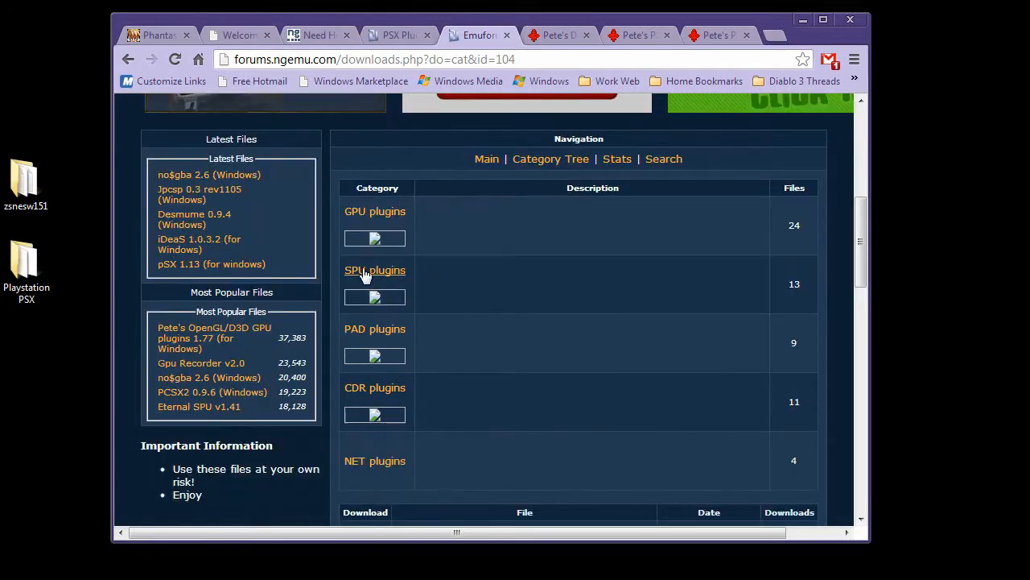
click(375, 269)
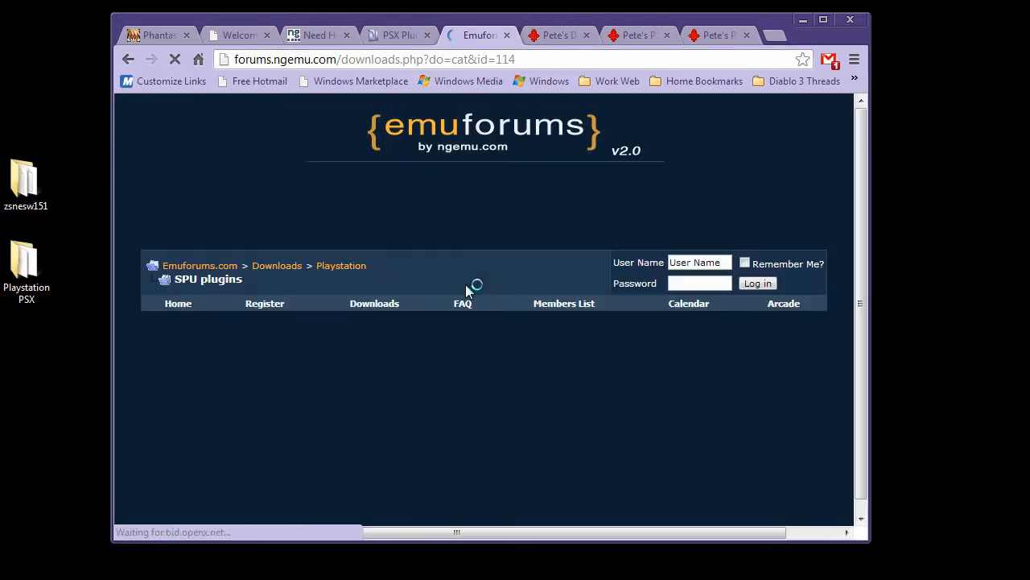
Step: Scroll the SPU list past Eternal SPU, Iori SPU and P.E.Op.S. DSound, then select the desktop Playstation PSX folder
scroll(down, 3)
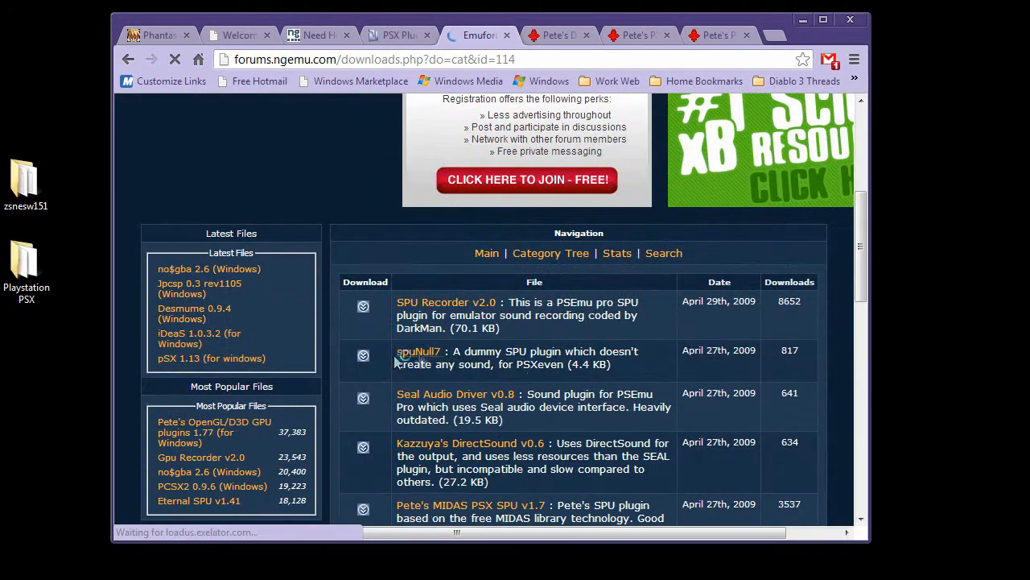
scroll(down, 3)
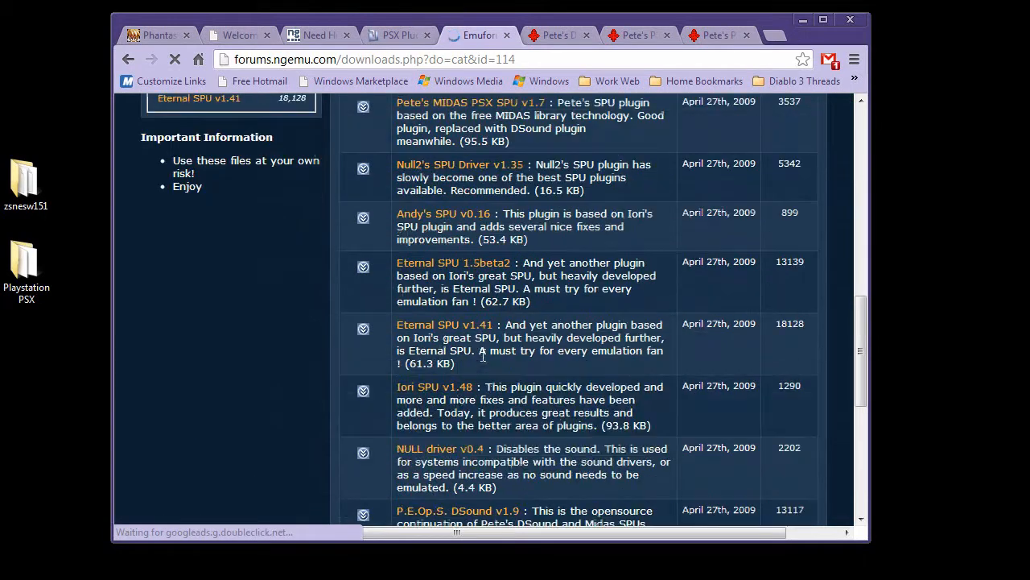
mouse_move(445, 328)
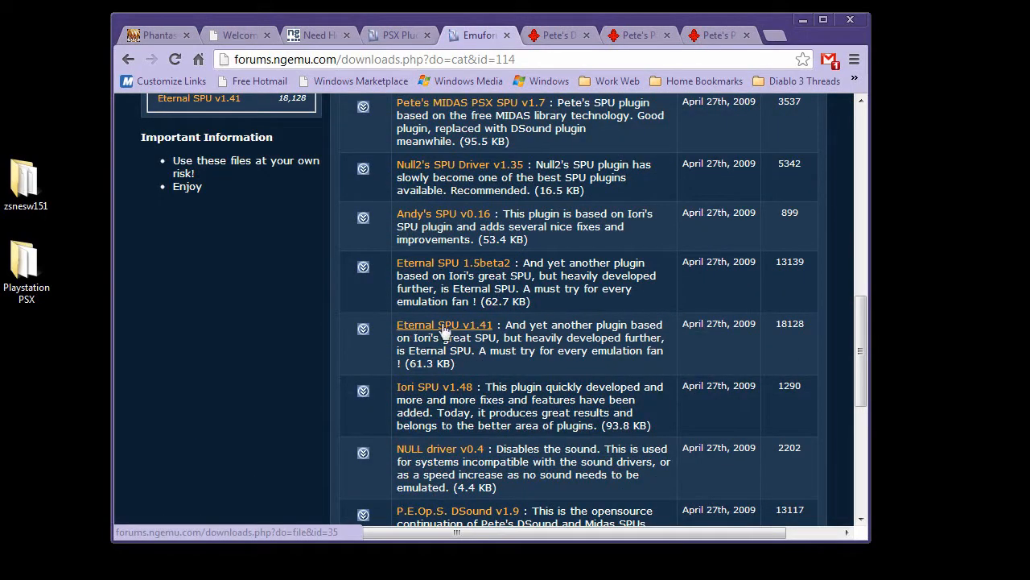
scroll(down, 3)
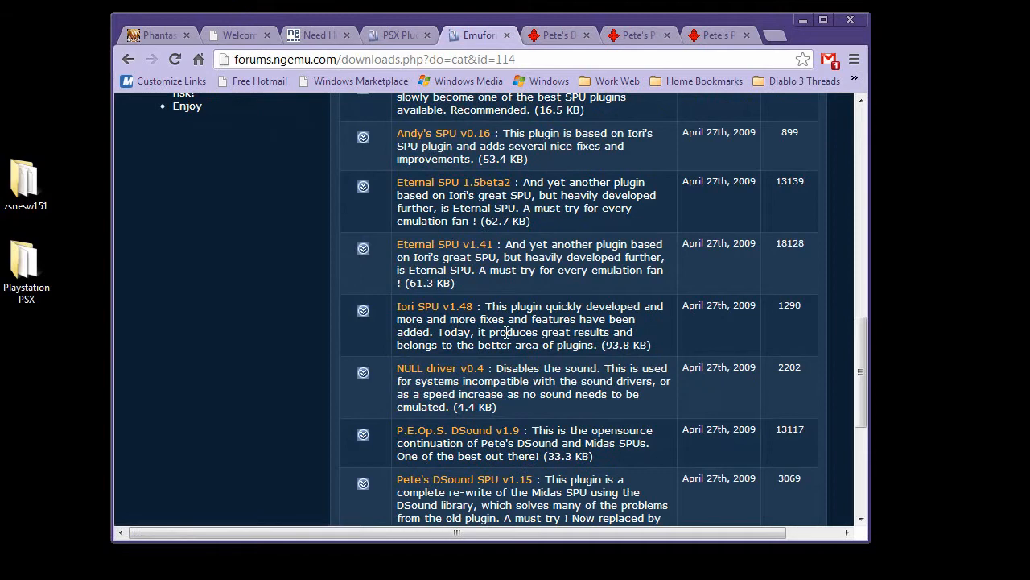
mouse_move(640, 158)
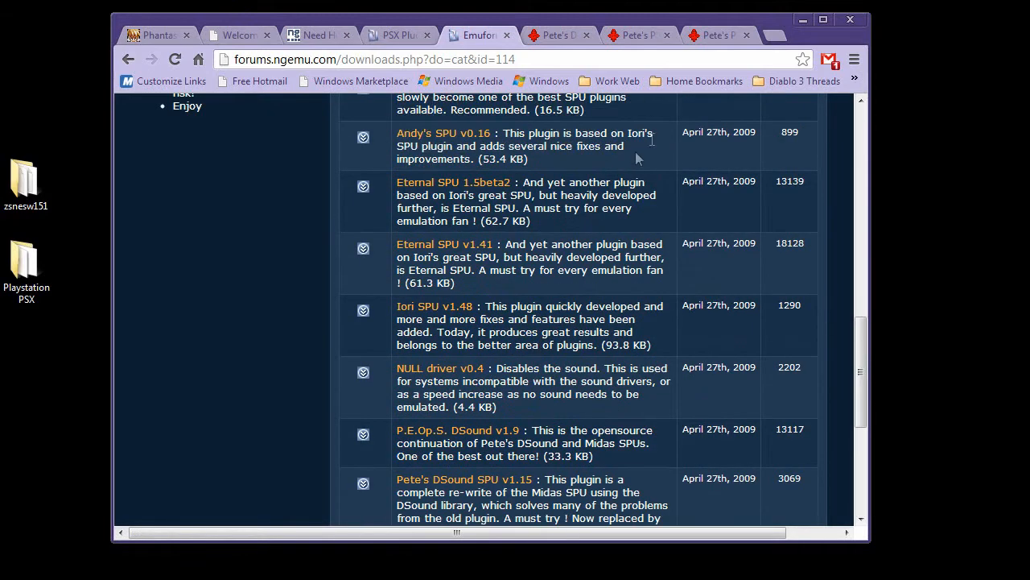
mouse_move(637, 39)
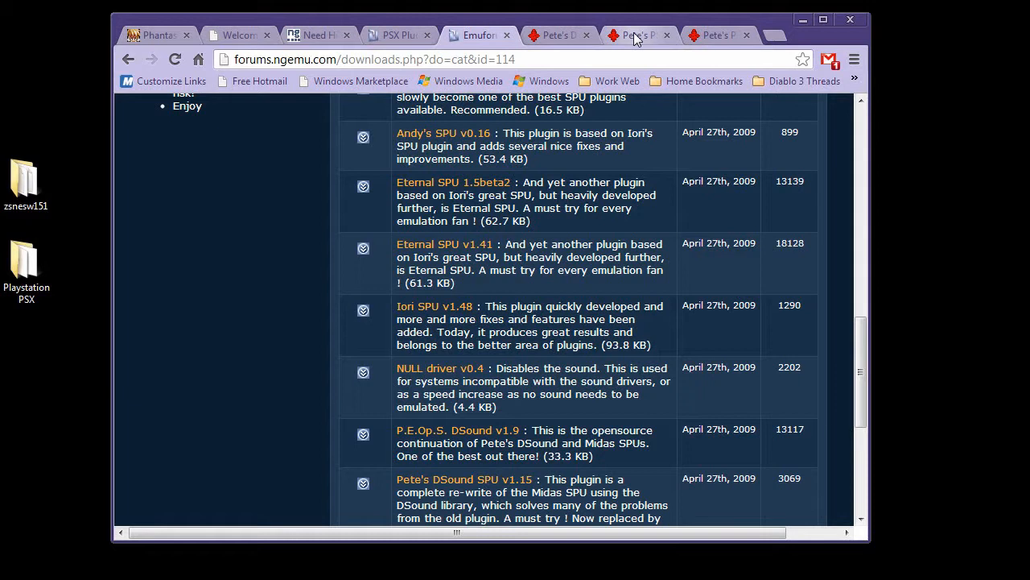
mouse_move(604, 40)
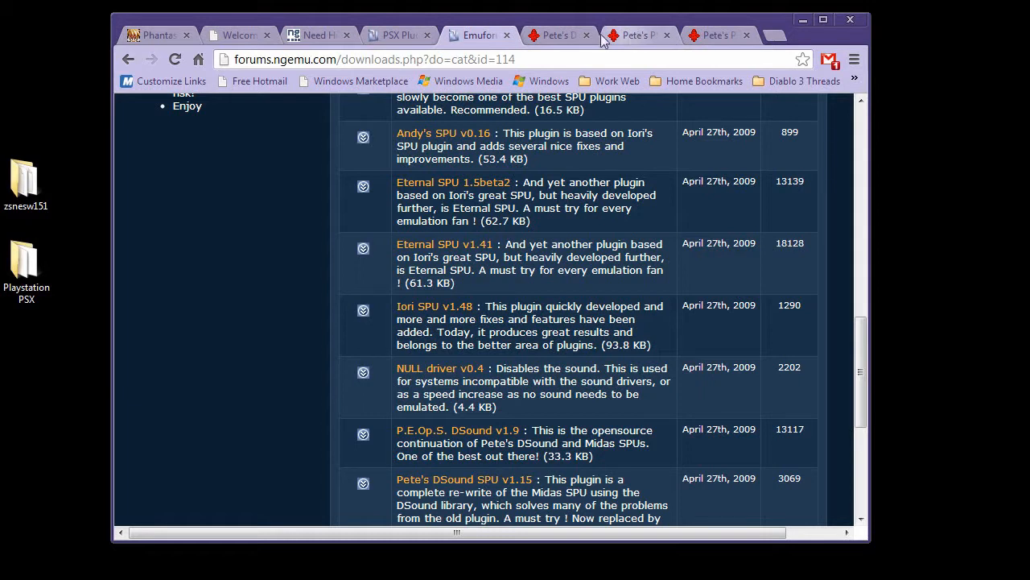
click(26, 266)
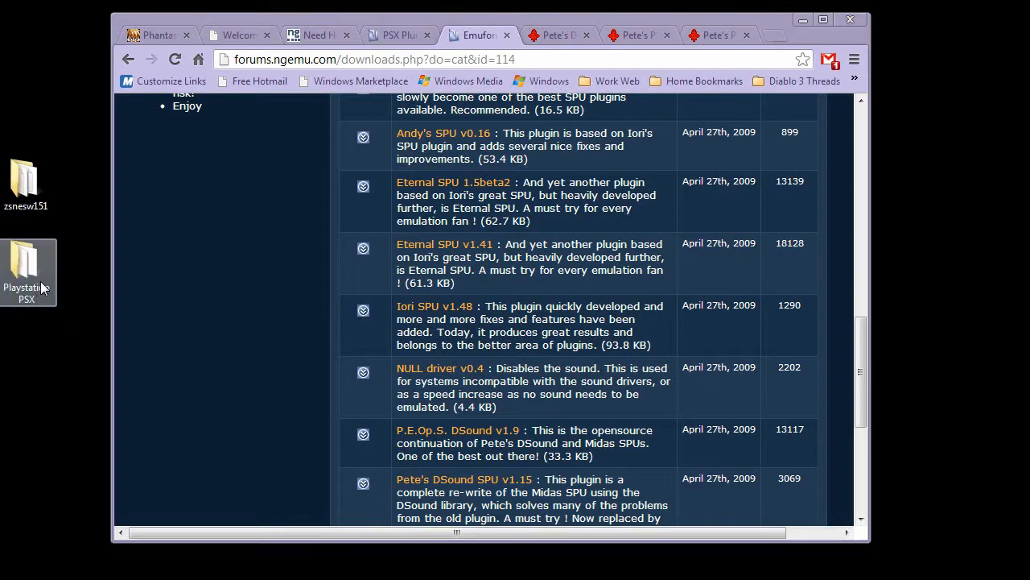
Step: Open the Playstation PSX folder, check the bios and plugins folders, and return to the main folder
double_click(27, 266)
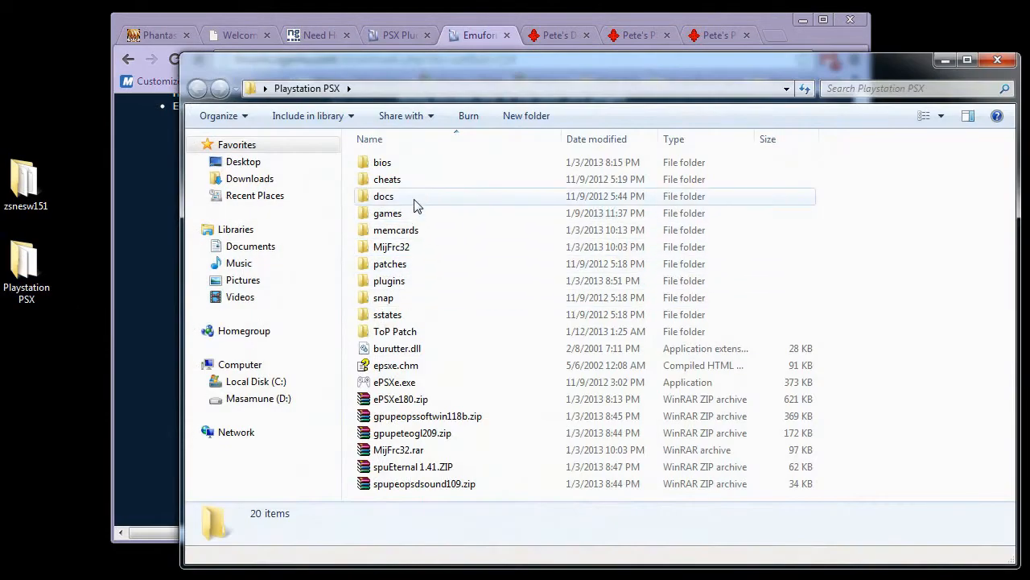
mouse_move(408, 179)
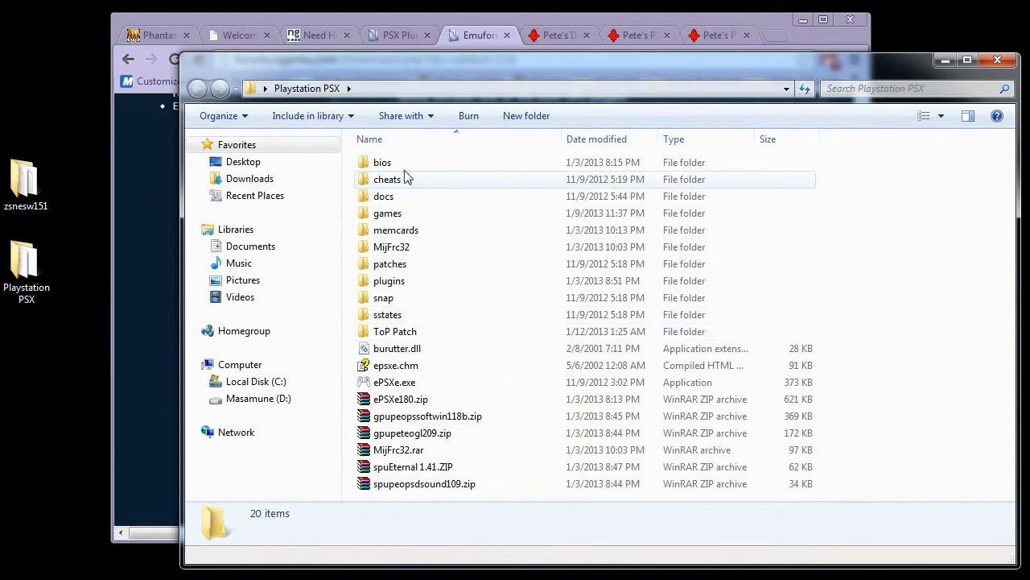
click(383, 161)
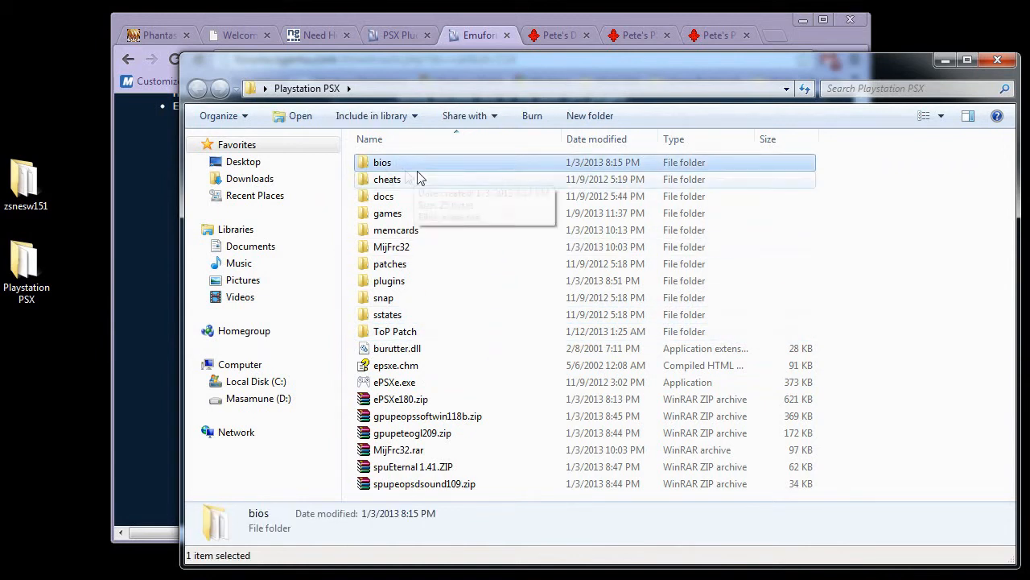
mouse_move(447, 168)
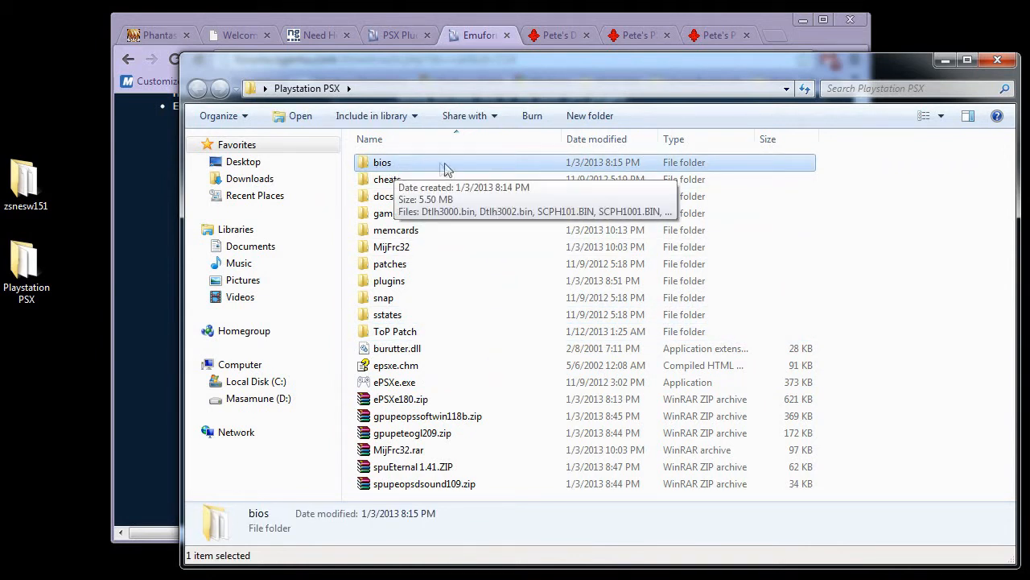
mouse_move(391, 165)
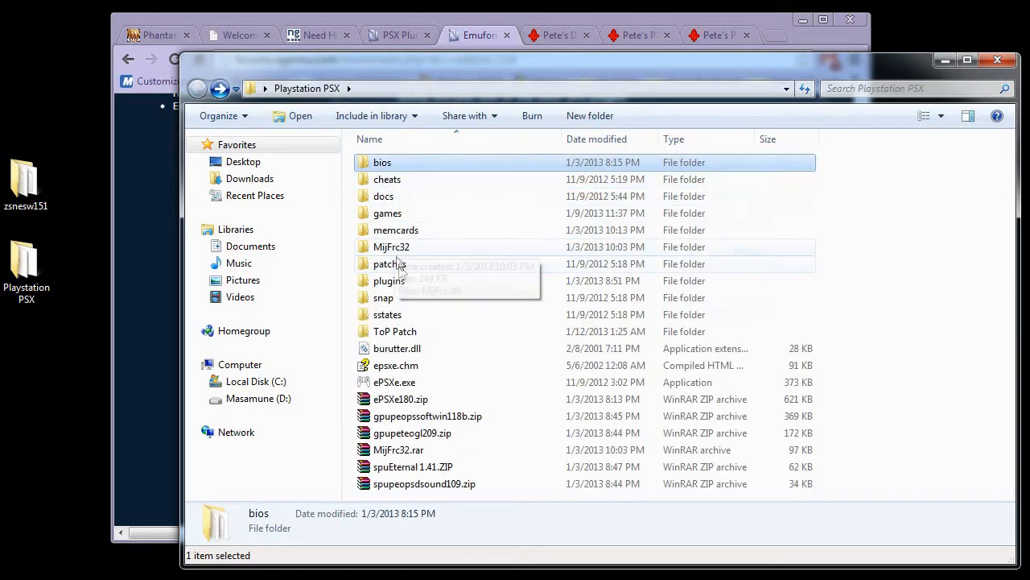
double_click(389, 280)
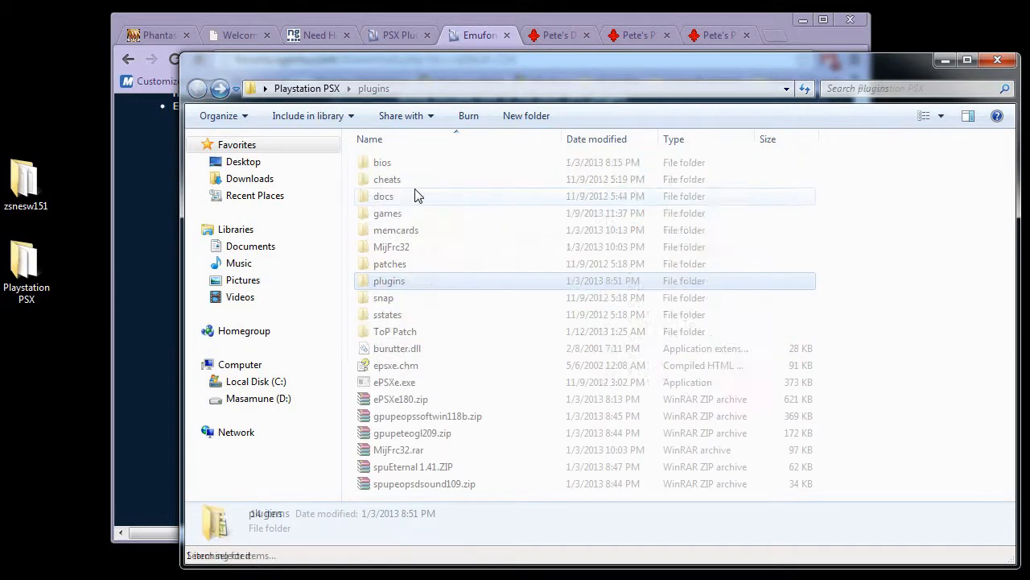
click(393, 382)
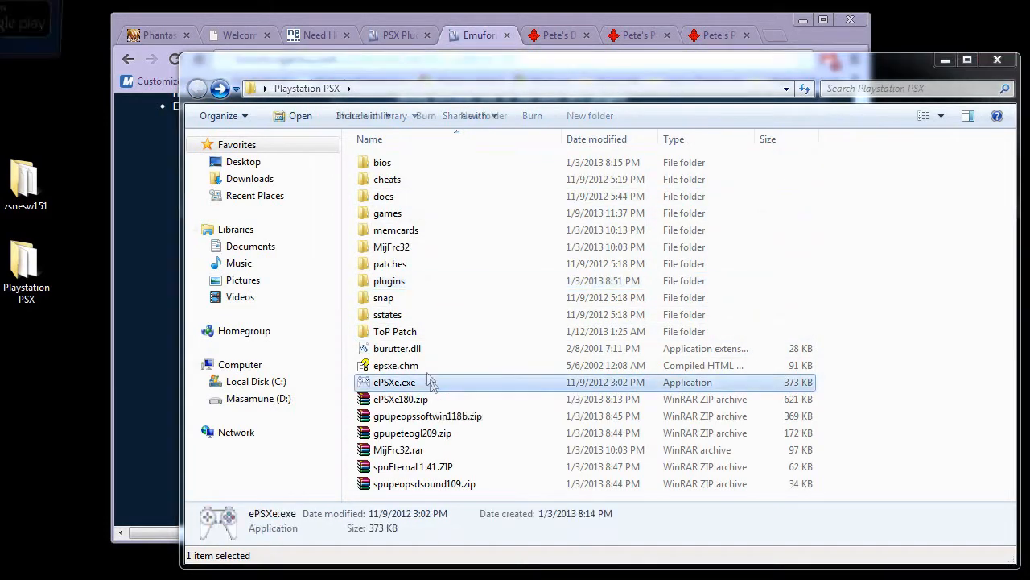
Step: Launch ePSXe, start the Config Wizard Guide, and accept the recommended USA BIOS
double_click(394, 382)
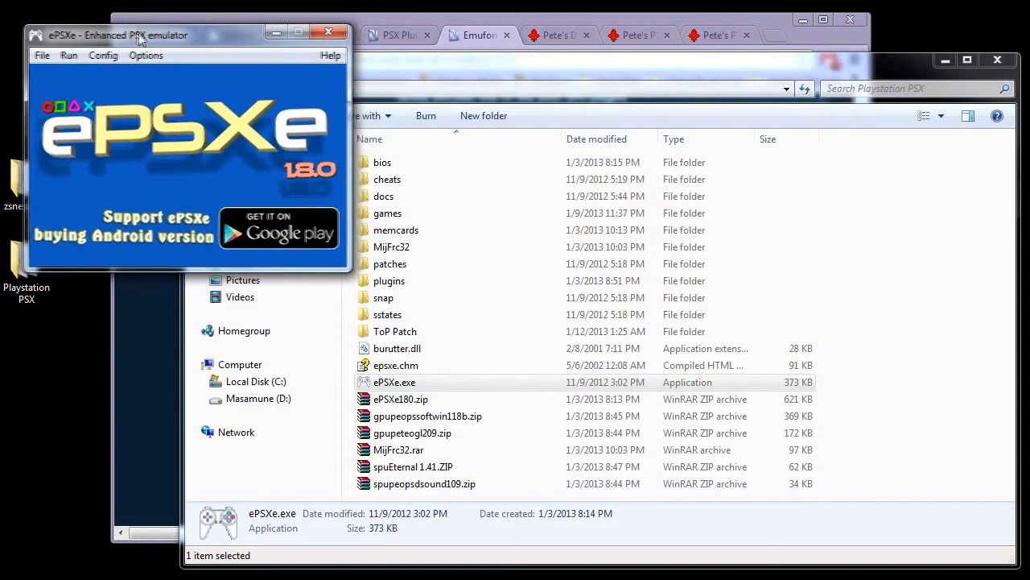
drag(141, 34, 125, 24)
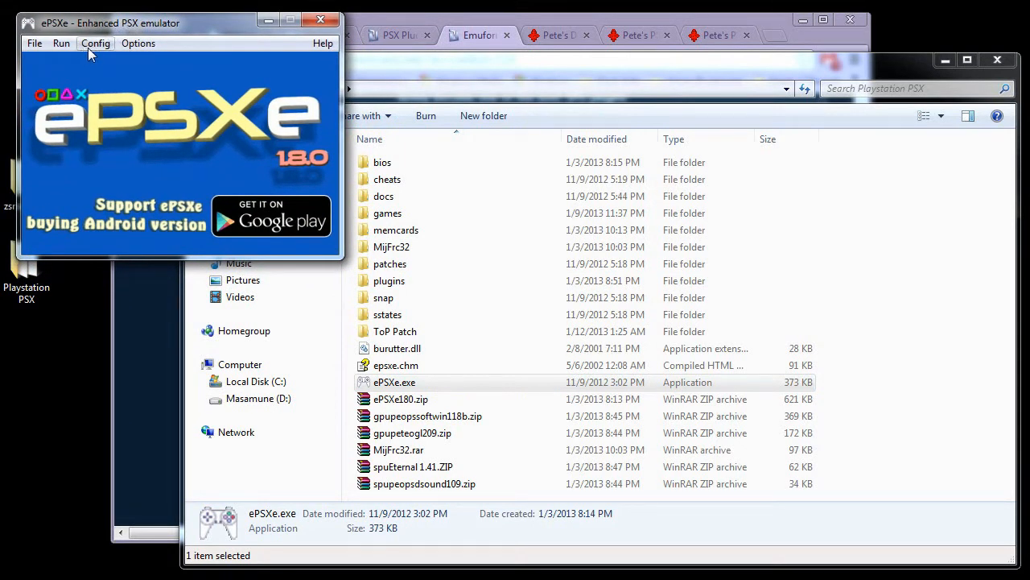
click(95, 43)
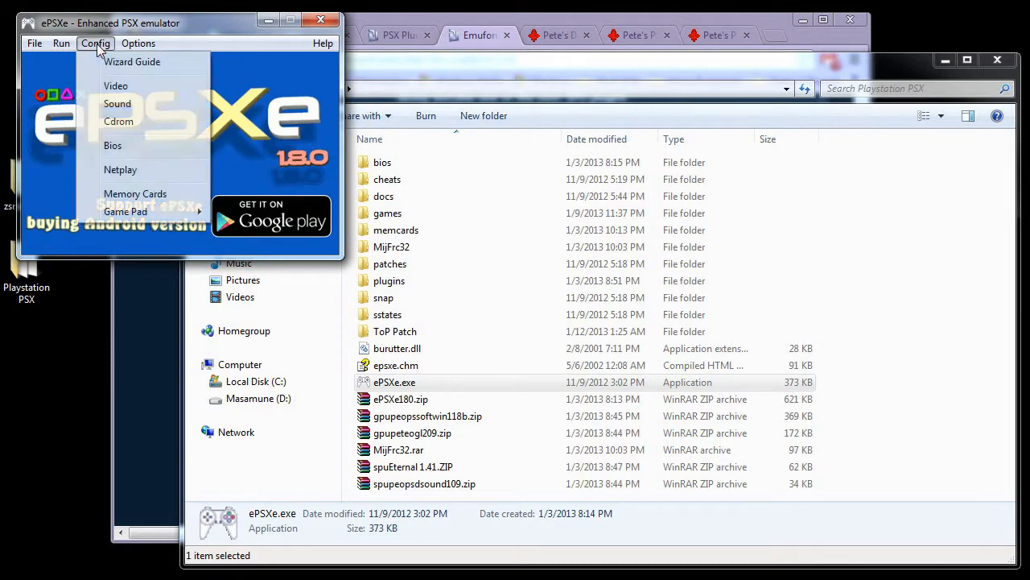
click(132, 62)
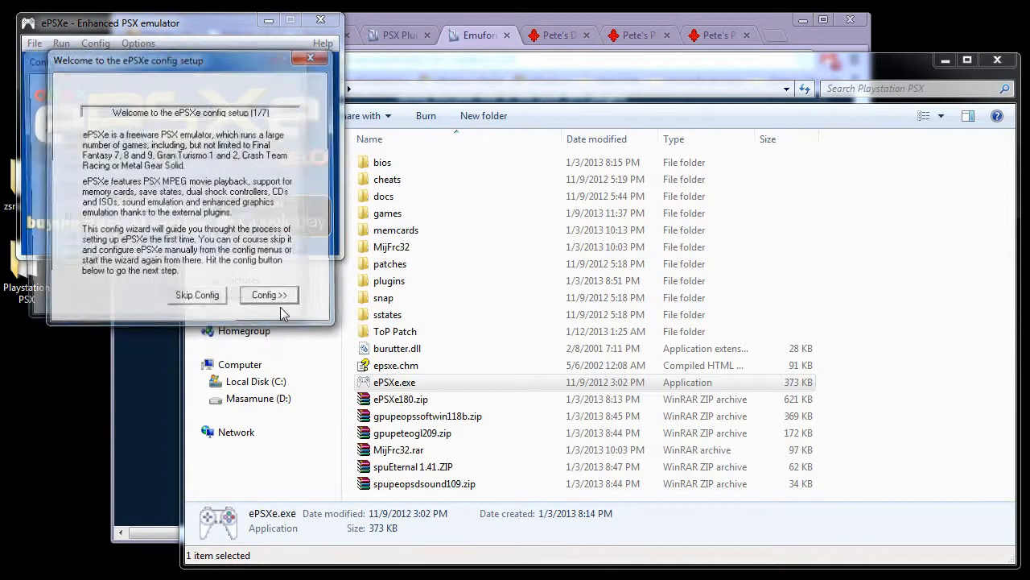
click(269, 295)
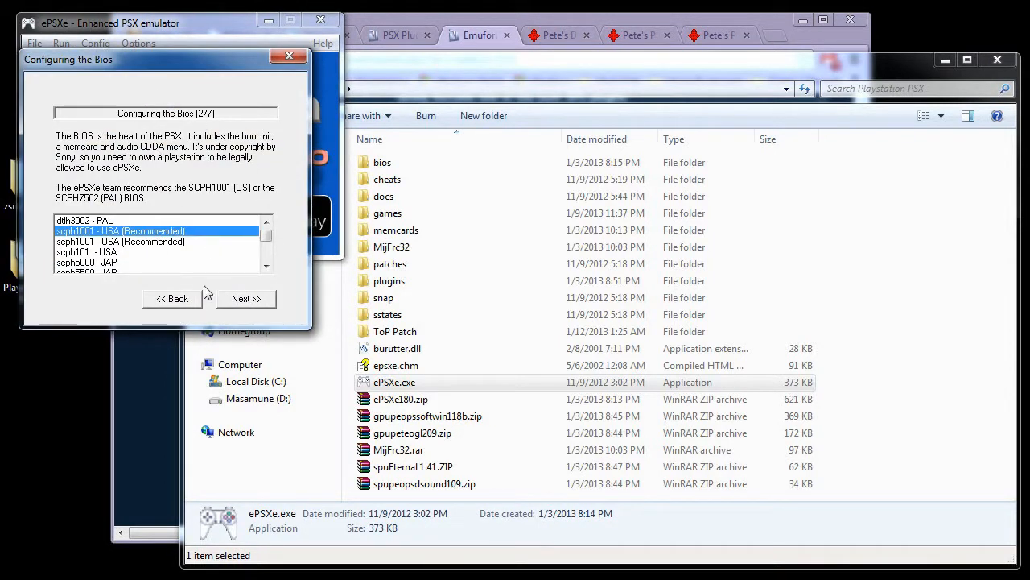
click(246, 297)
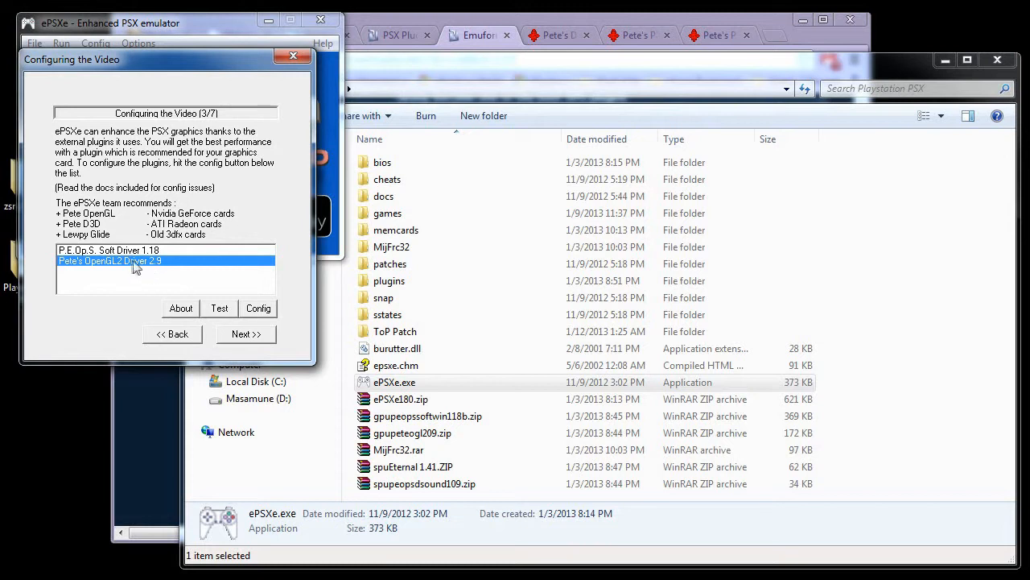
mouse_move(122, 263)
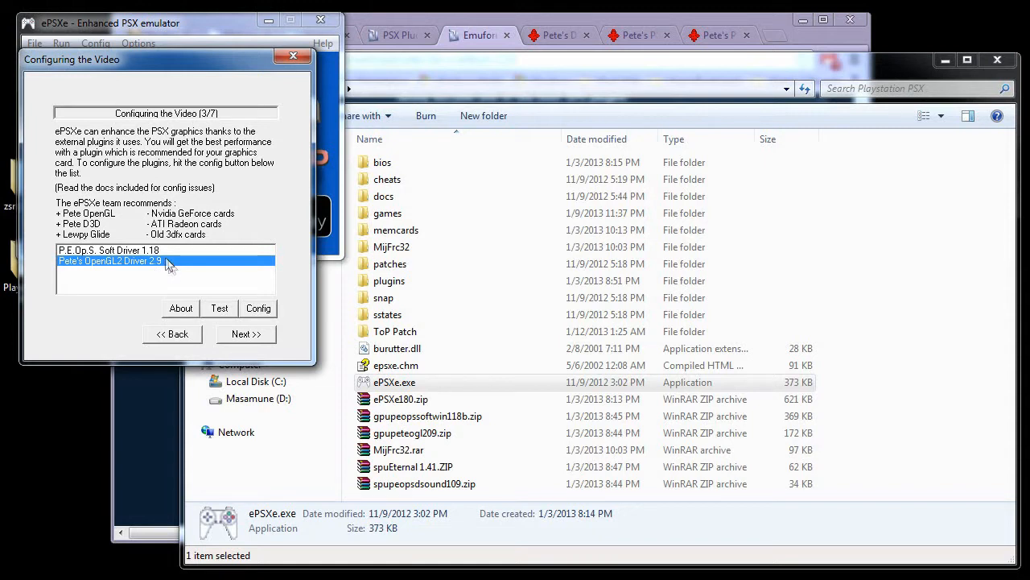
Step: Choose Pete's OpenGL2 Driver 2.9 over P.E.Op.S. Soft Driver and open its settings
click(108, 249)
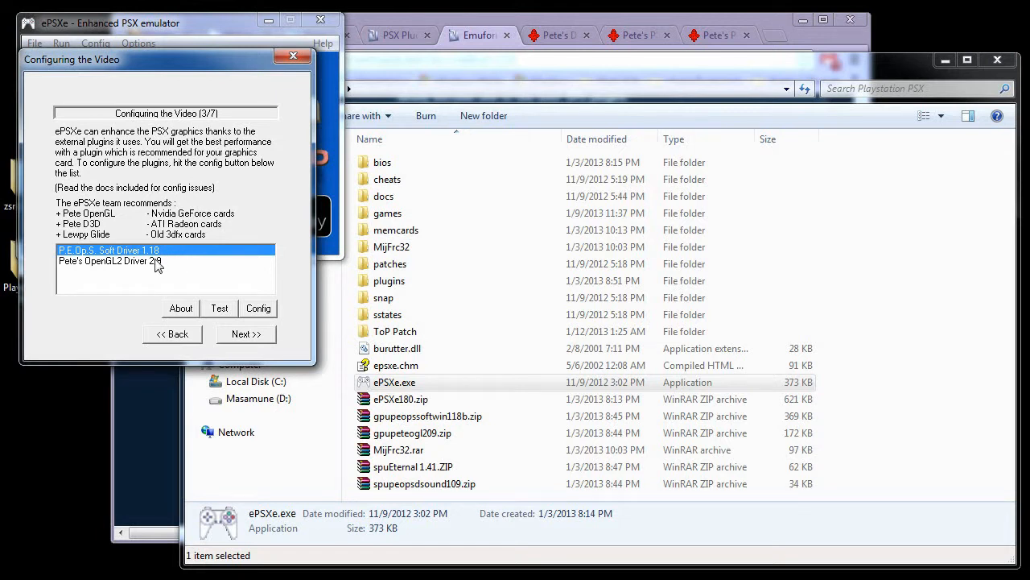
click(109, 260)
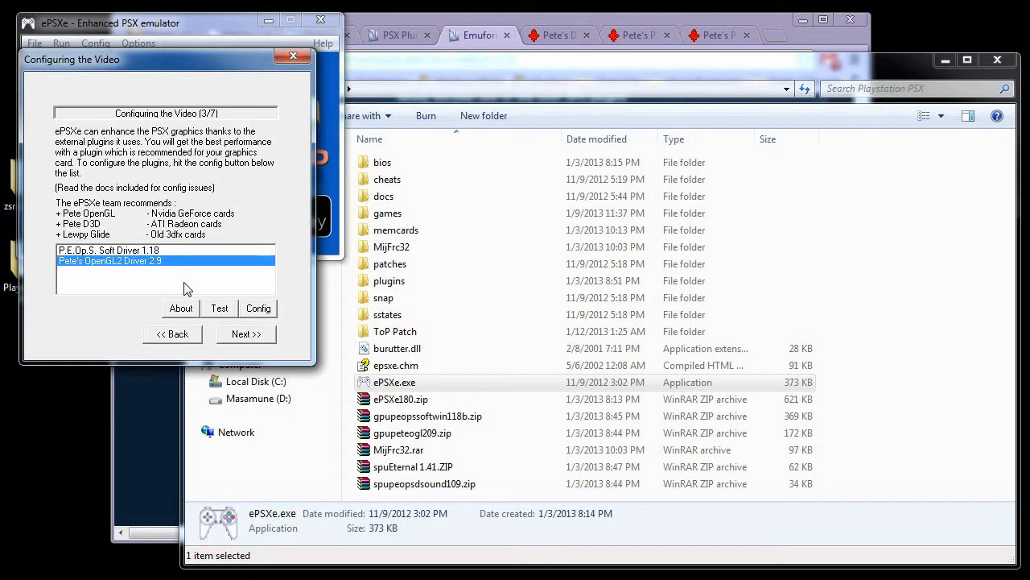
click(257, 308)
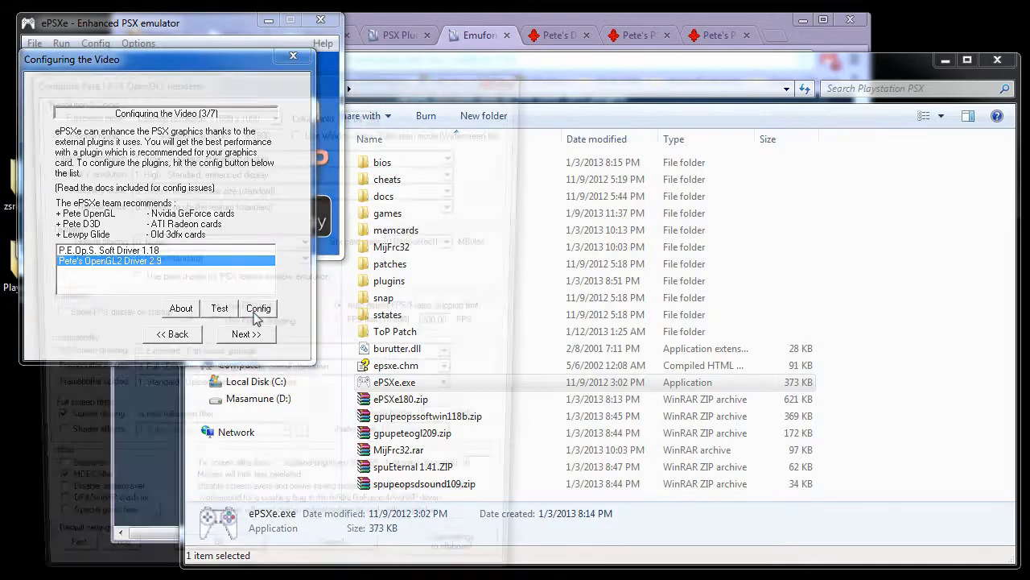
Step: Confirm Pete's OpenGL2 renderer settings unchanged, returning to wizard step 3/7
click(258, 308)
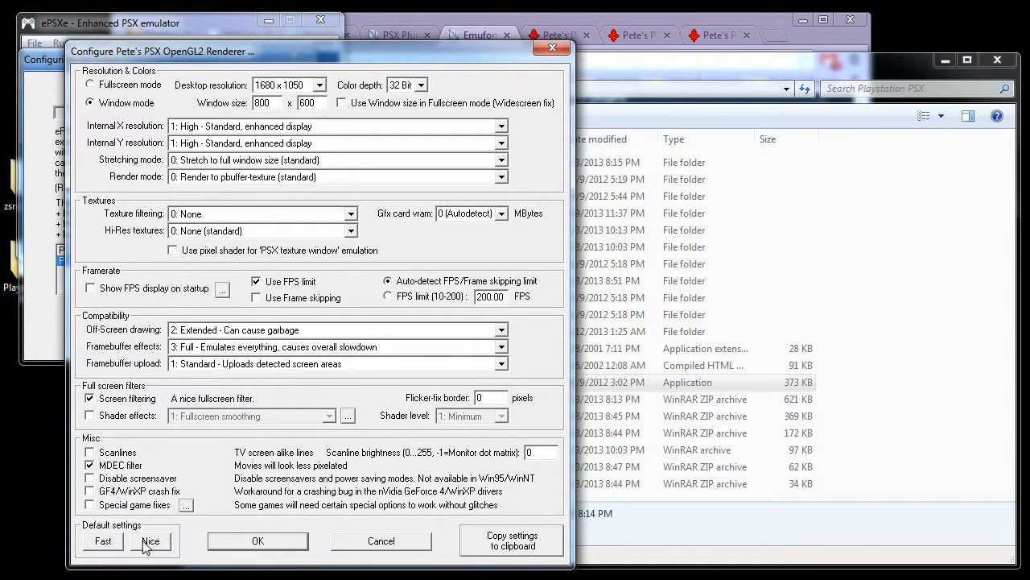
mouse_move(185, 546)
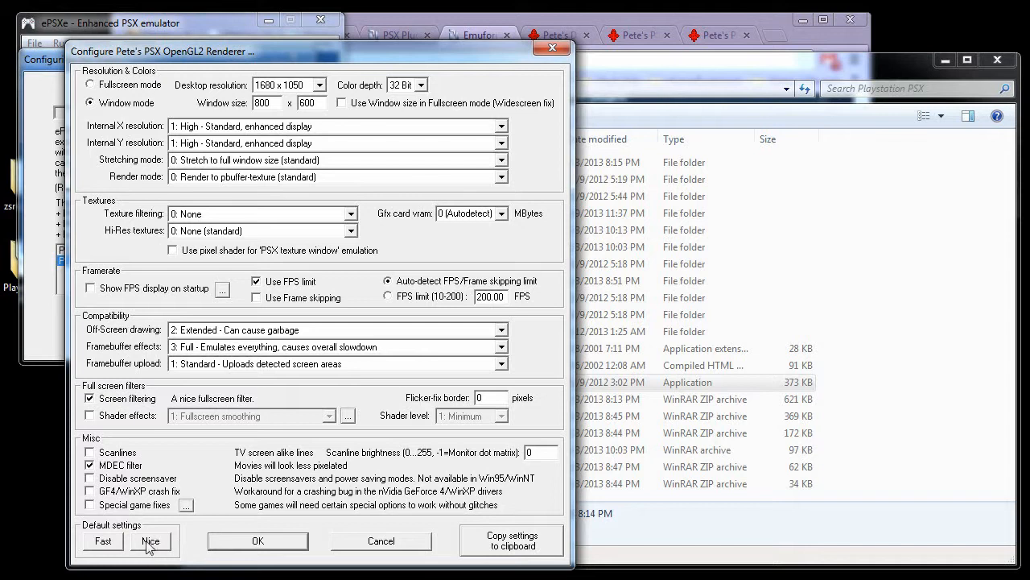
mouse_move(156, 547)
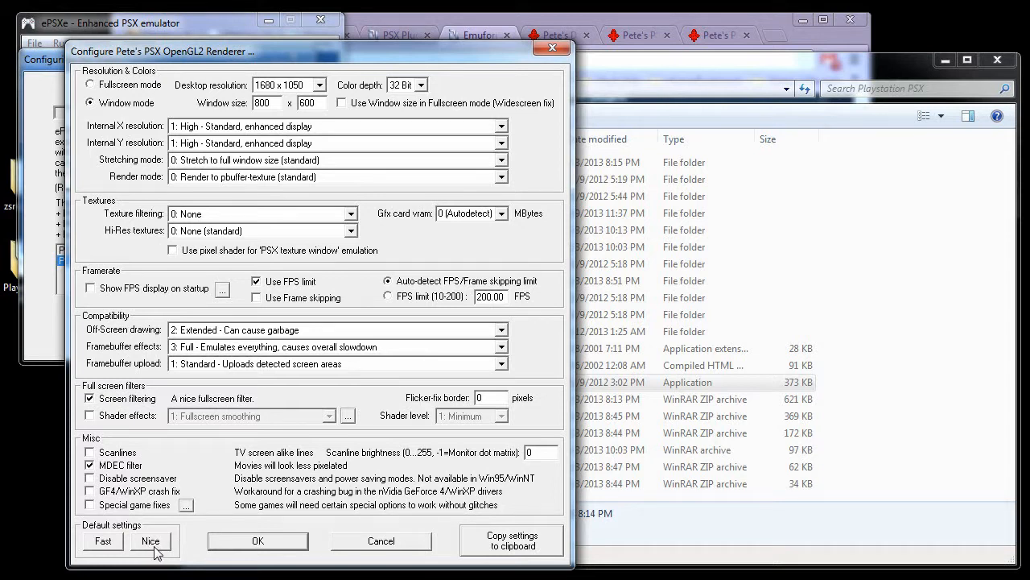
mouse_move(175, 520)
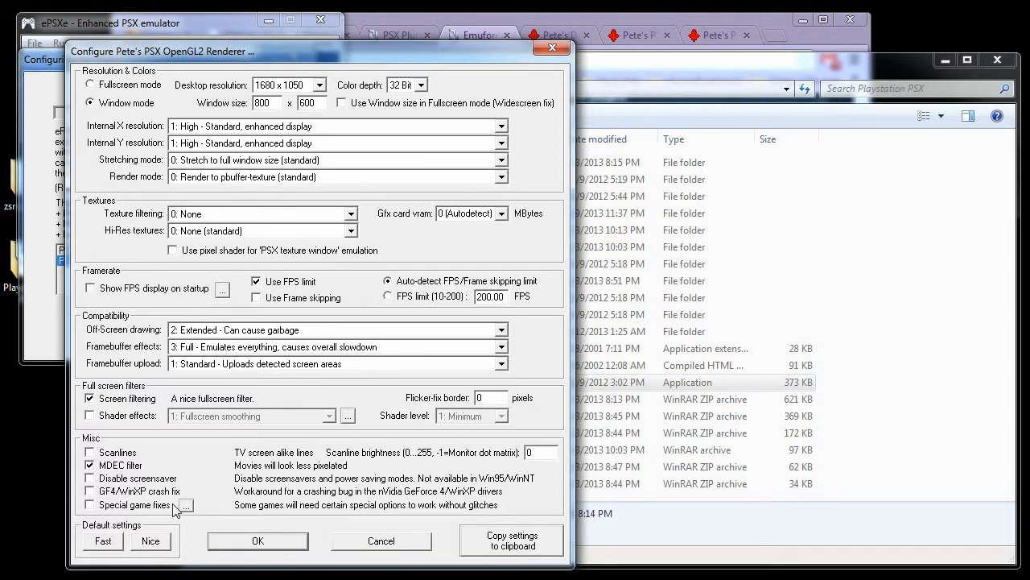
mouse_move(236, 106)
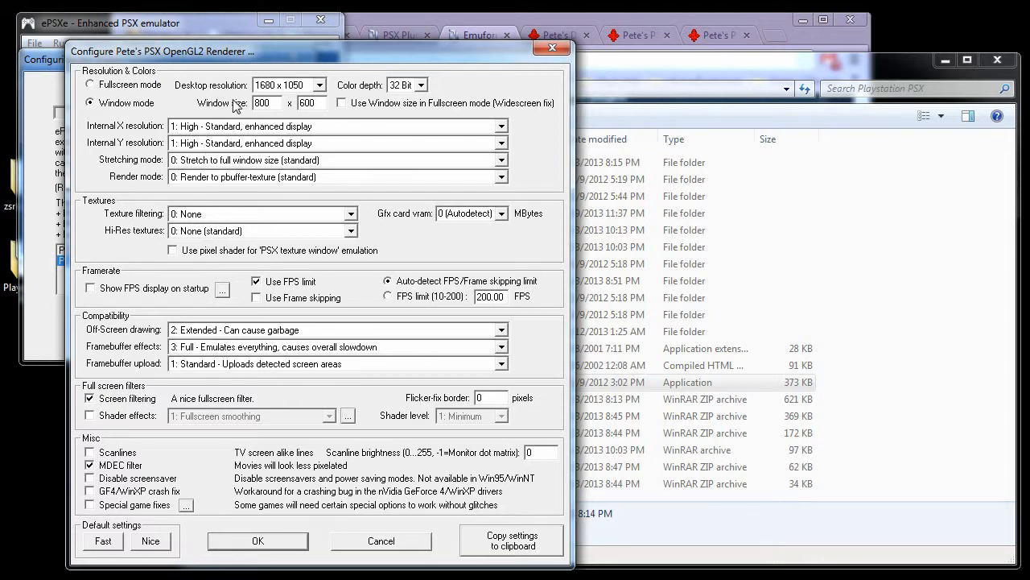
mouse_move(237, 108)
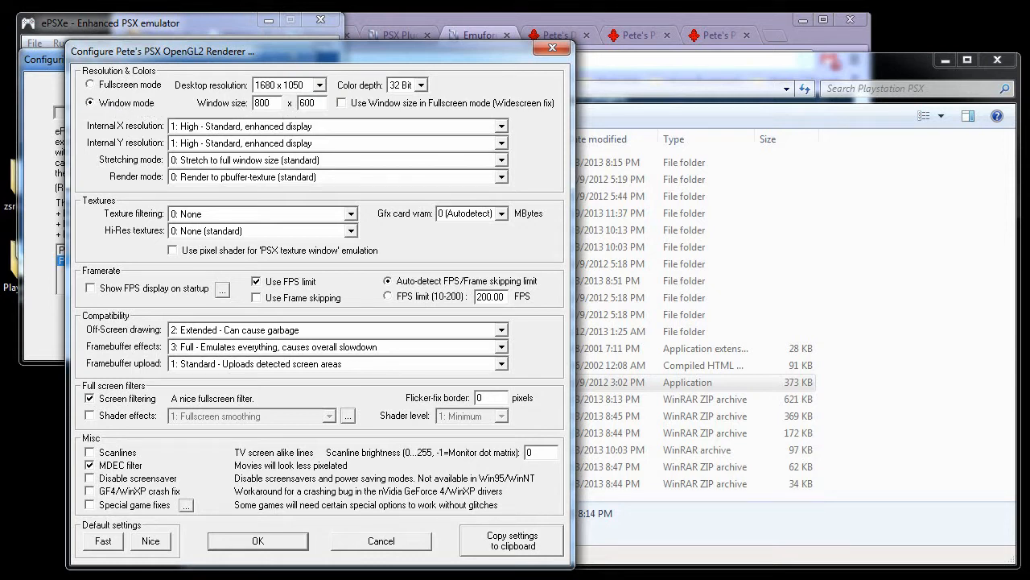
mouse_move(204, 103)
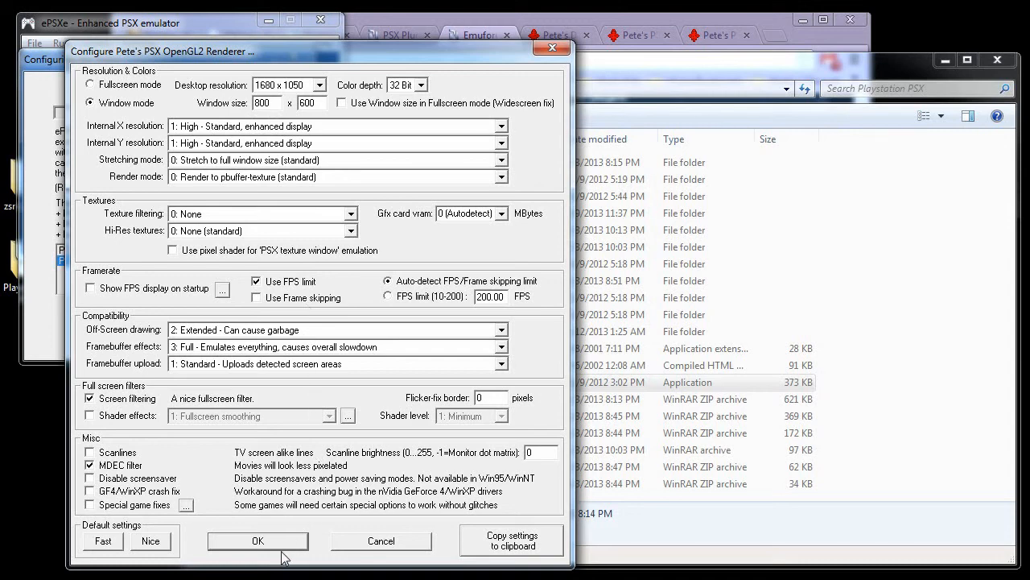
click(257, 541)
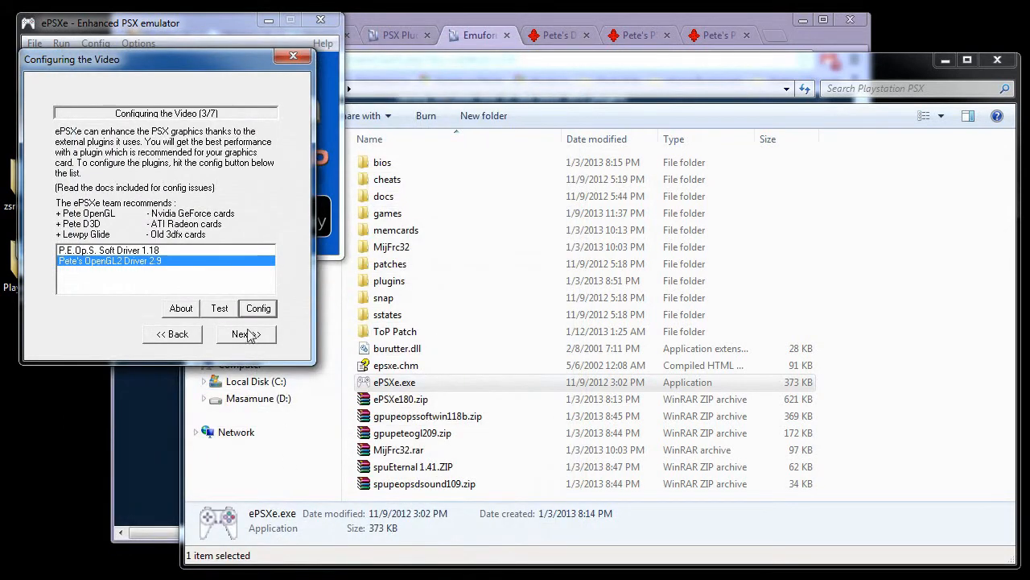
Step: Advance to wizard step 4/7 and pick P.E.Op.S. DSound Audio Driver 1.9 for sound
click(245, 334)
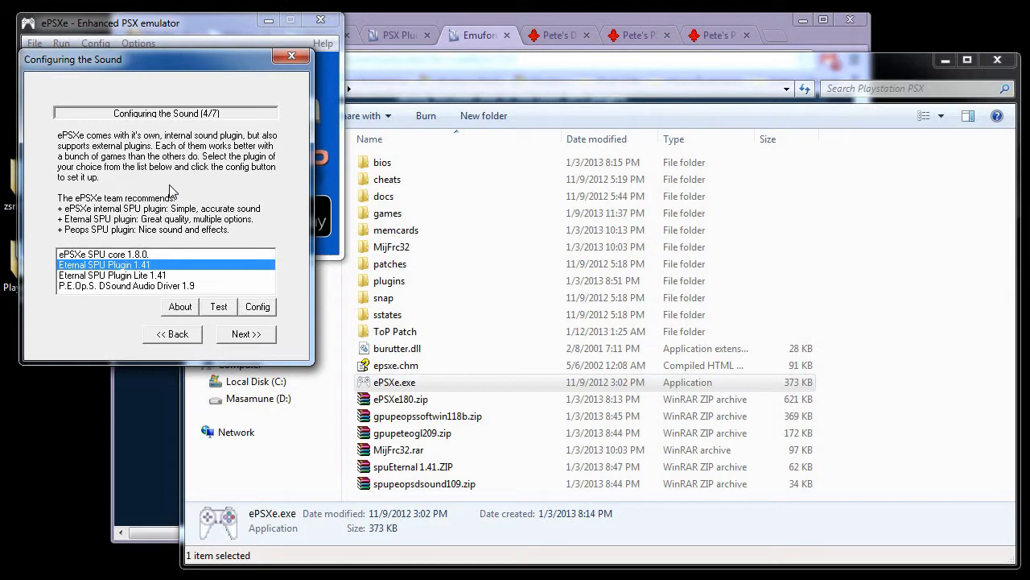
mouse_move(165, 223)
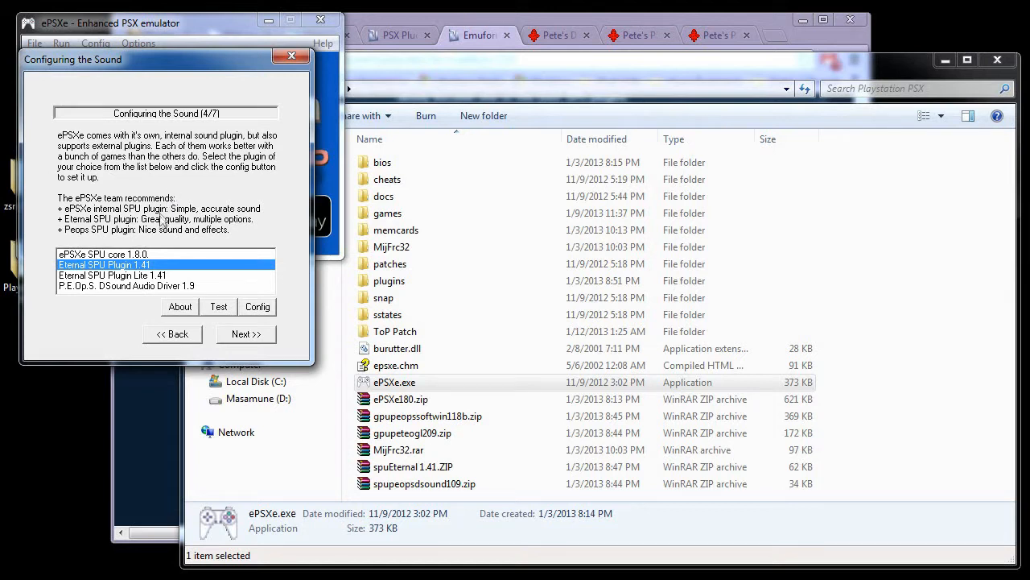
click(126, 286)
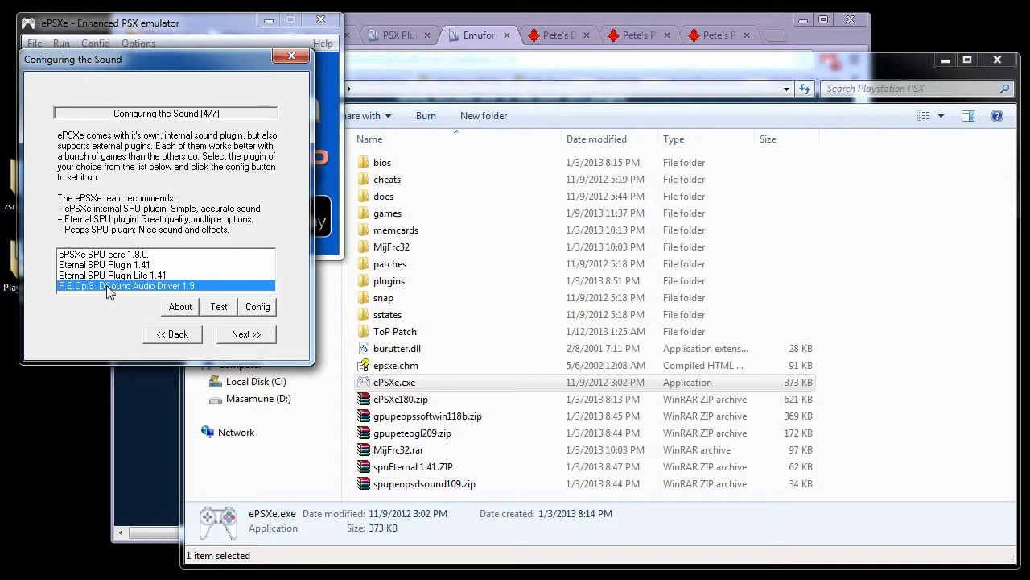
mouse_move(145, 294)
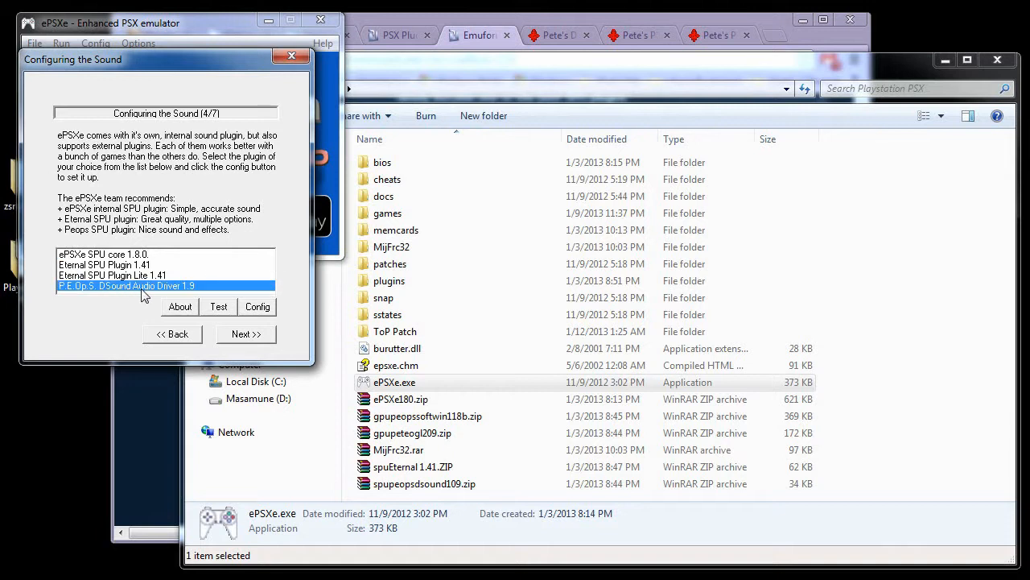
mouse_move(183, 294)
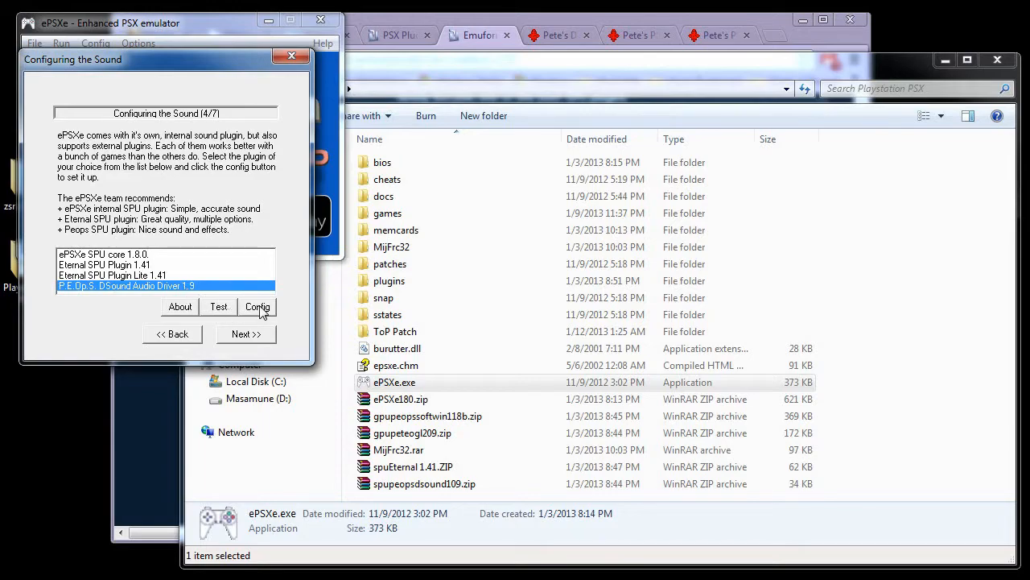
click(257, 307)
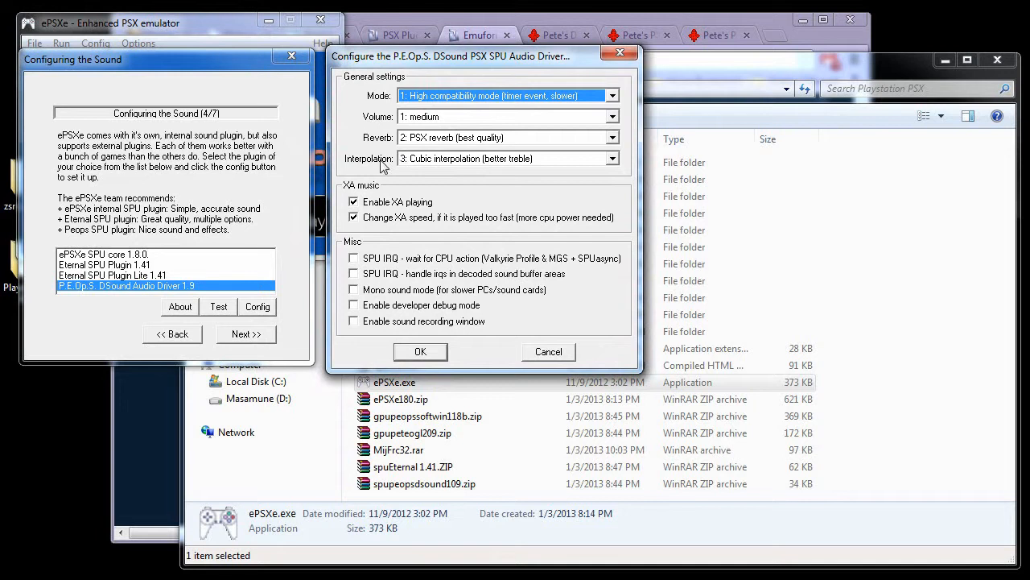
click(612, 158)
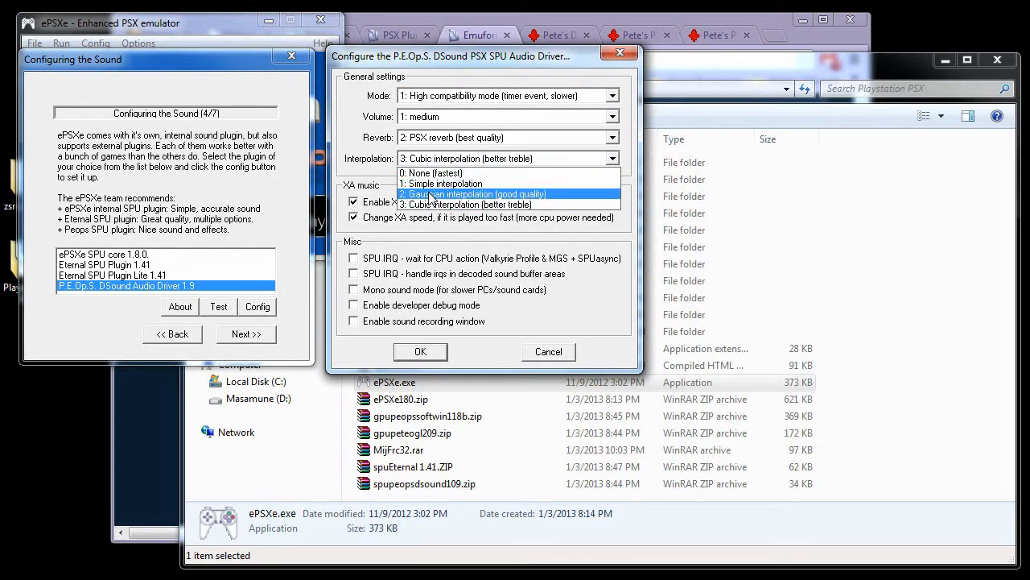
click(474, 194)
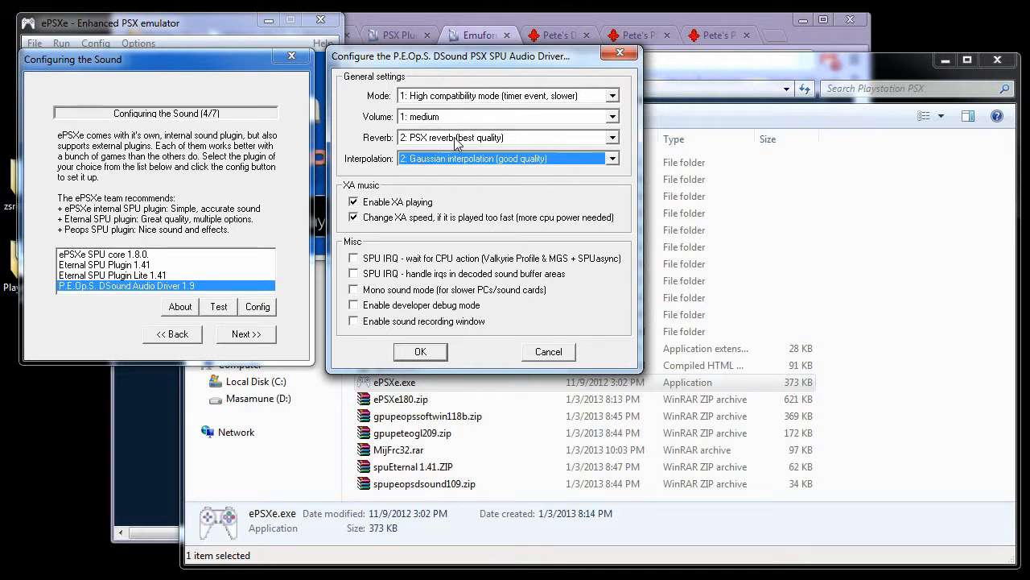
mouse_move(393, 168)
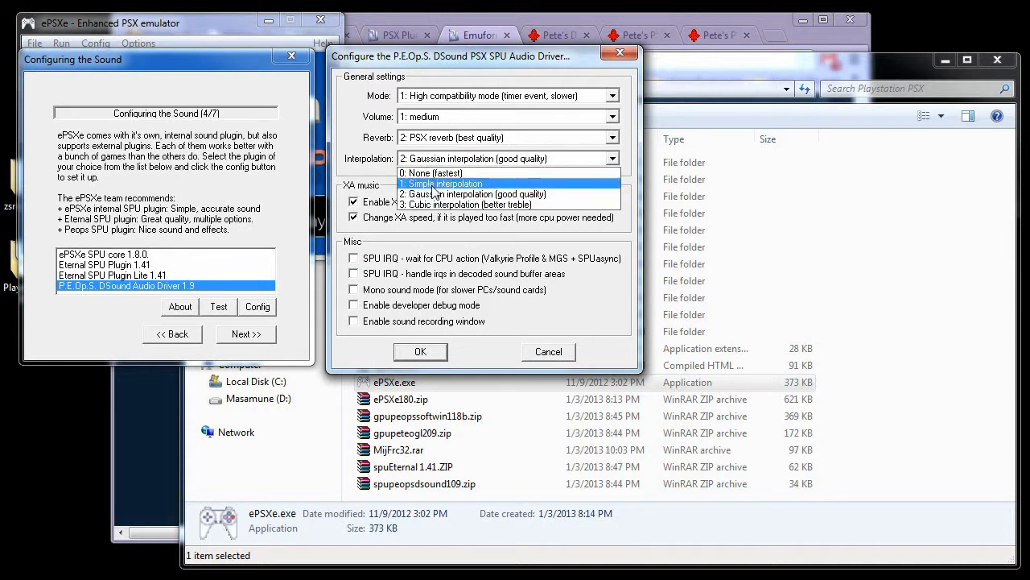
mouse_move(475, 194)
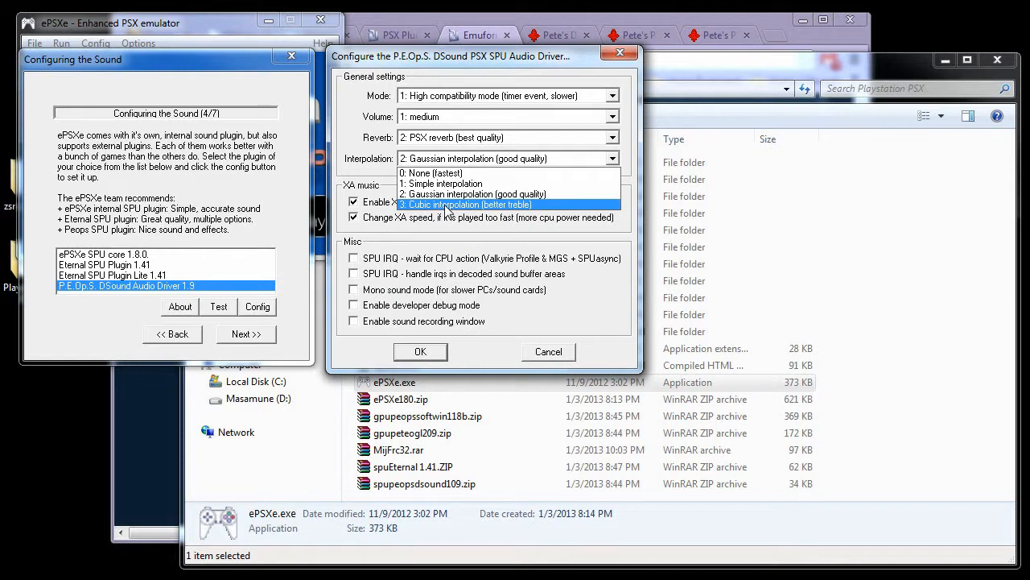
click(466, 203)
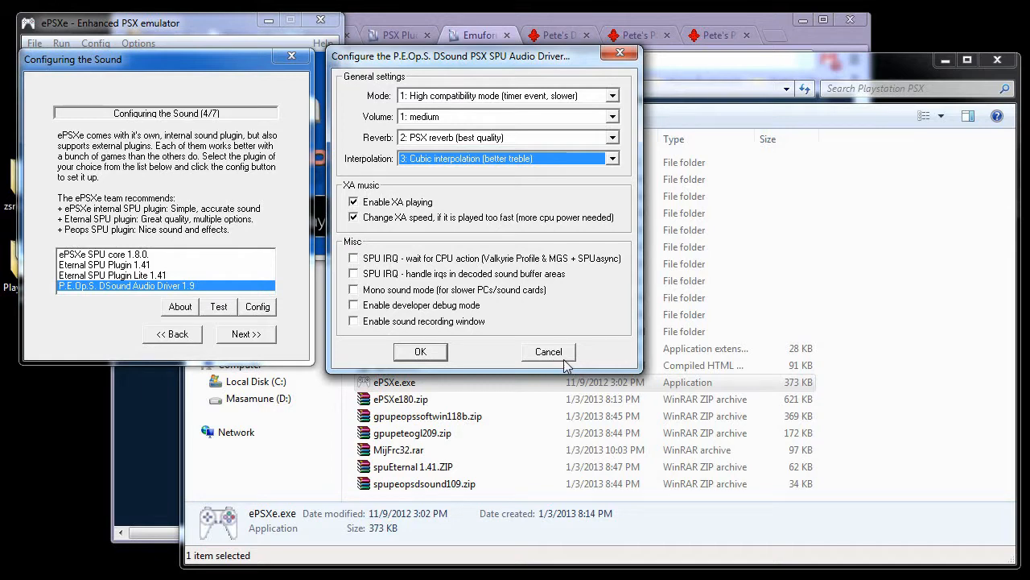
click(549, 352)
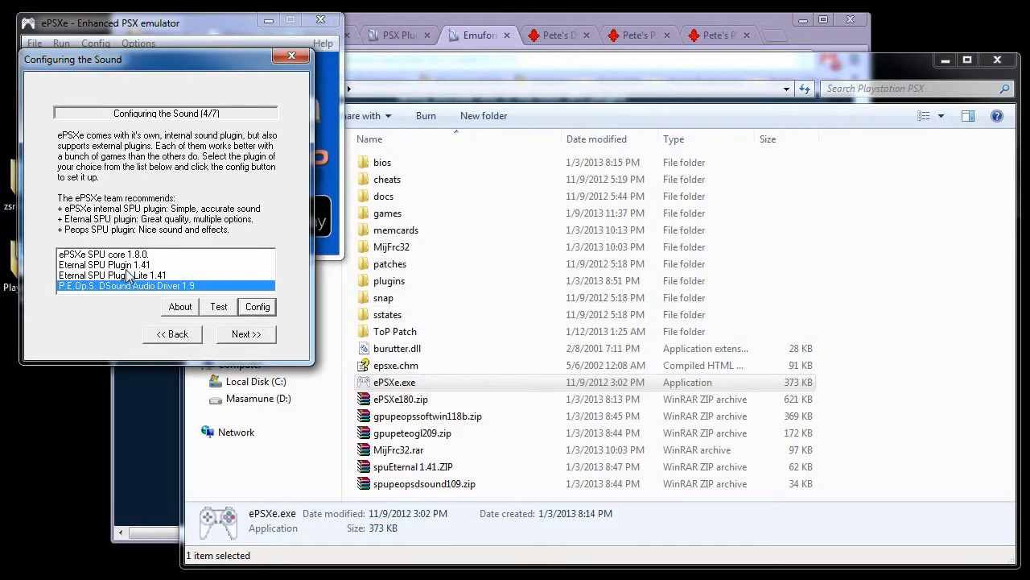
Step: Select Eternal SPU Plugin 1.41, view its settings, and cancel without changes
click(105, 264)
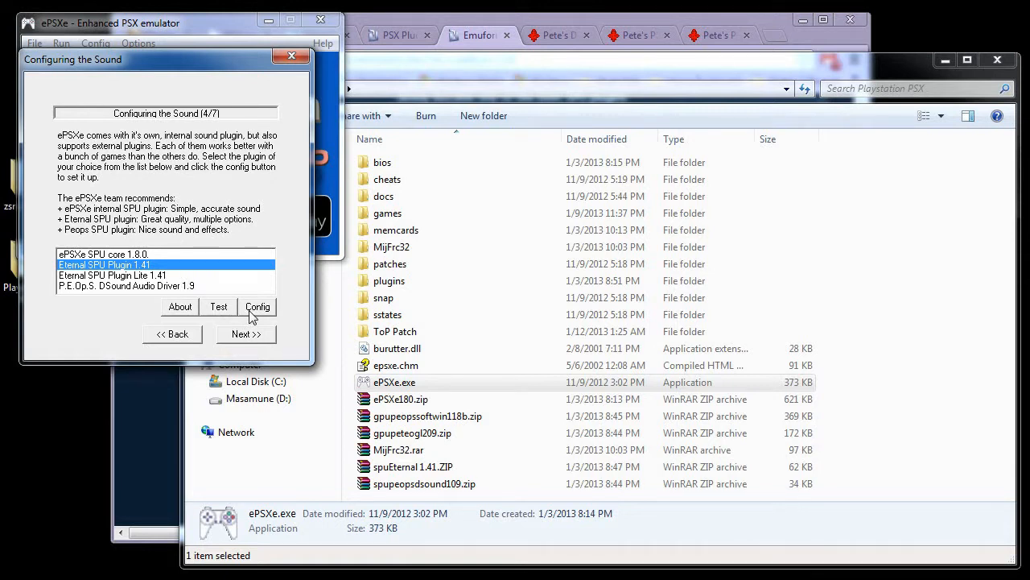
click(258, 307)
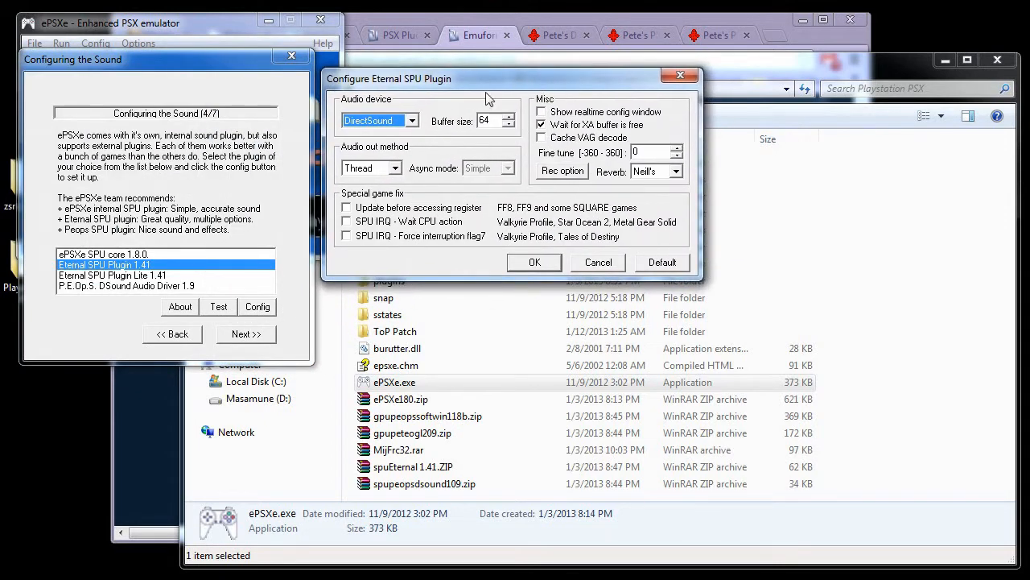
mouse_move(607, 273)
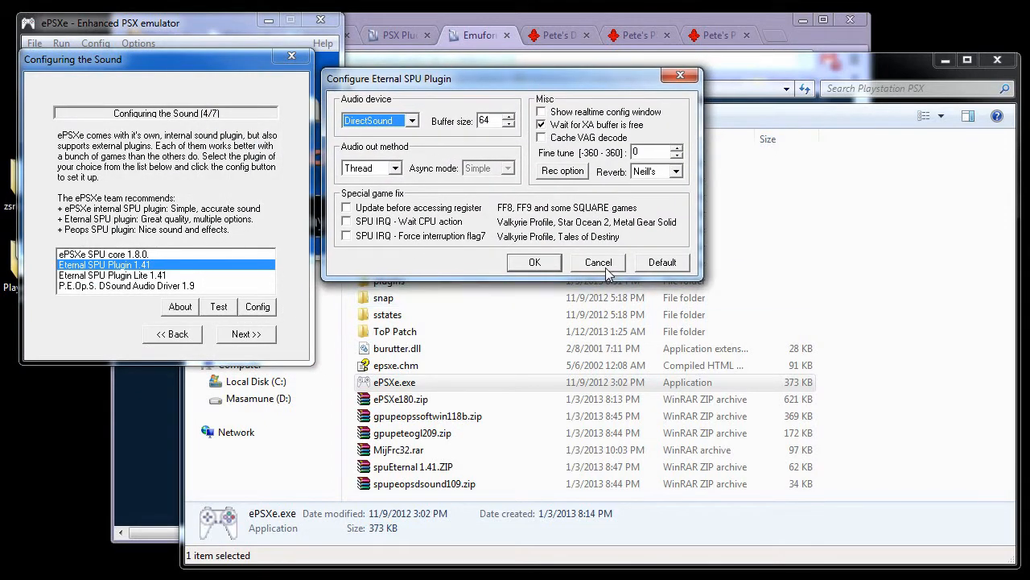
click(598, 262)
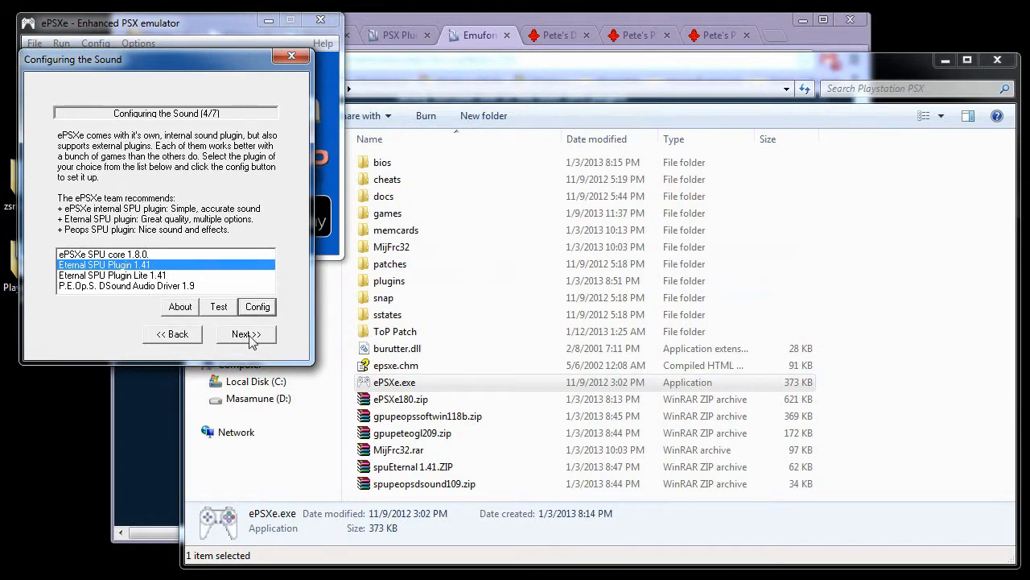
Step: Keep the default sound and CD-ROM plugins and advance the wizard to step 6/7, pads
click(246, 335)
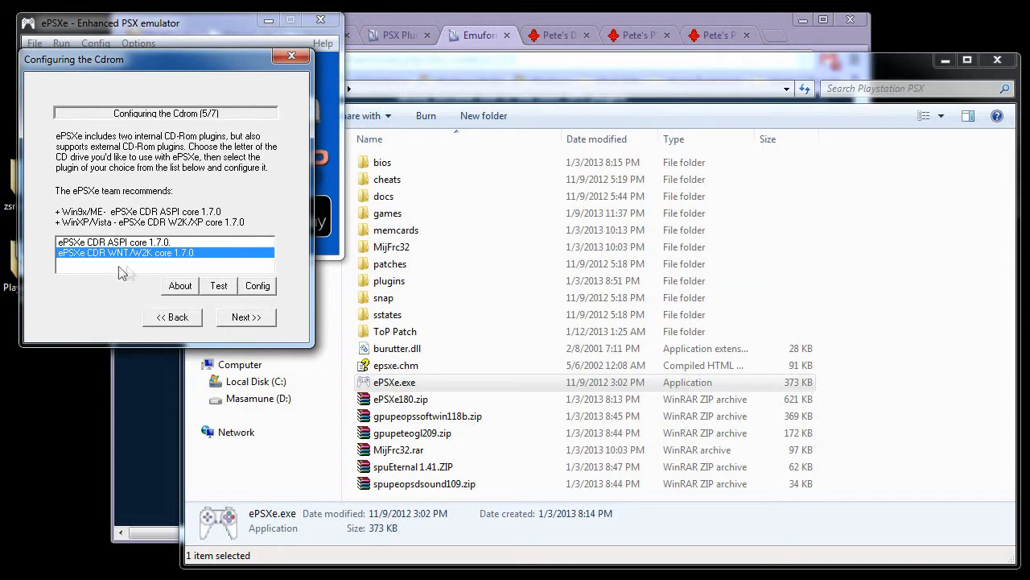
mouse_move(120, 266)
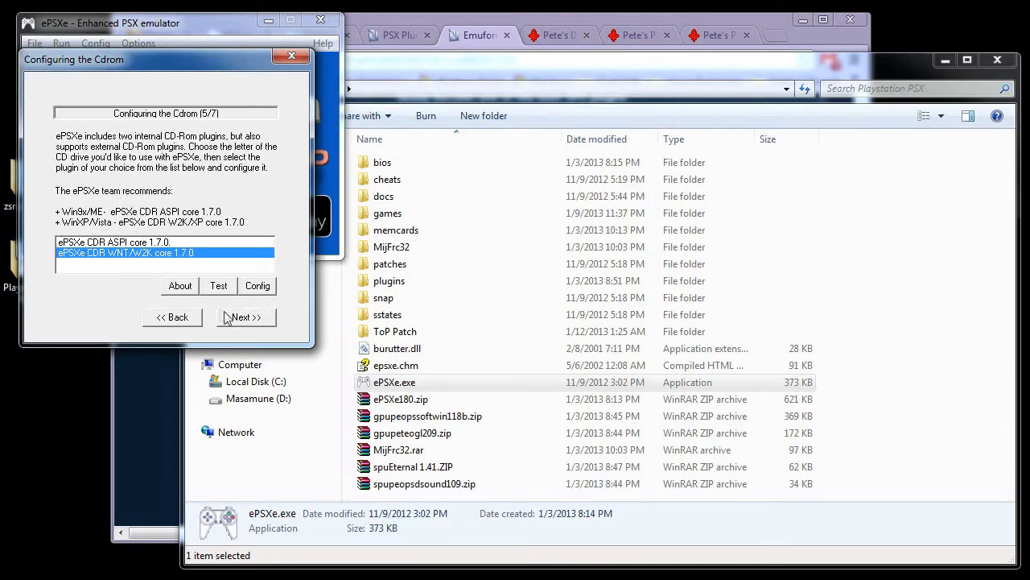
click(246, 317)
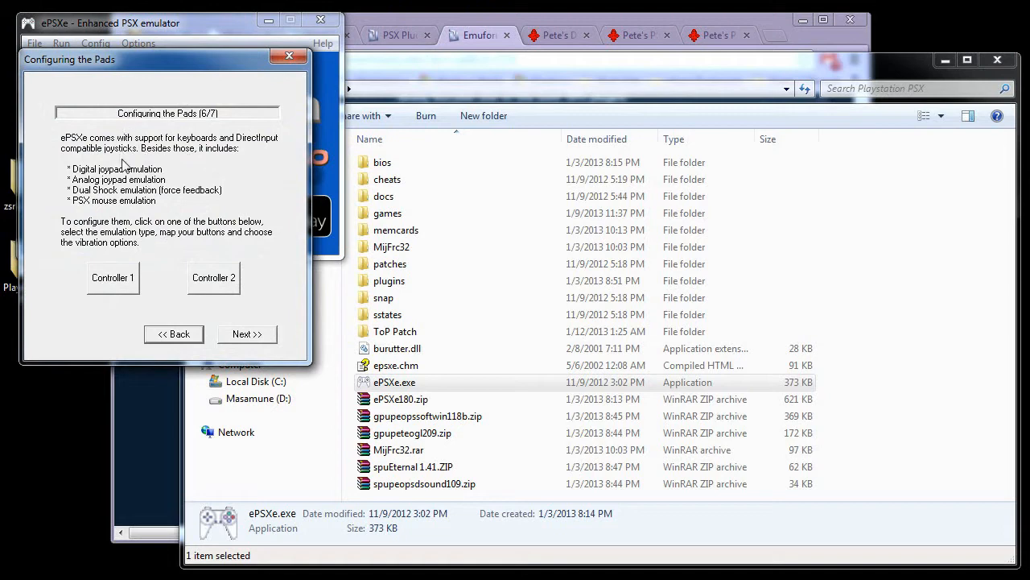
mouse_move(125, 290)
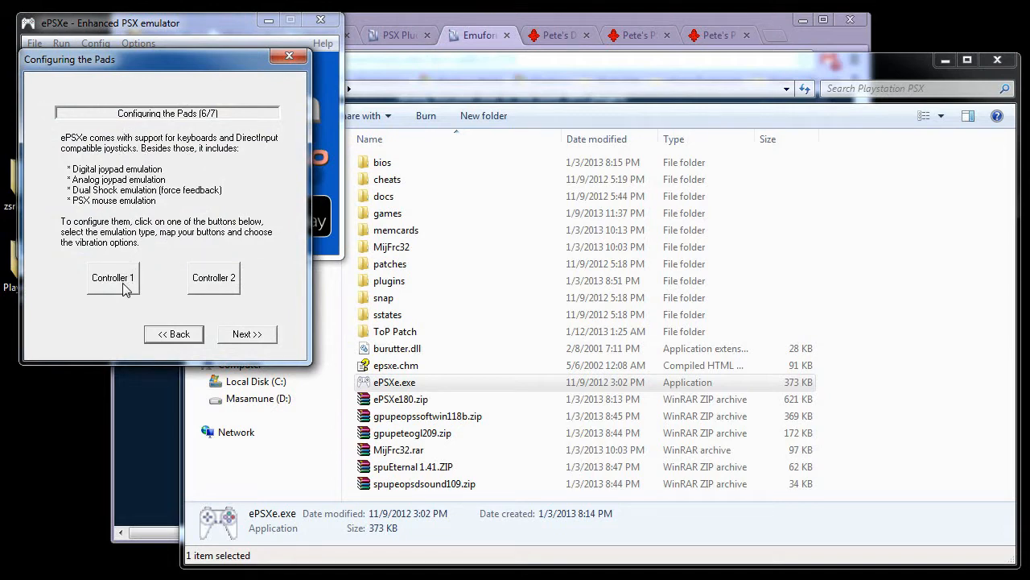
Step: Open port 1's gamepad config and try the Mouse, Digital and DualShock controller types
click(112, 278)
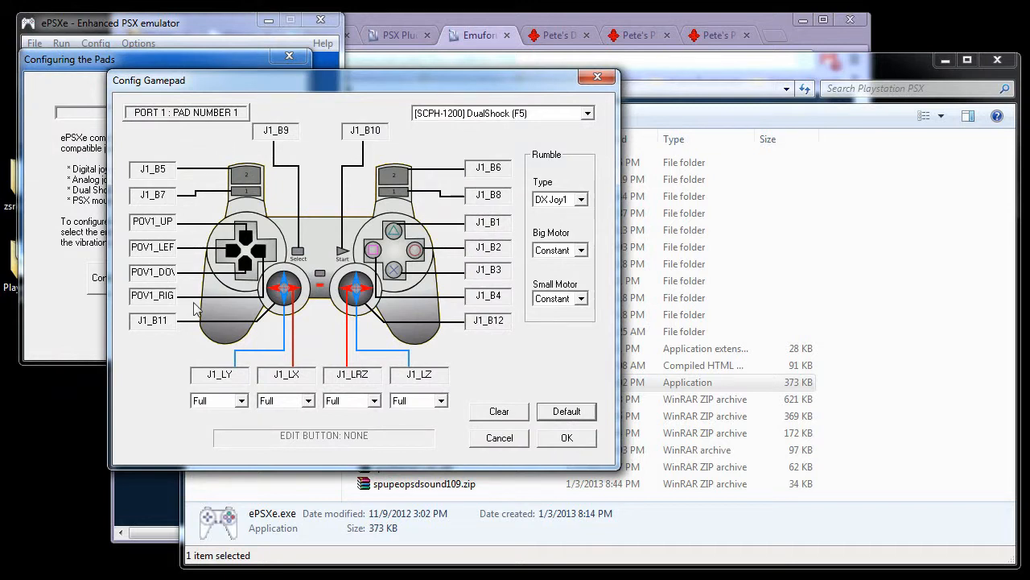
mouse_move(261, 237)
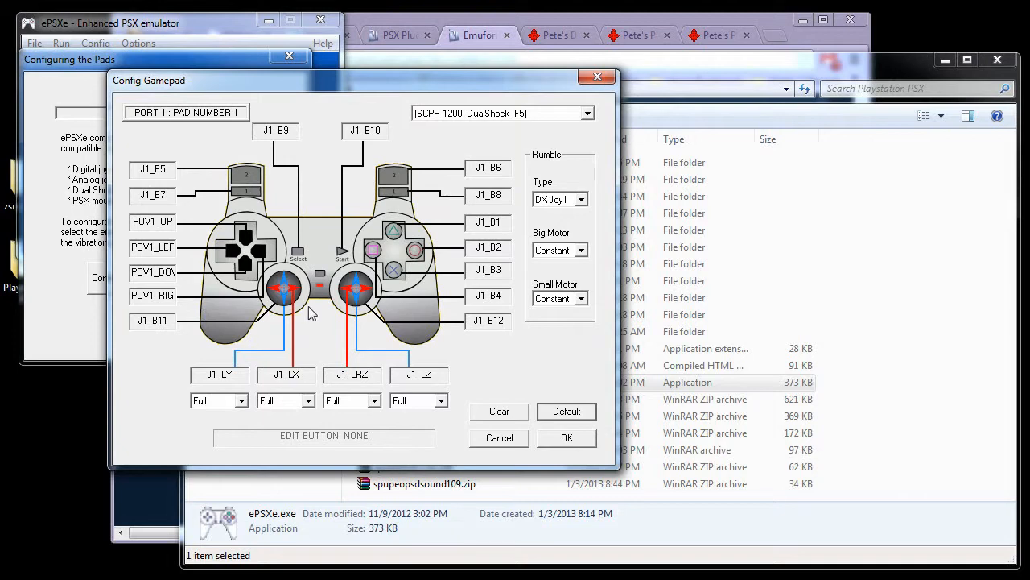
click(585, 113)
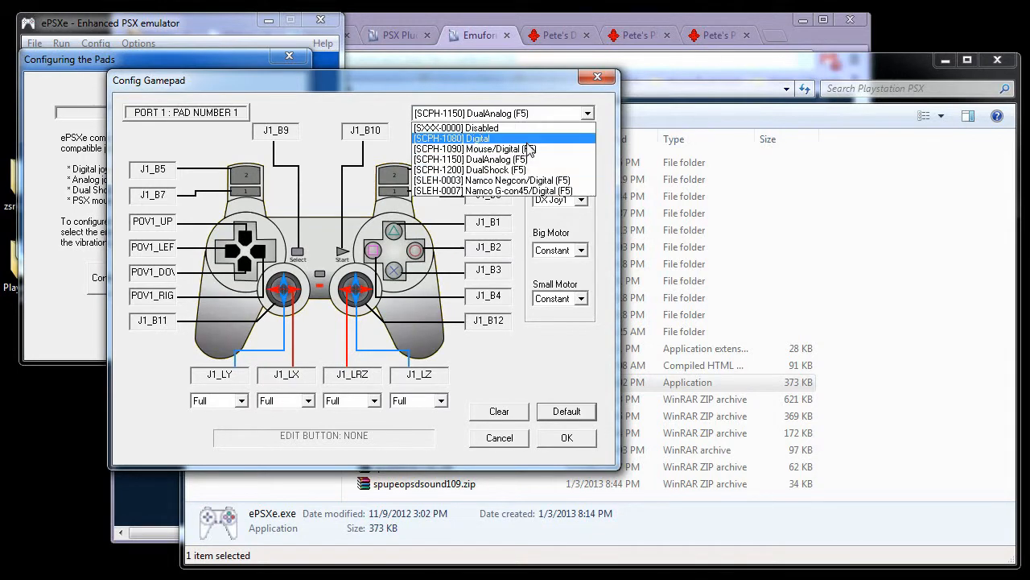
click(473, 149)
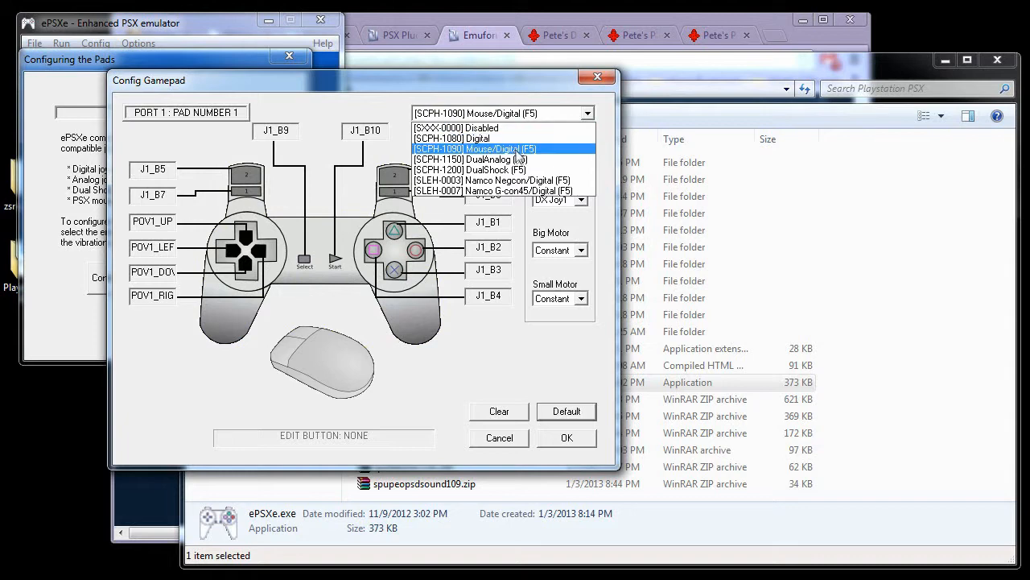
click(458, 138)
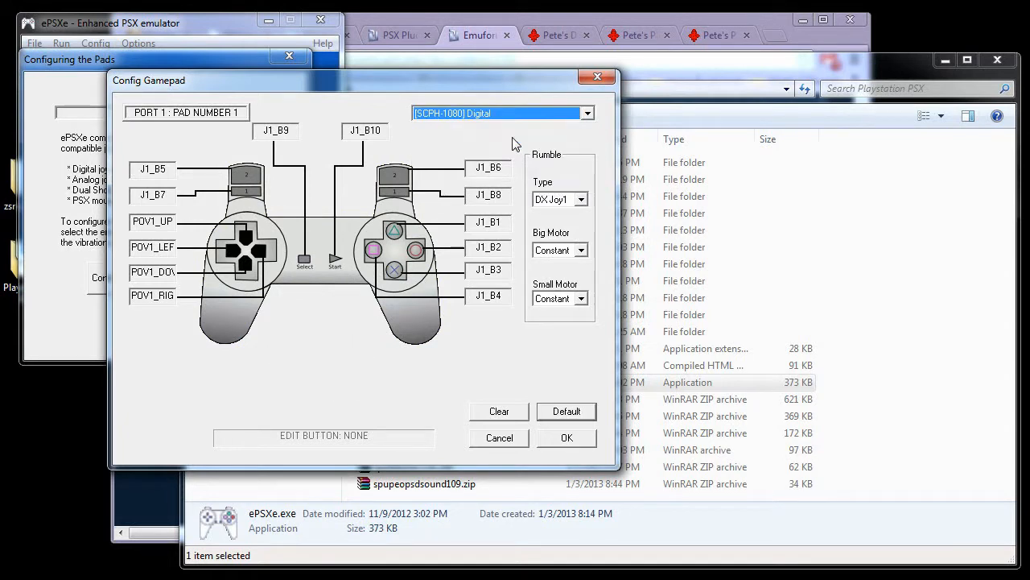
click(585, 112)
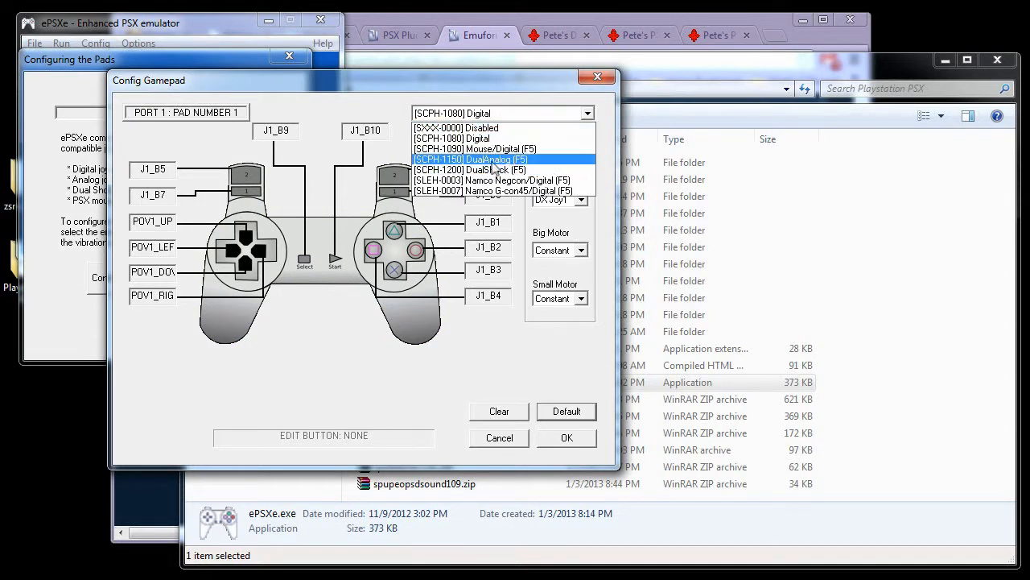
click(464, 170)
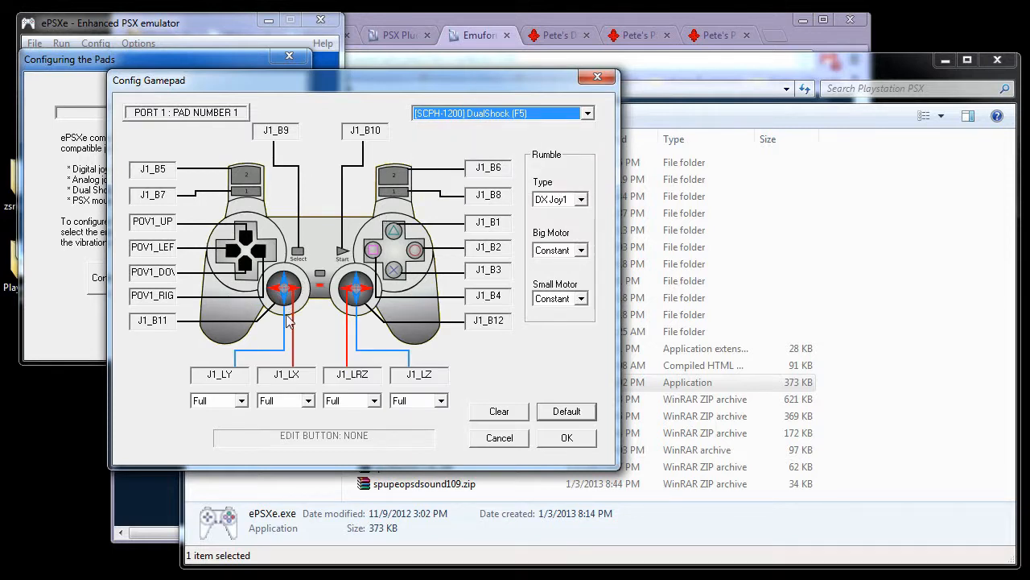
mouse_move(358, 253)
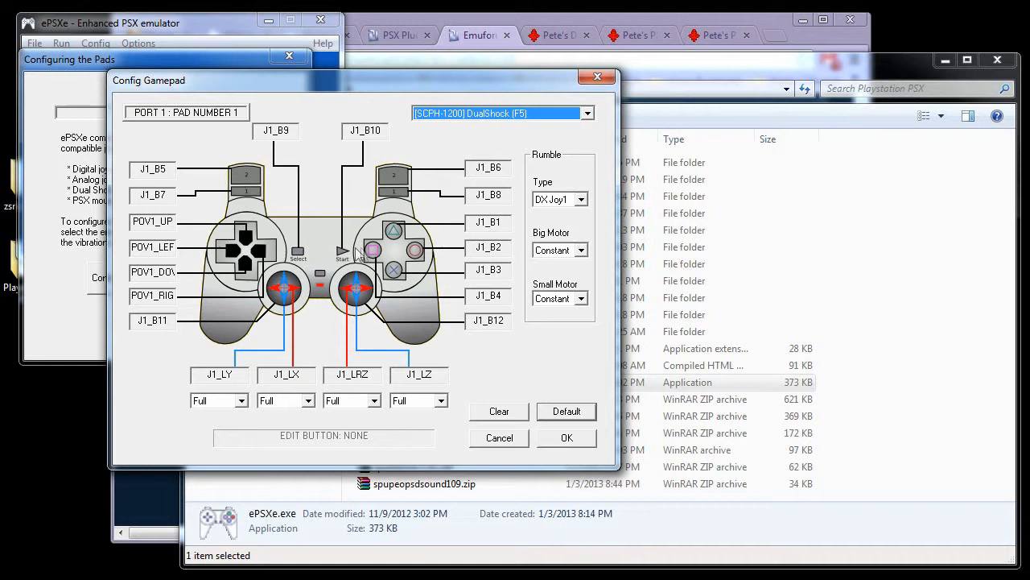
mouse_move(376, 227)
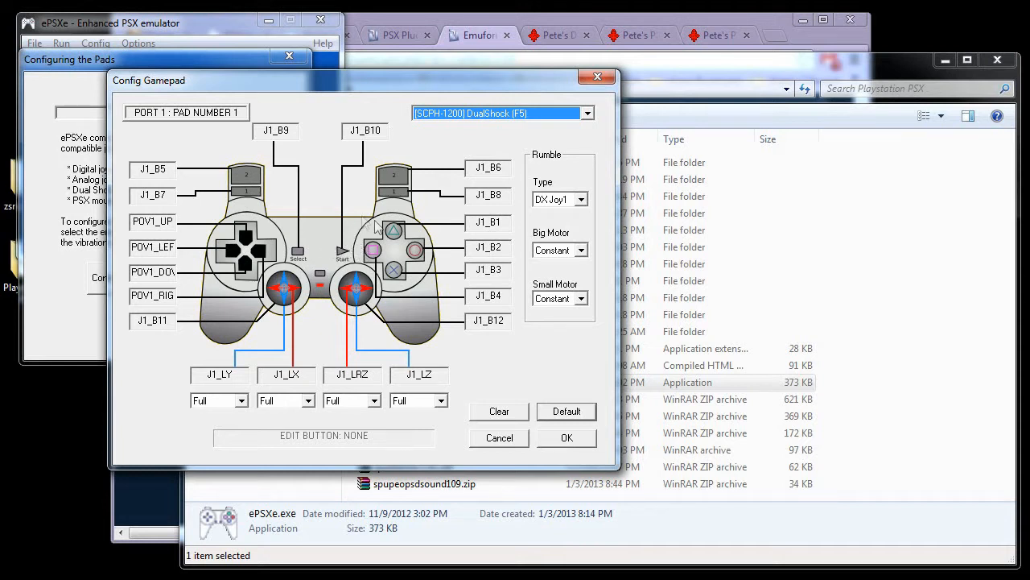
Step: Review the Rumble Type plus constant Big and Small Motor settings, then cancel without saving
click(582, 199)
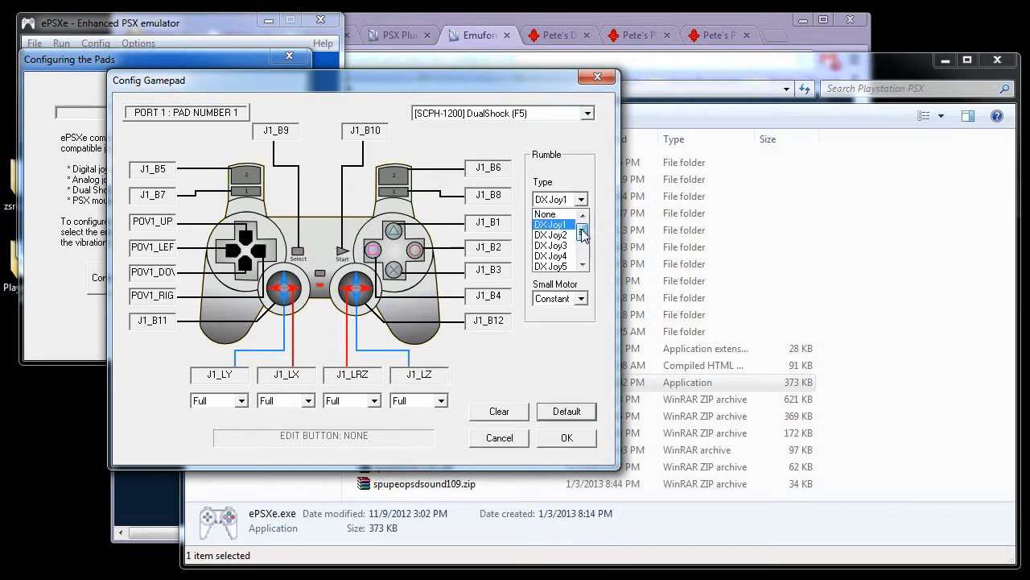
scroll(down, 3)
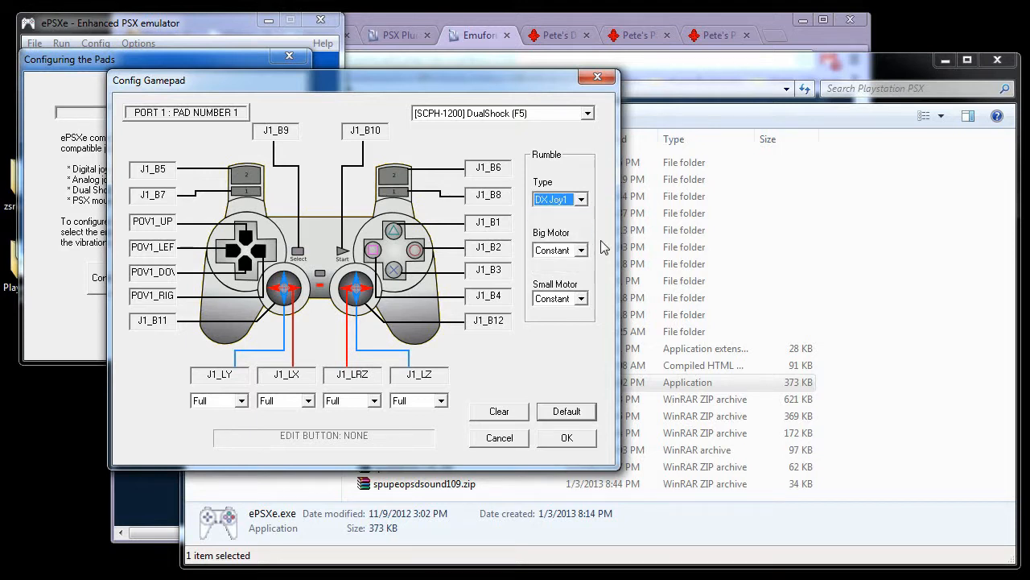
mouse_move(583, 256)
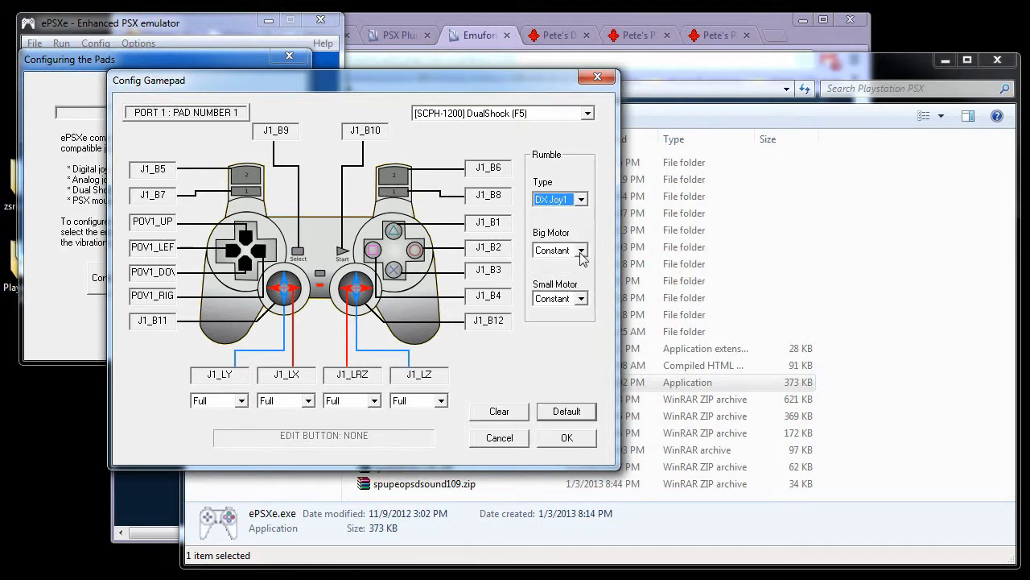
click(583, 249)
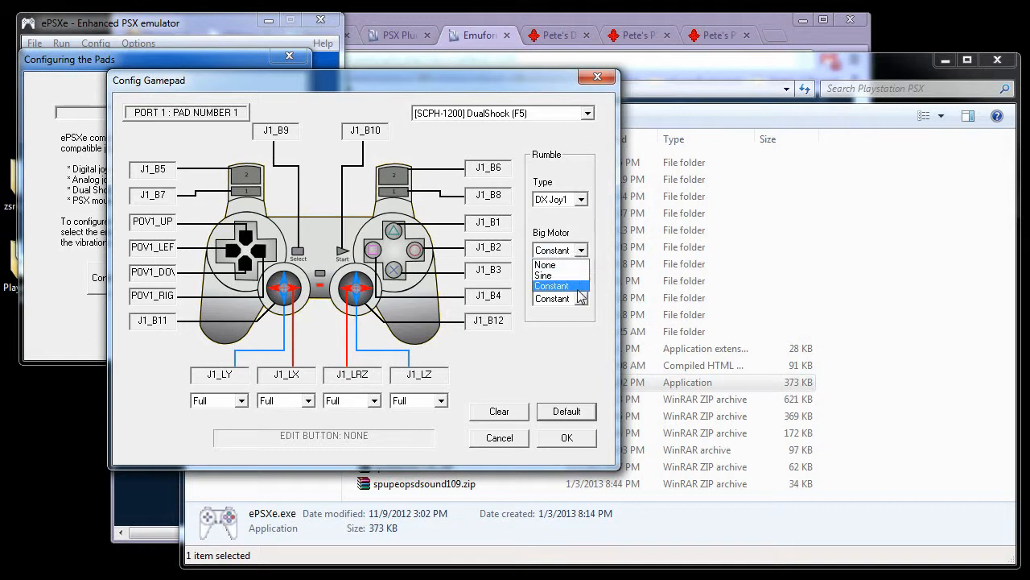
click(551, 286)
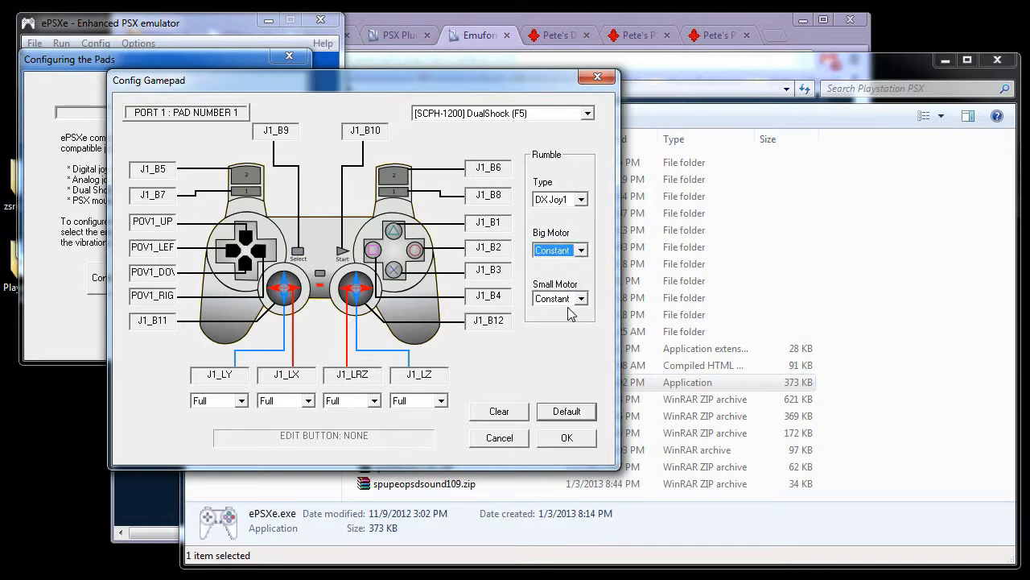
mouse_move(557, 312)
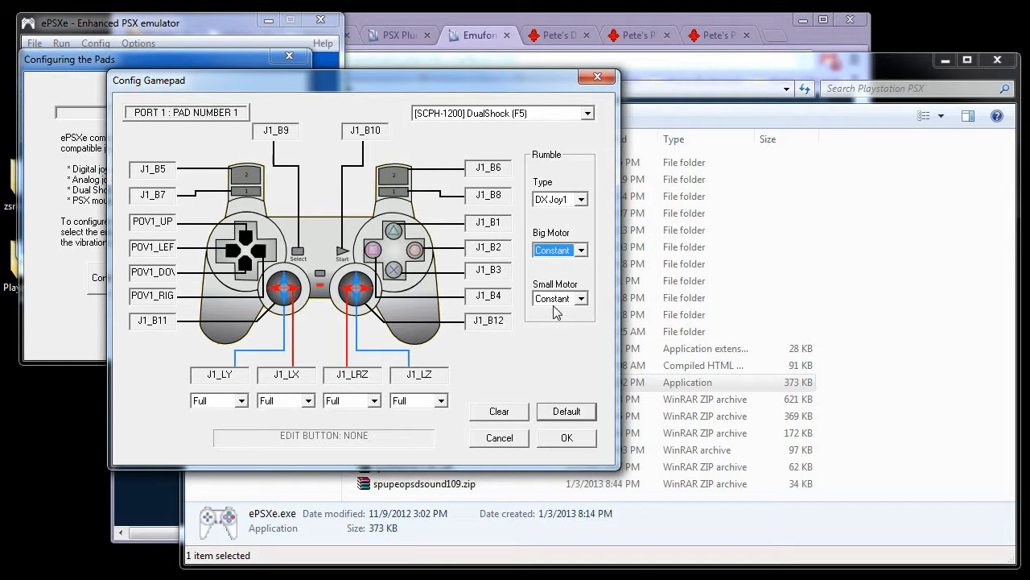
click(581, 298)
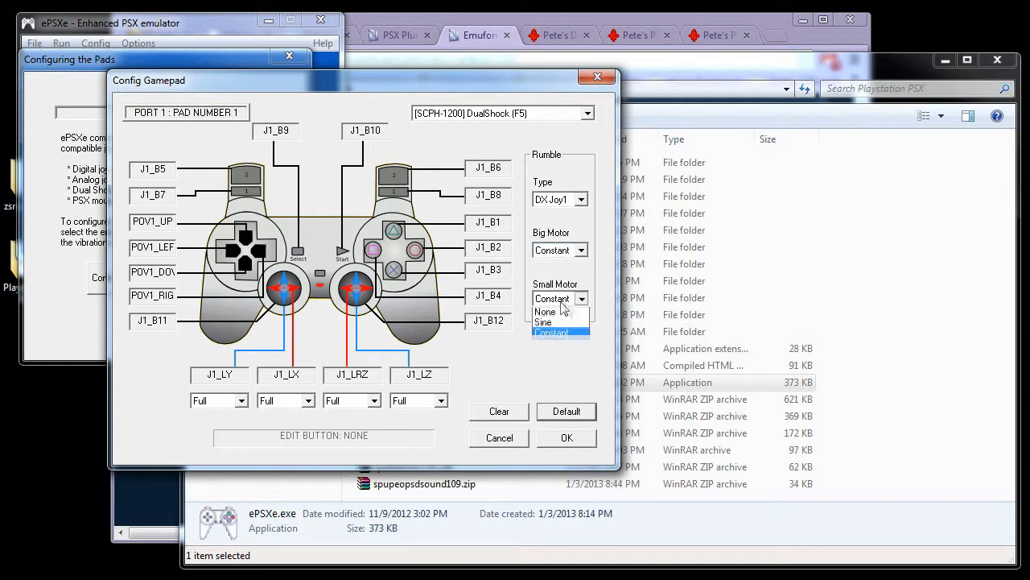
click(550, 332)
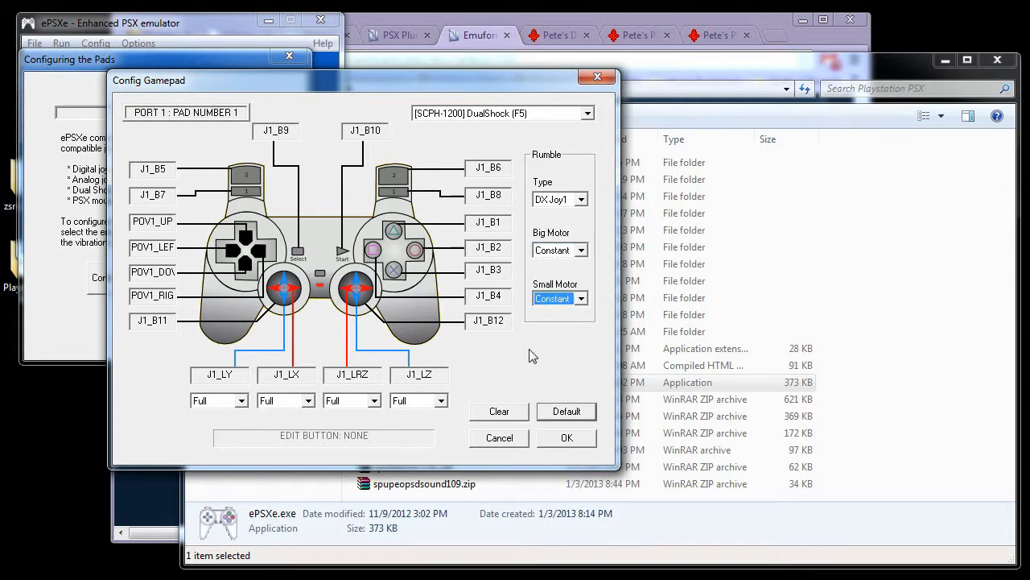
mouse_move(539, 352)
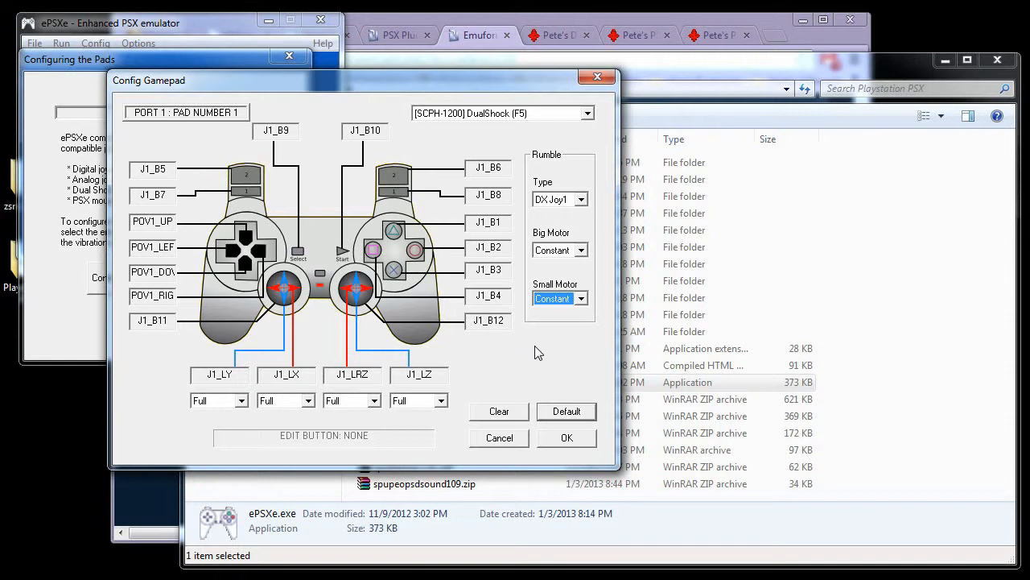
mouse_move(584, 473)
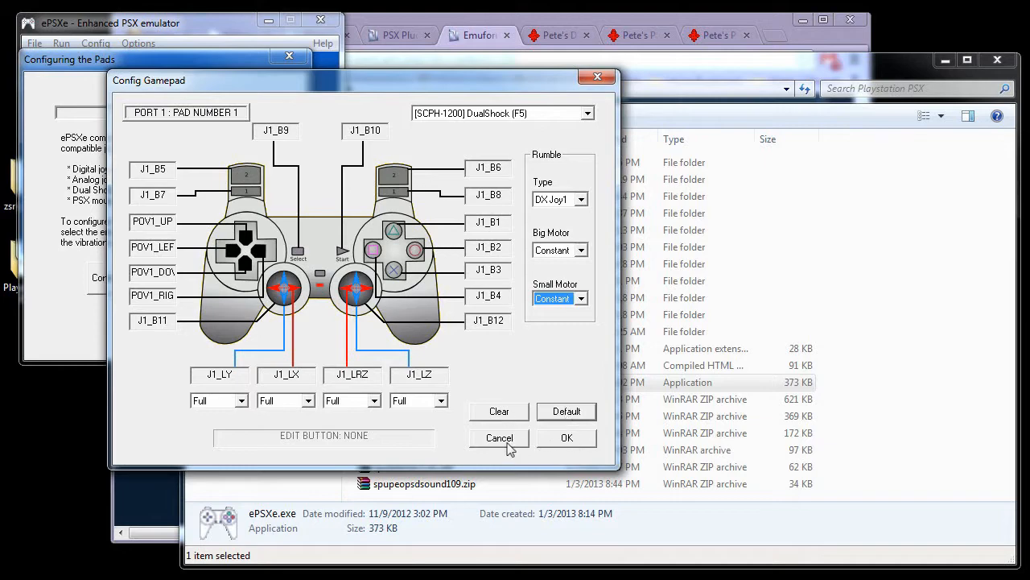
click(566, 437)
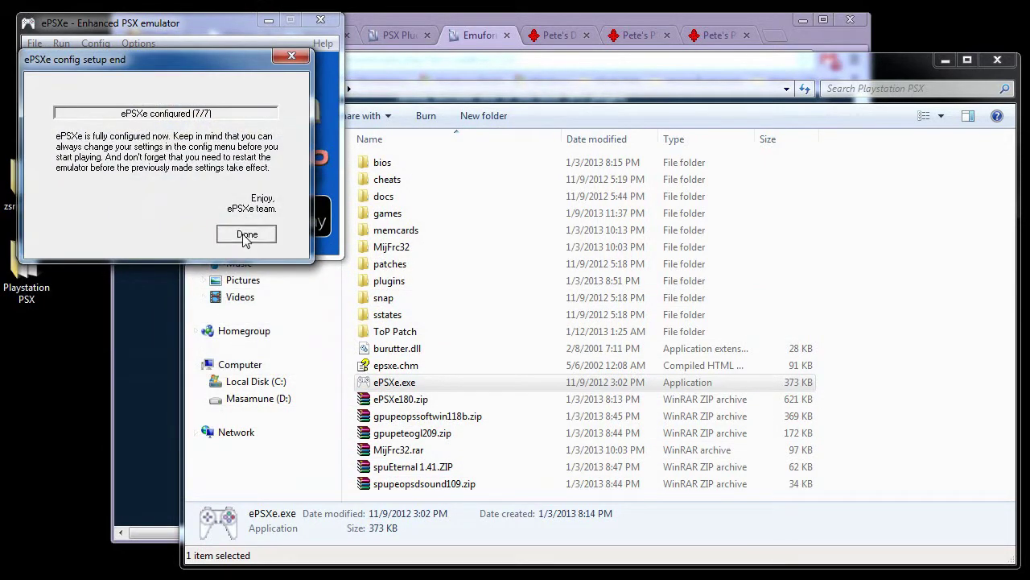
Step: Close the wizard from its 'ePSXe config setup end' page with Done
click(246, 235)
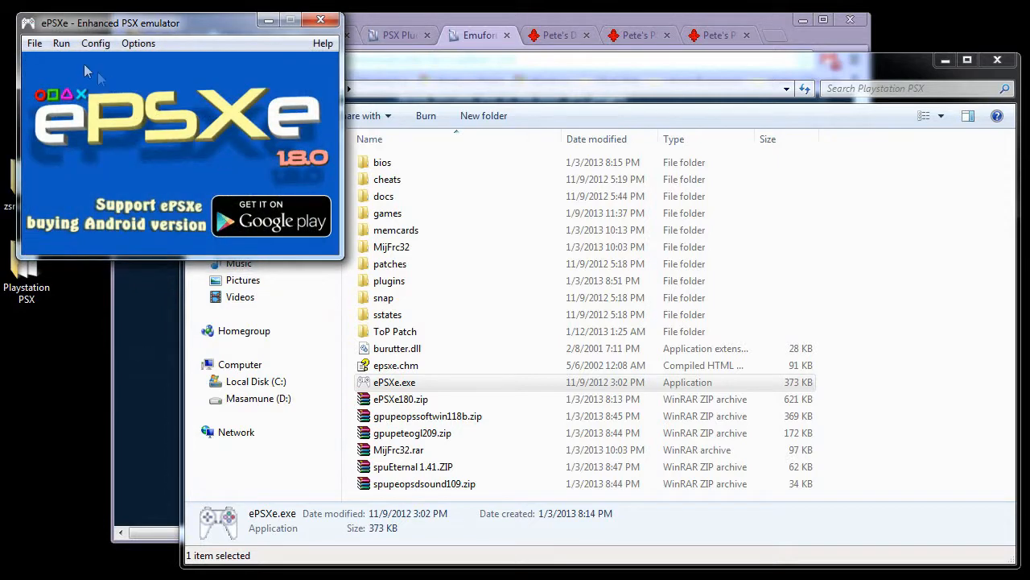
mouse_move(306, 143)
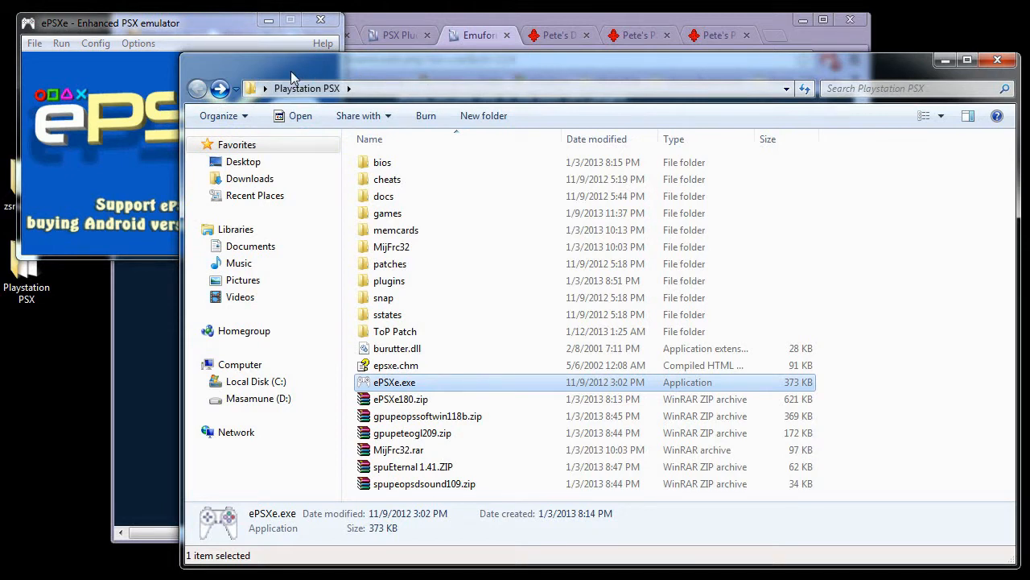
mouse_move(95, 56)
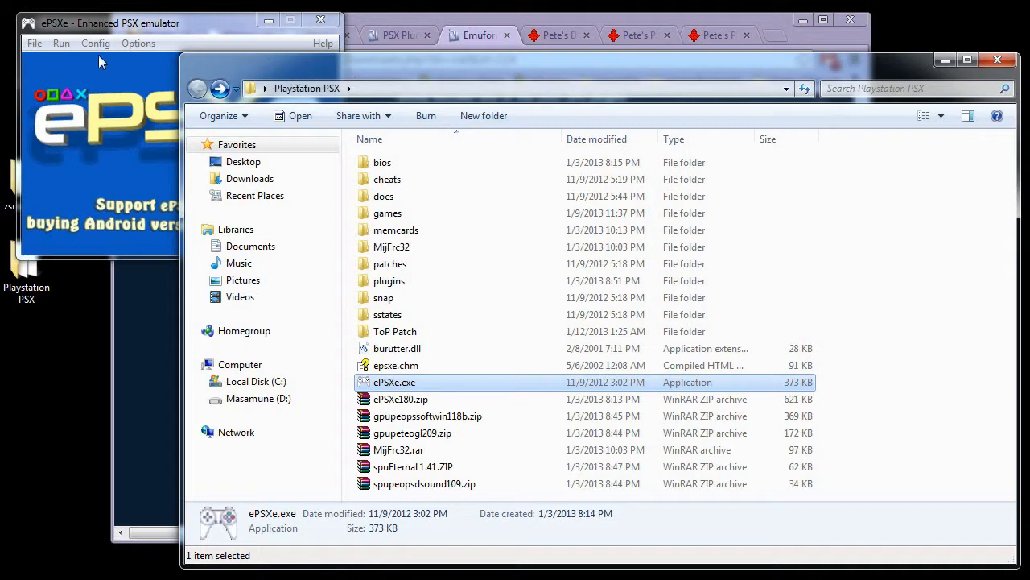
click(34, 43)
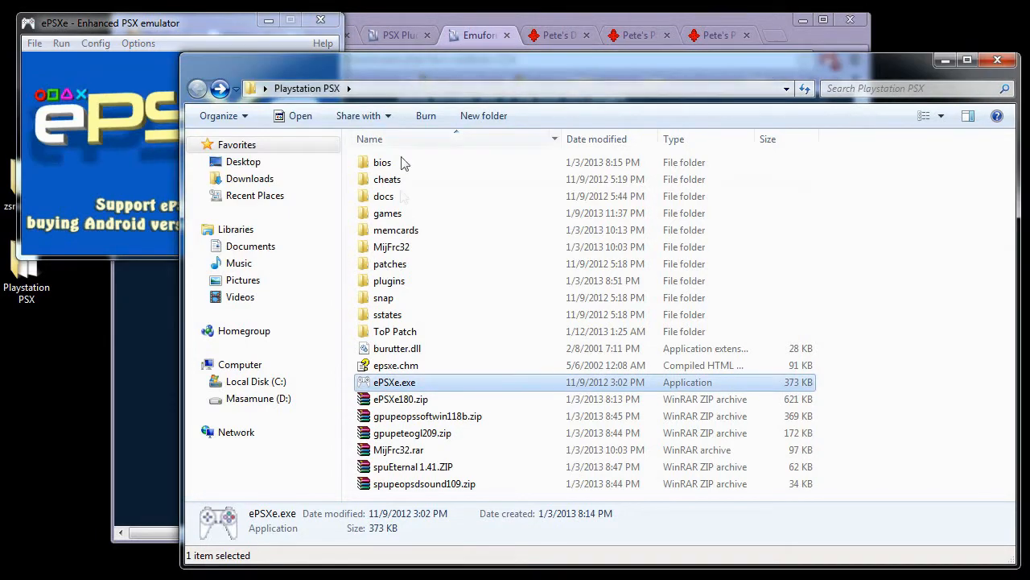
mouse_move(394, 338)
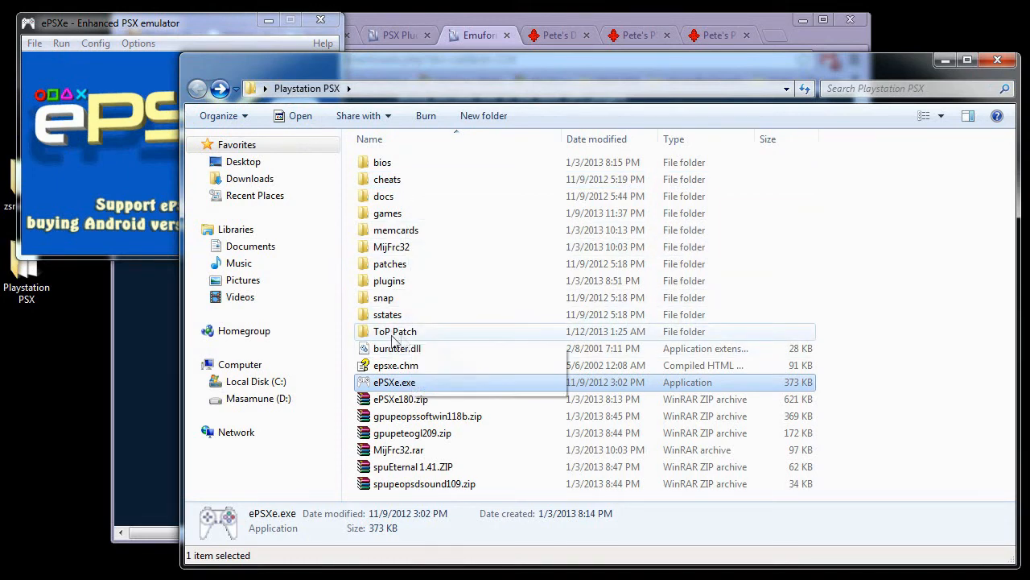
Step: Extract the pre-v1.1 fix 1 archive into ToP Patch, then open the xdeltaUI folder
double_click(394, 331)
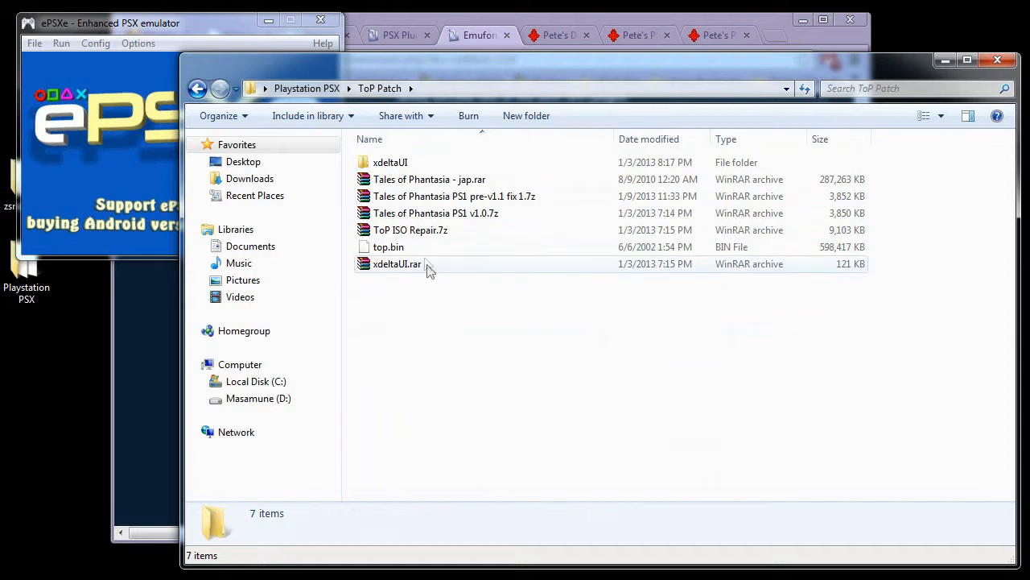
click(389, 246)
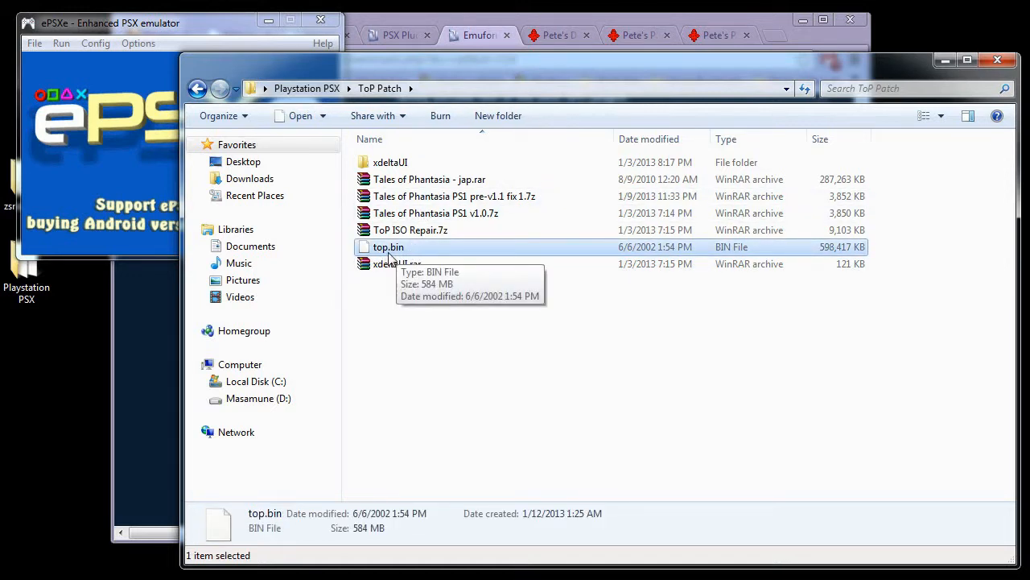
mouse_move(645, 251)
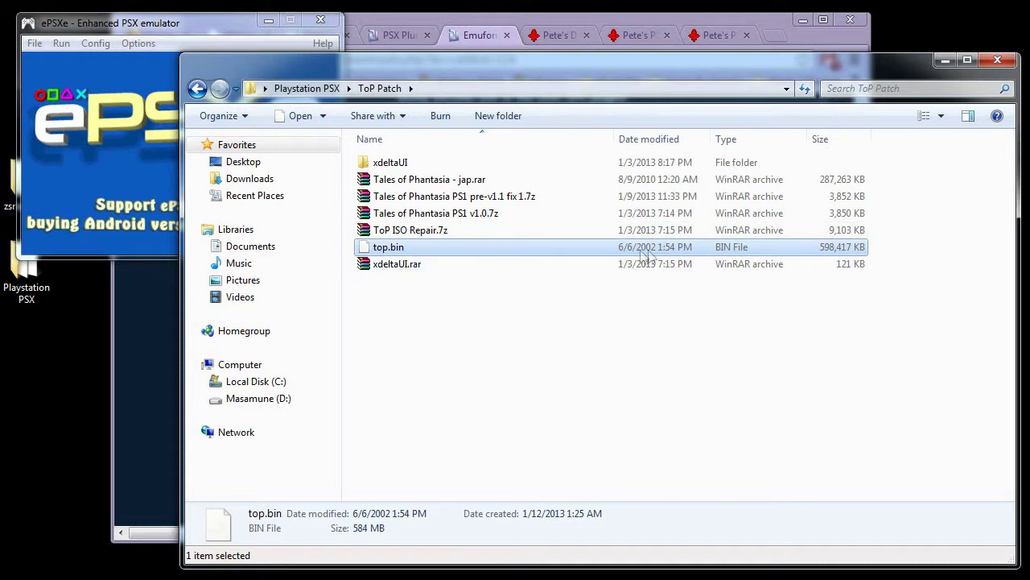
mouse_move(416, 251)
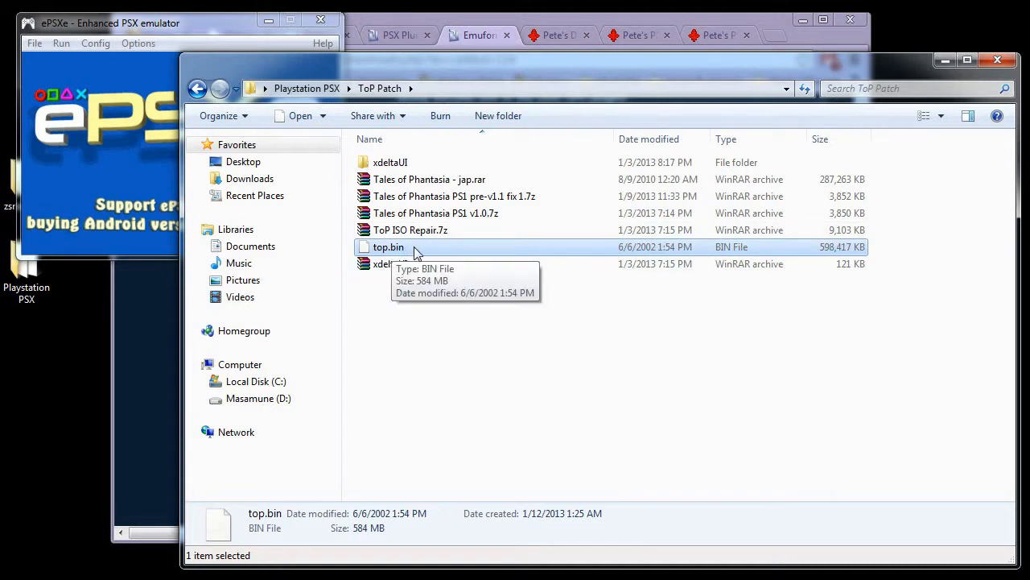
mouse_move(420, 233)
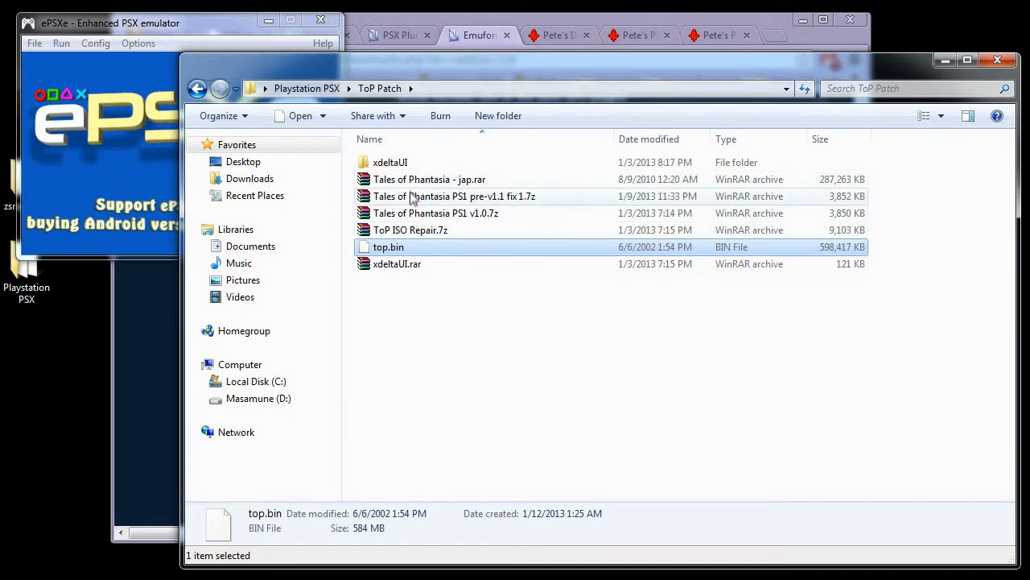
click(428, 179)
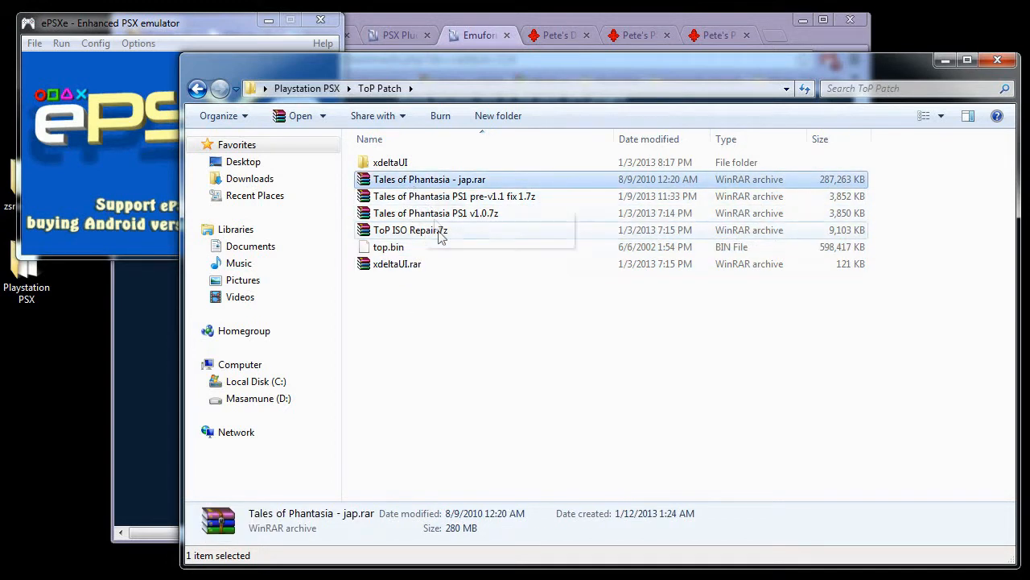
click(410, 230)
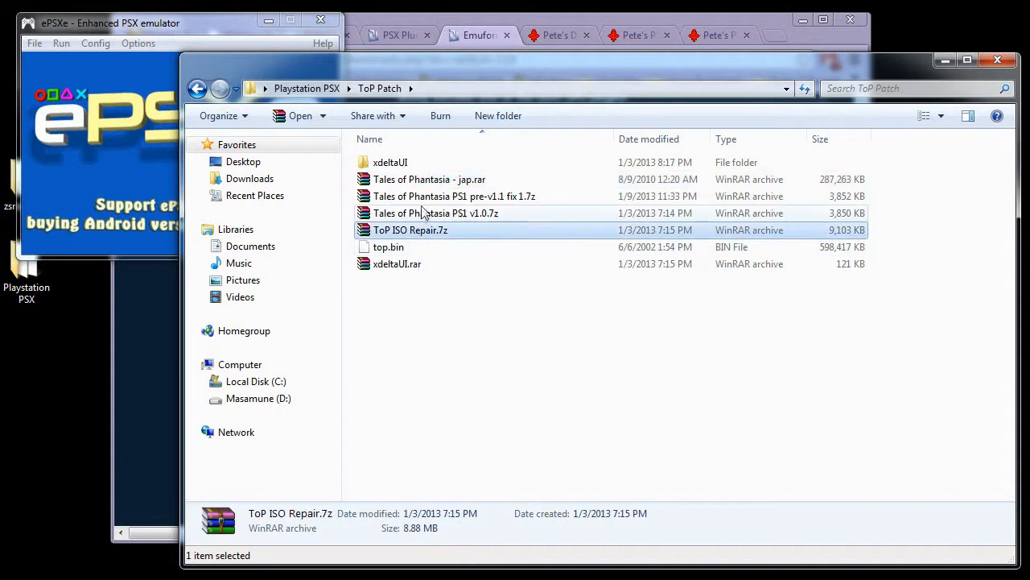
click(435, 212)
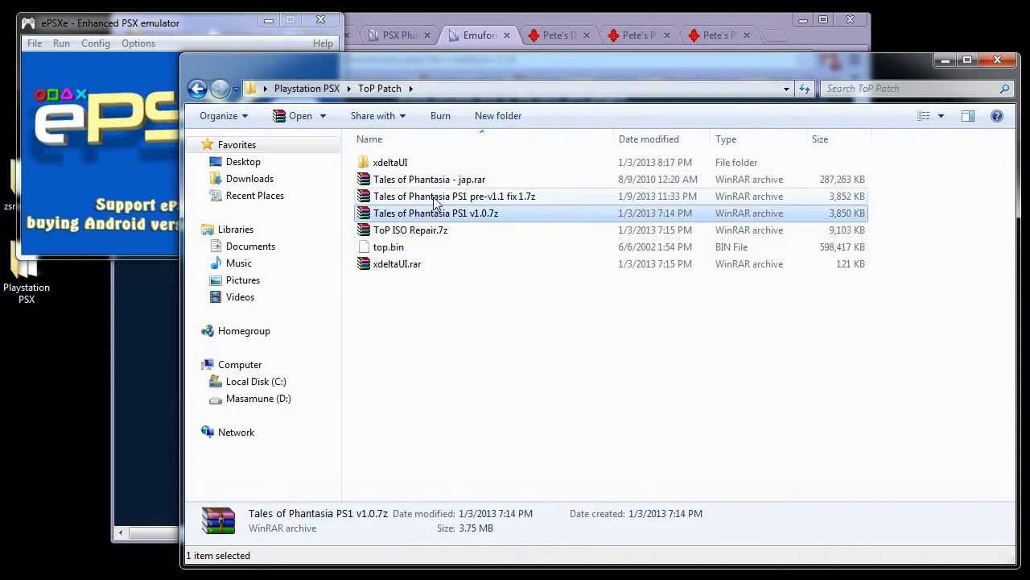
drag(455, 196, 465, 311)
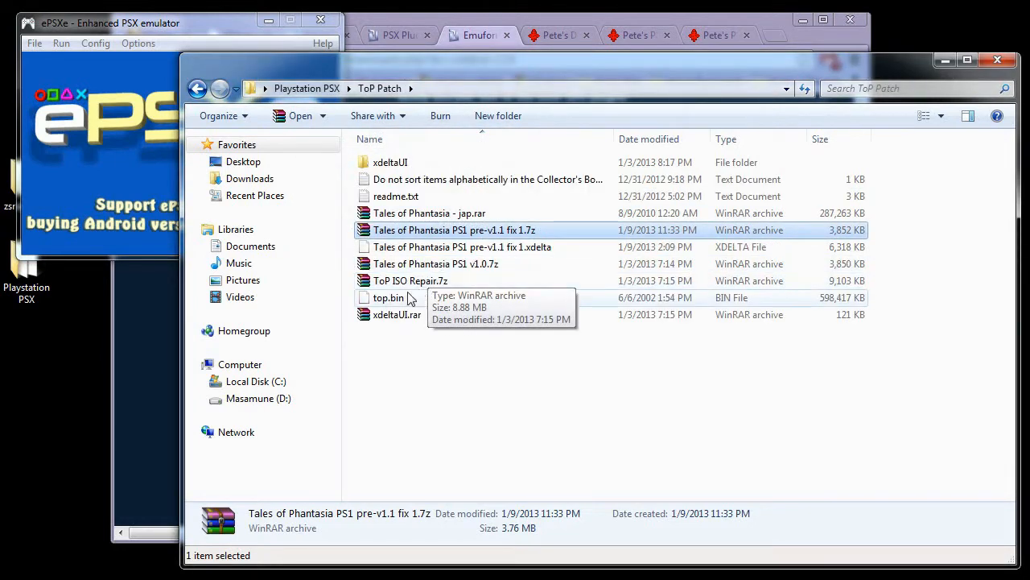
mouse_move(404, 318)
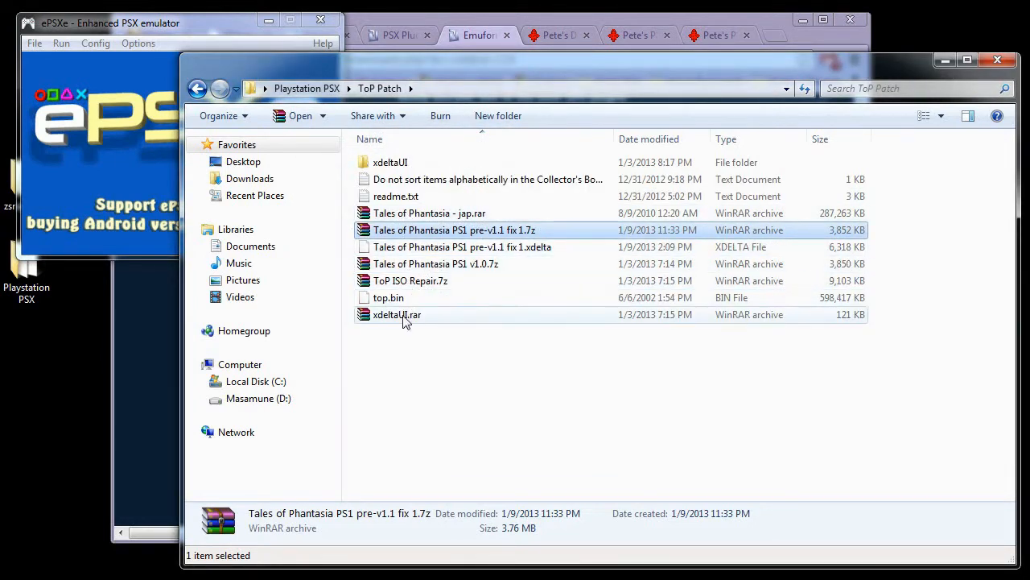
click(389, 162)
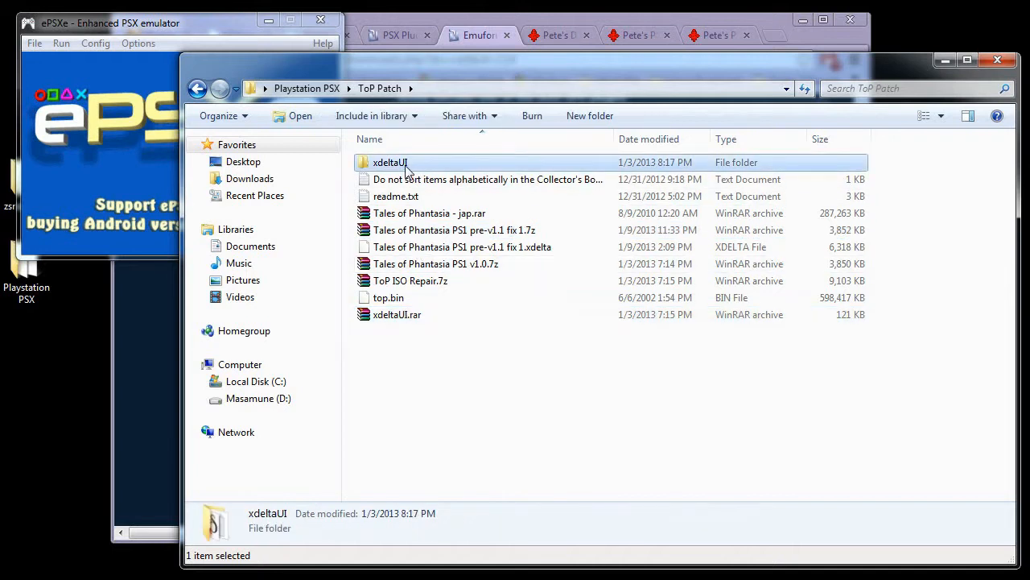
double_click(390, 162)
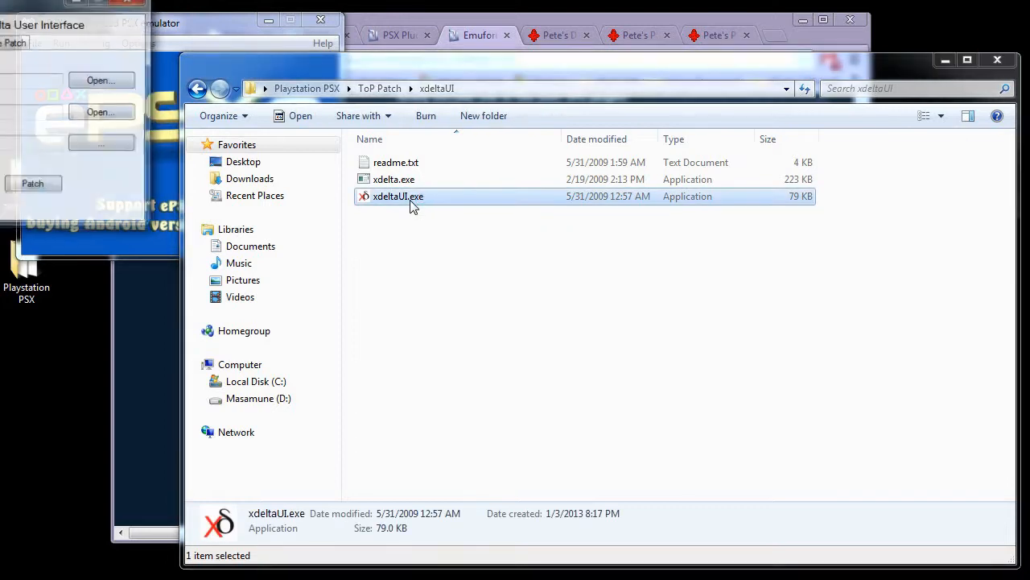
Step: Launch xdelta UI and load the pre-v1.1 fix 1 .xdelta as the patch
double_click(398, 196)
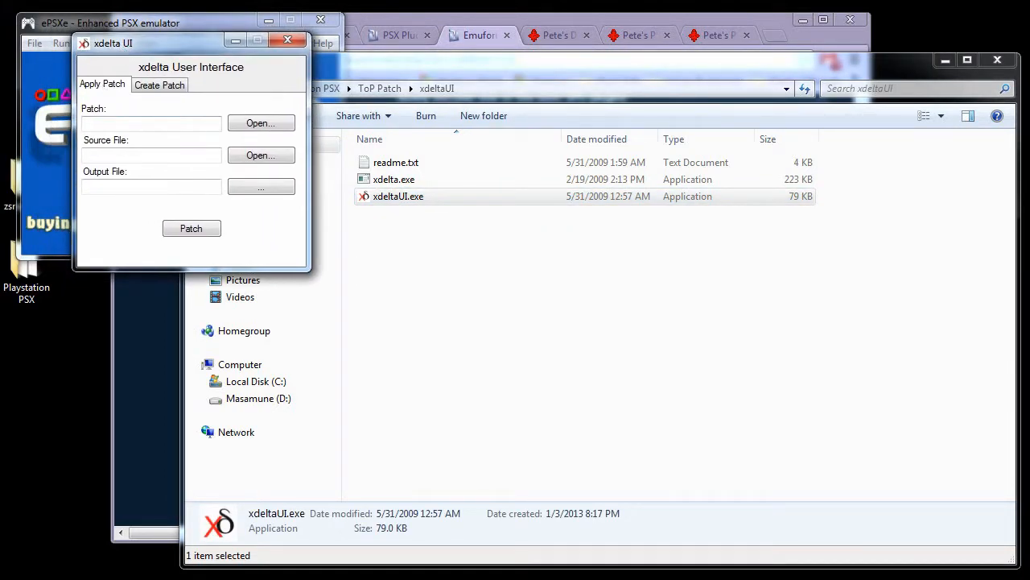
click(260, 124)
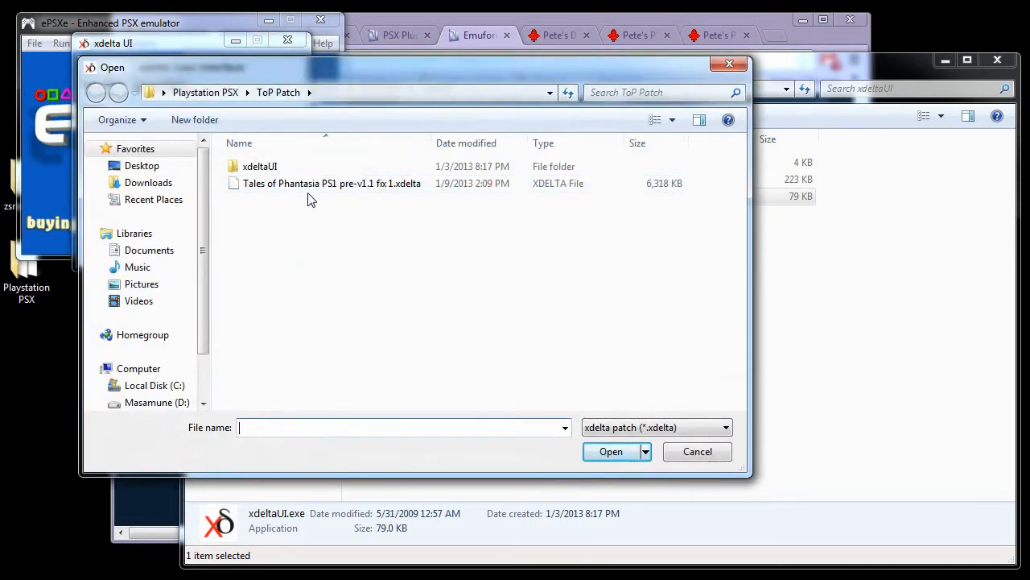
click(332, 183)
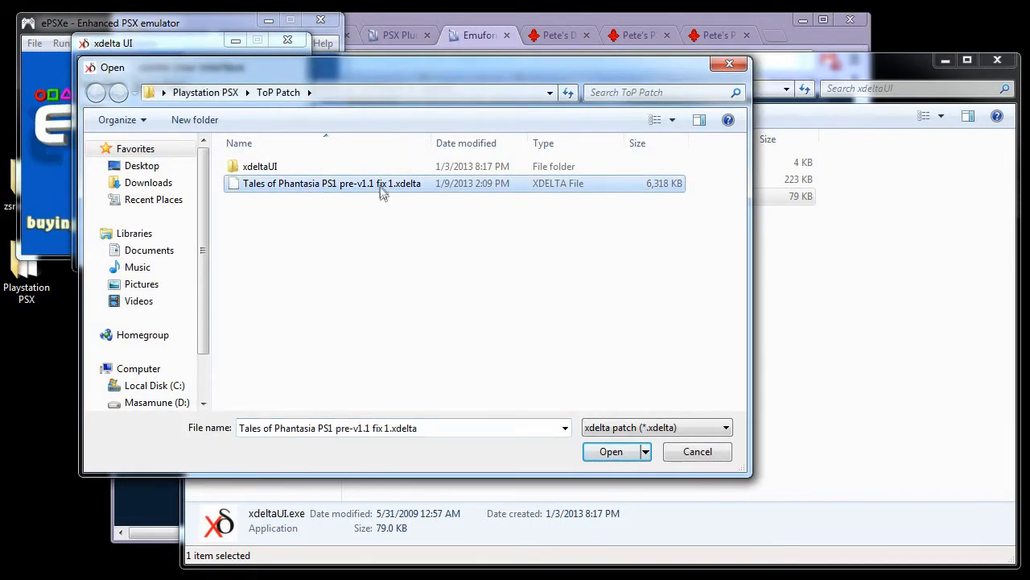
click(611, 452)
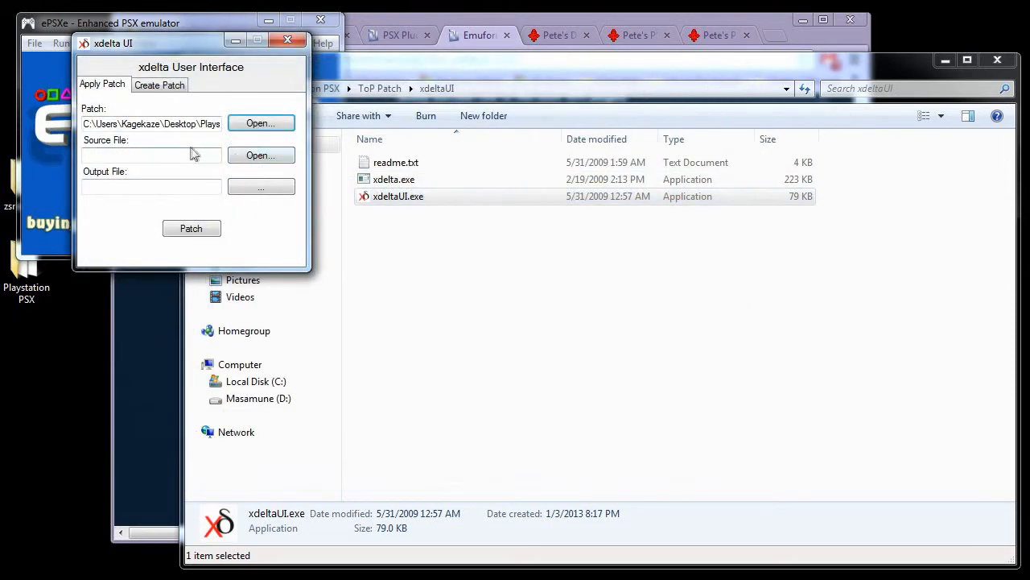
Step: Set top.bin as the source, choose an output file, and start patching
click(261, 154)
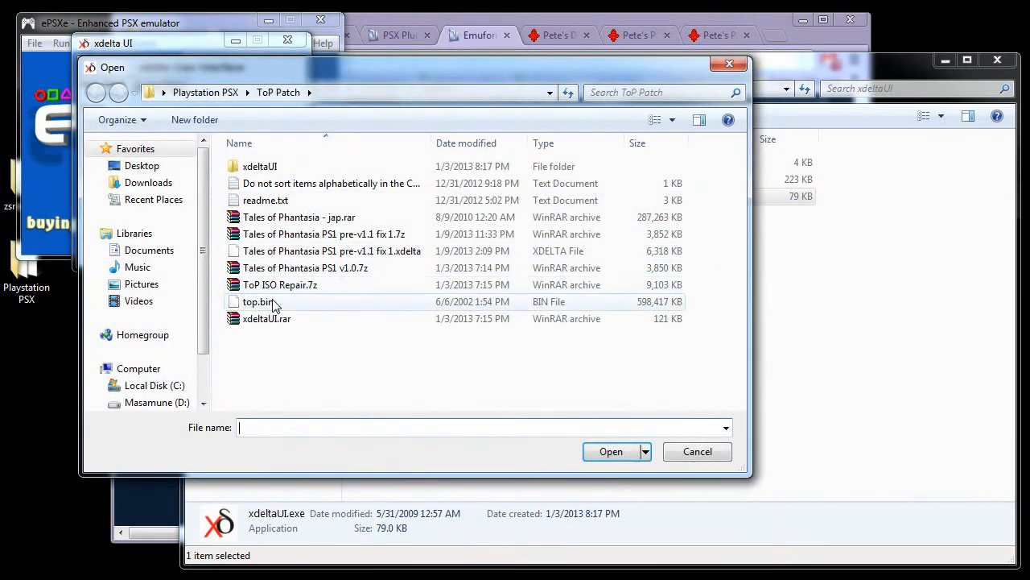
click(258, 302)
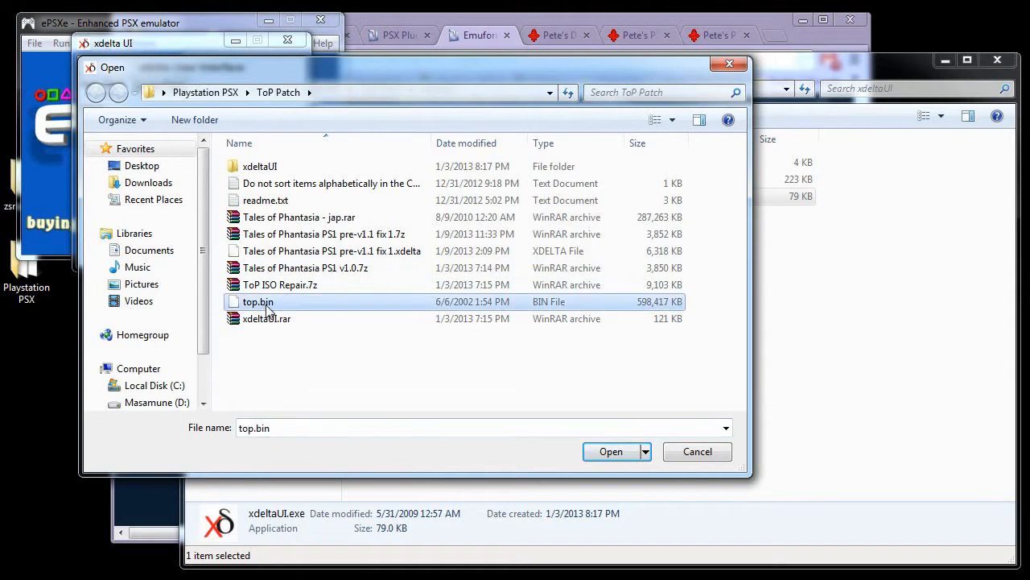
mouse_move(274, 312)
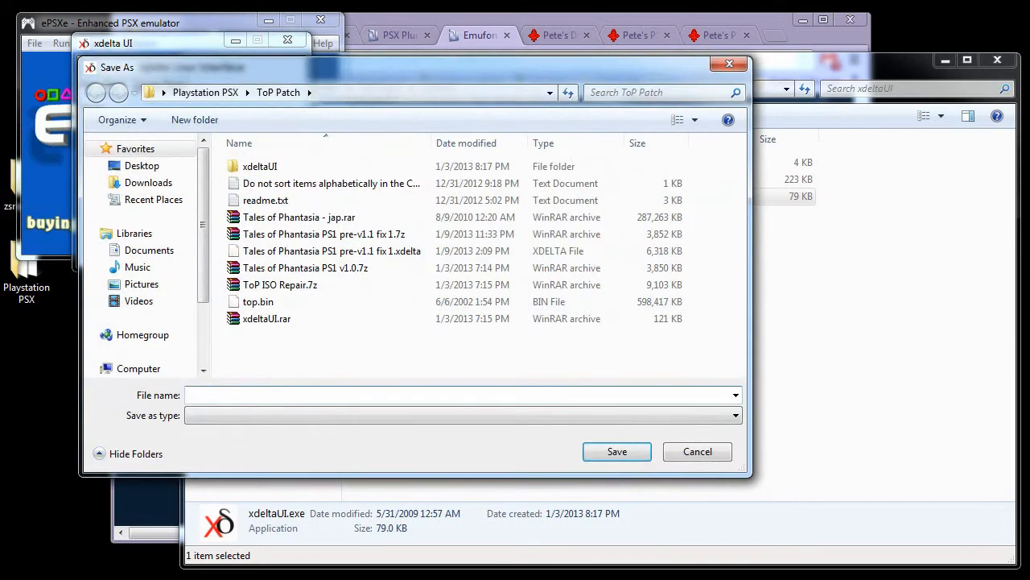
click(258, 301)
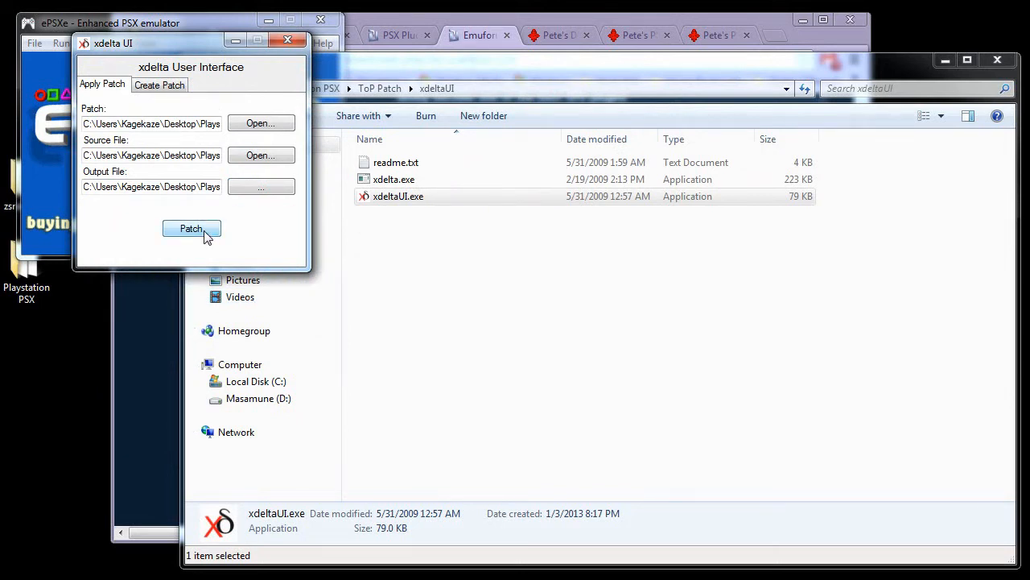
click(192, 228)
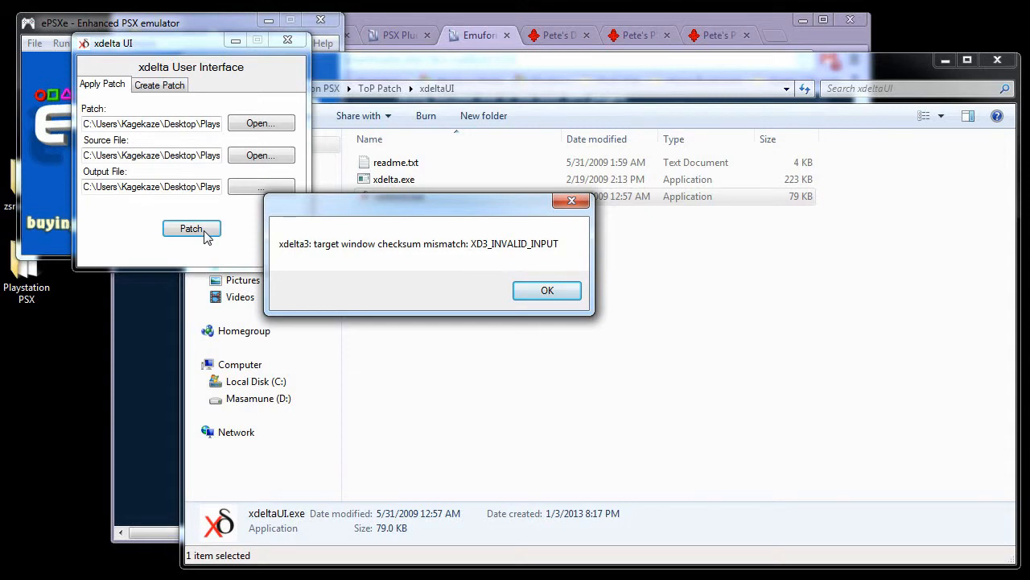
Step: Dismiss the XD3_INVALID_INPUT target window checksum mismatch error
click(546, 290)
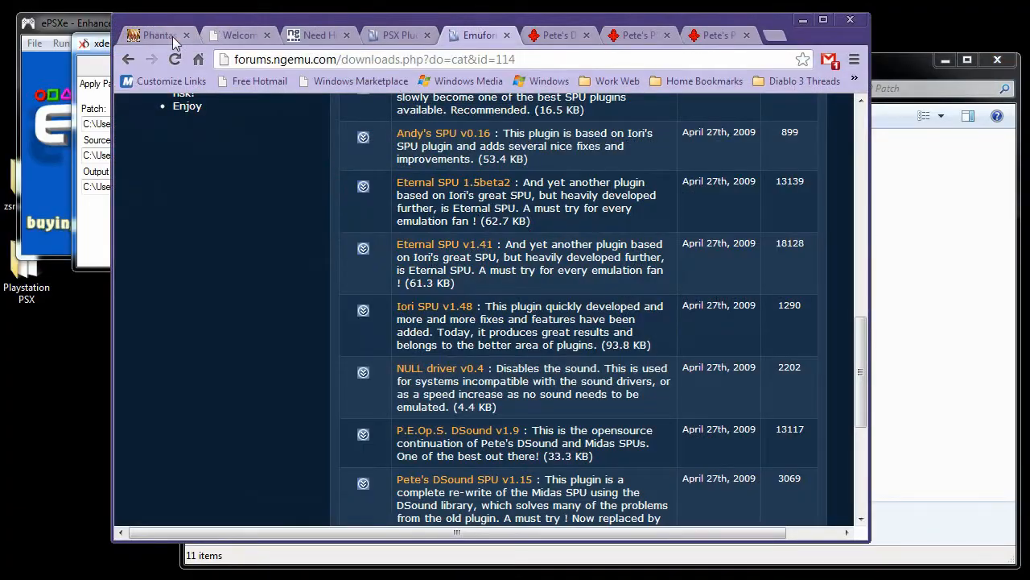
Step: Open Phantasian Productions' patching instructions and scroll to The patching process section
click(157, 36)
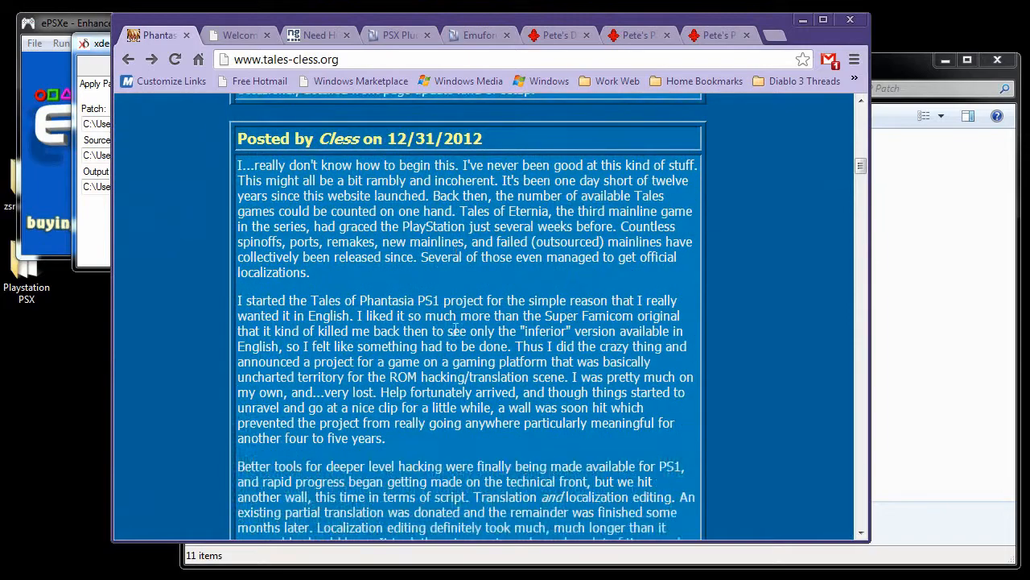
scroll(down, 3)
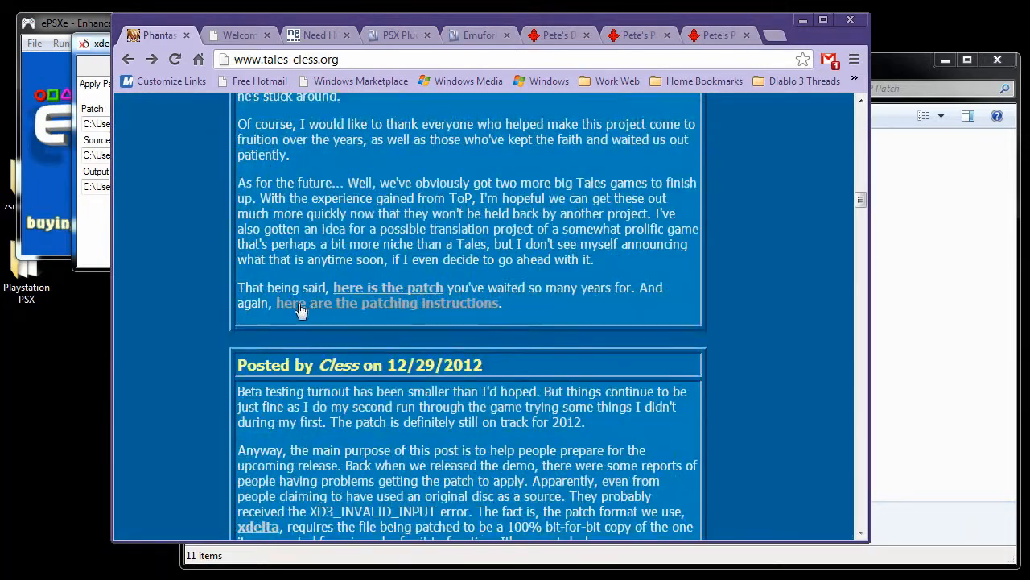
click(388, 302)
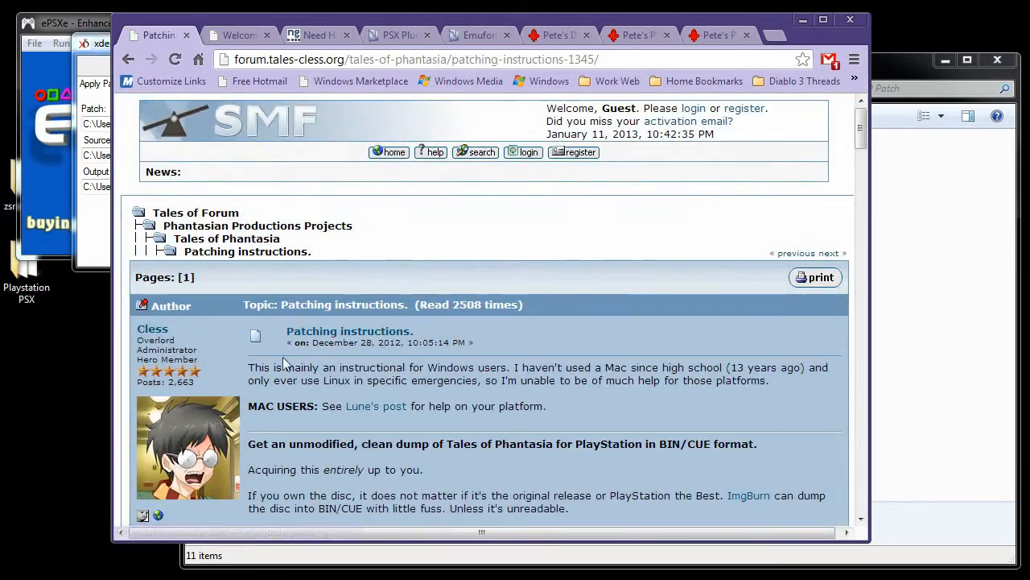
scroll(down, 3)
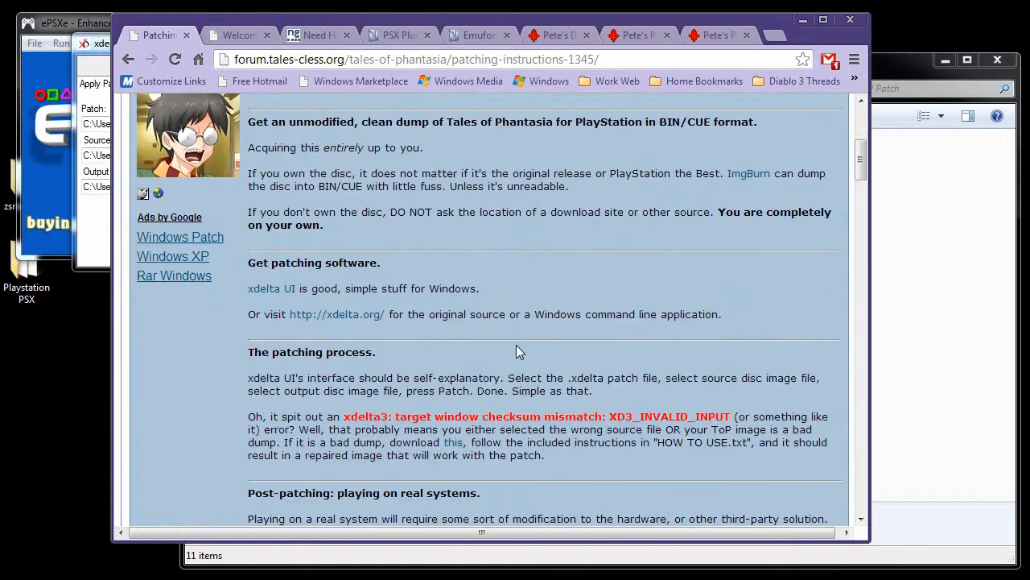
scroll(down, 3)
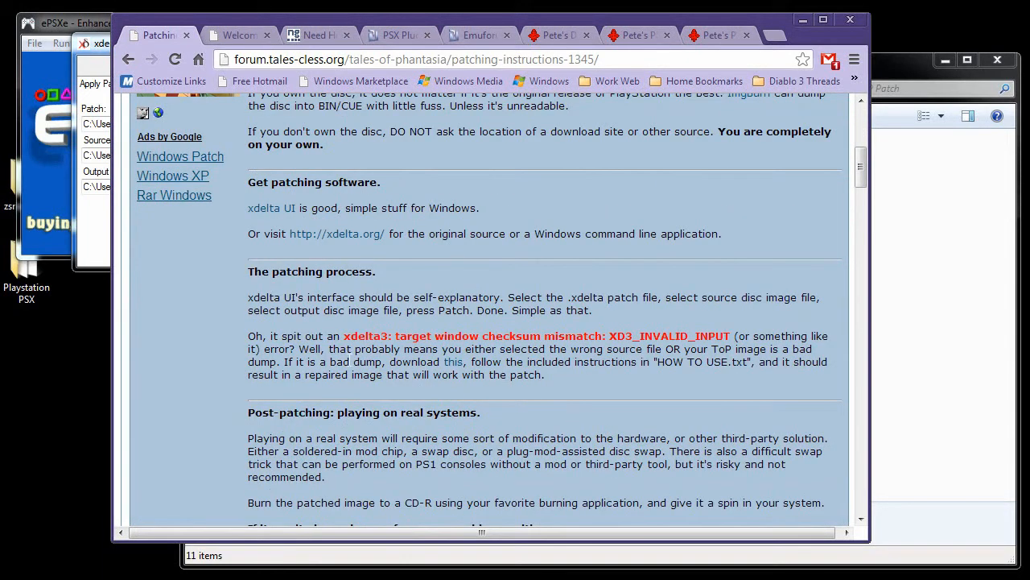
drag(283, 361, 501, 362)
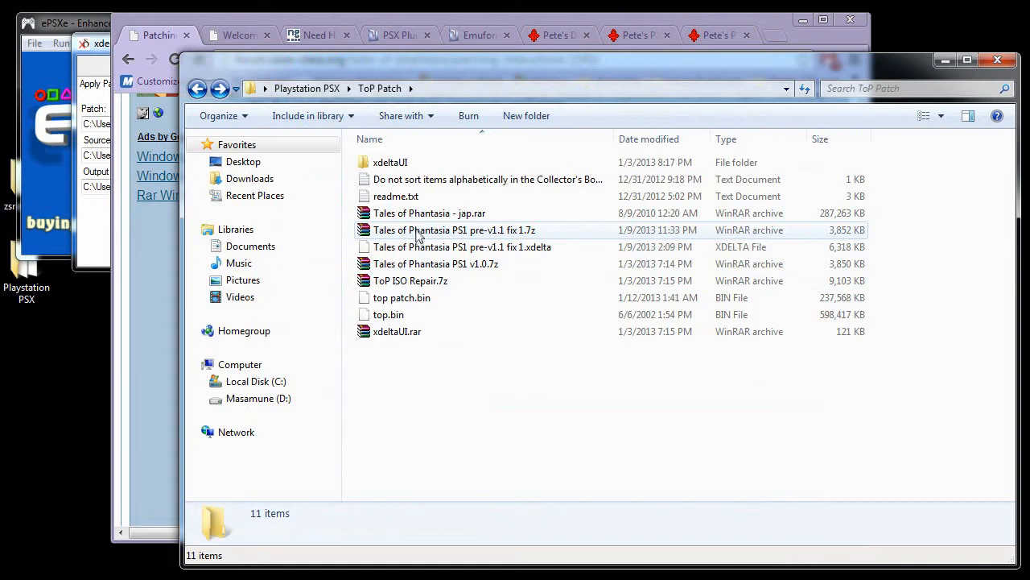
Step: Extract ToP ISO Repair.7z into the ToP Patch folder with WinRAR's Extract Here
click(410, 280)
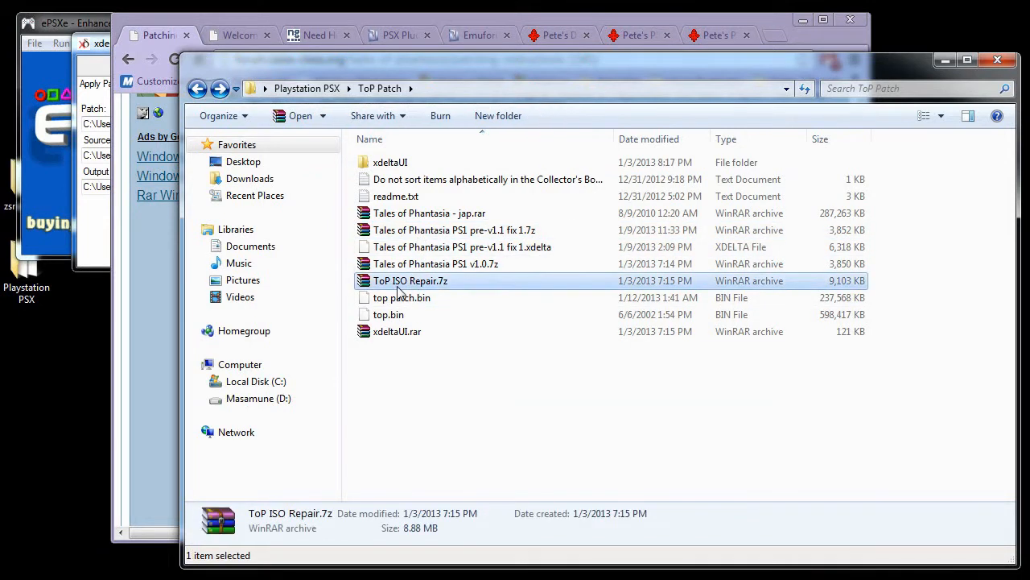
mouse_move(425, 283)
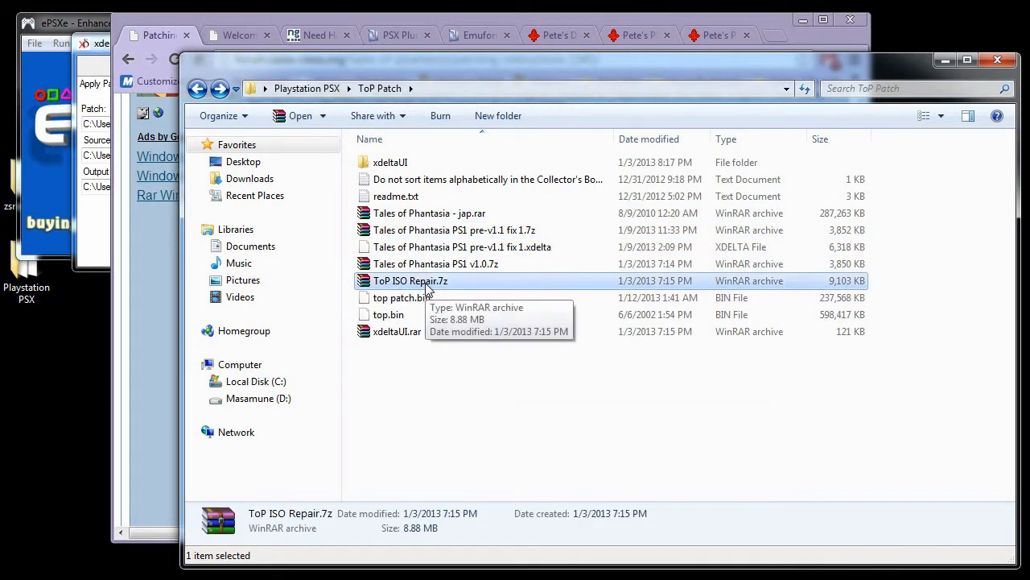
right_click(411, 280)
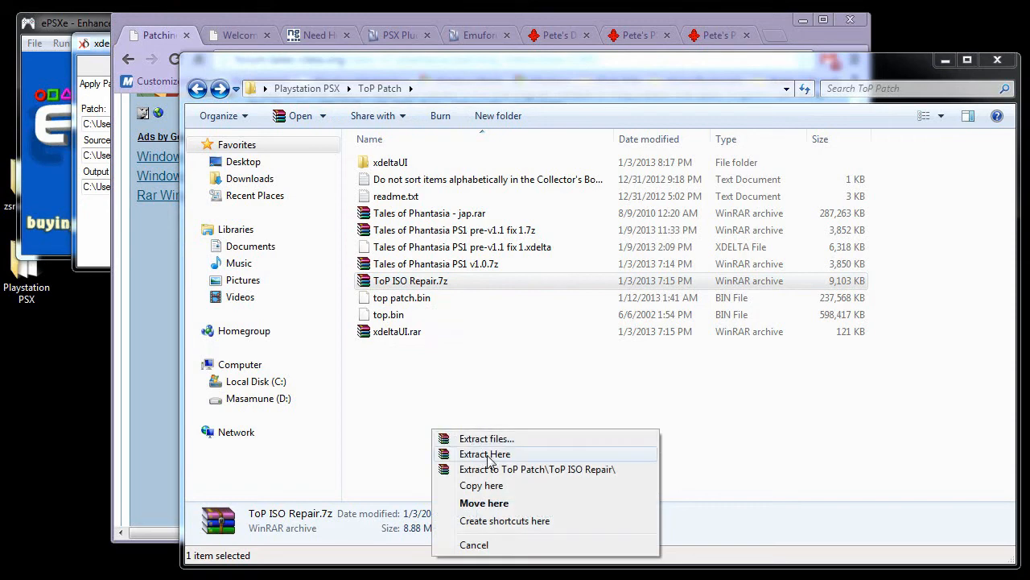
click(484, 453)
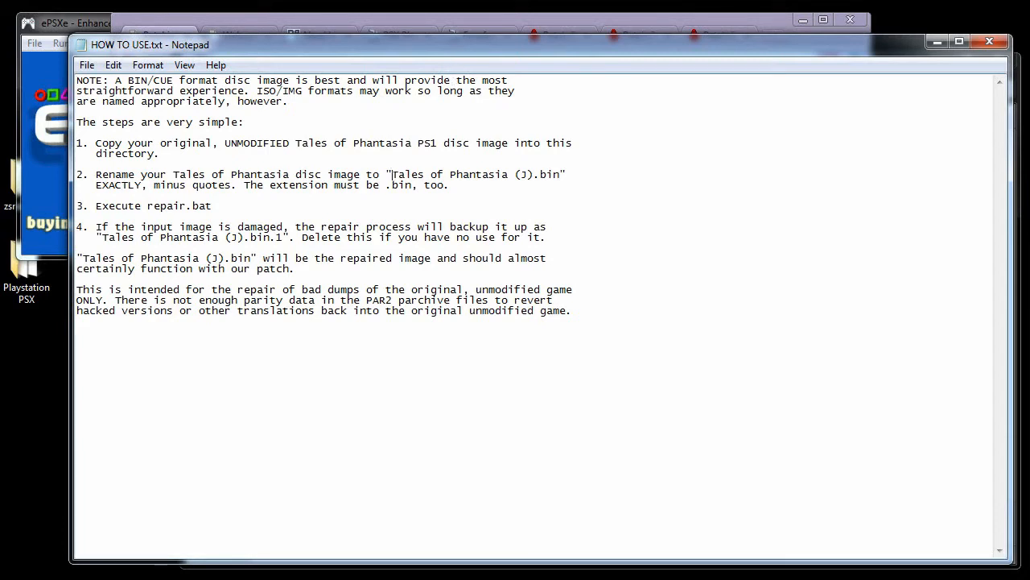
Step: Select and copy 'Tales of Phantasia (J).bin' from step 2 of HOW TO USE.txt
drag(390, 174, 560, 174)
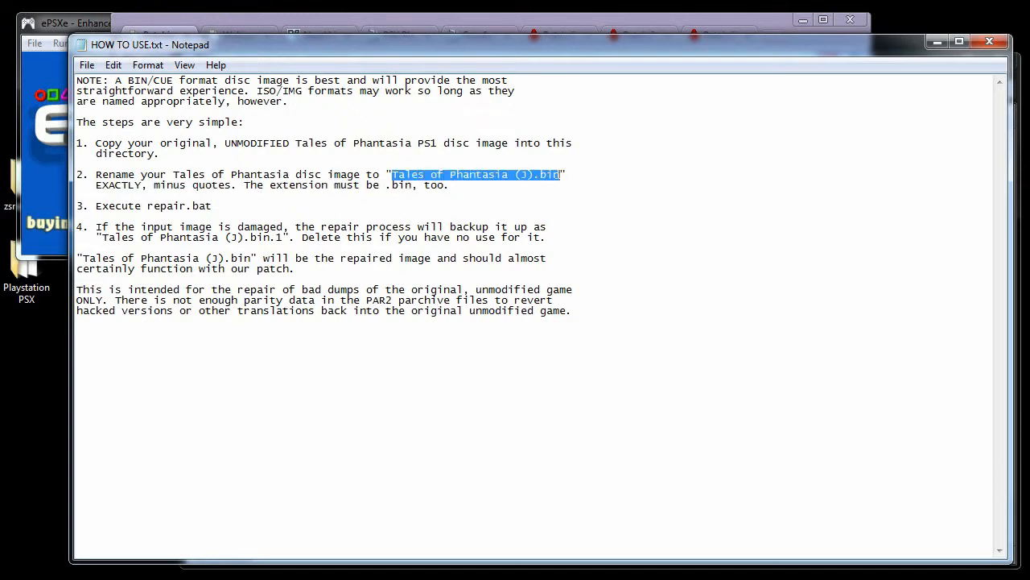
right_click(475, 174)
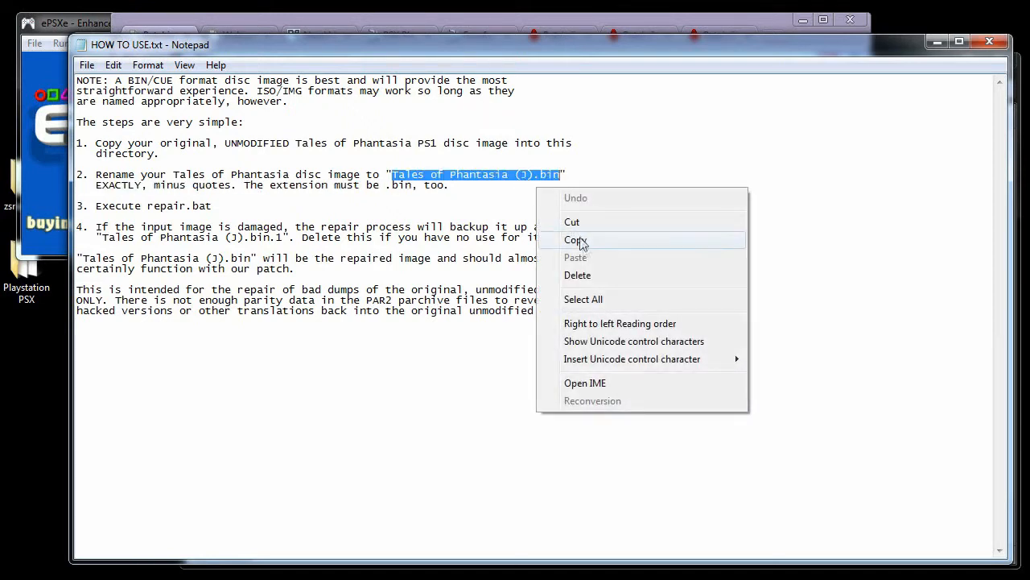
click(575, 239)
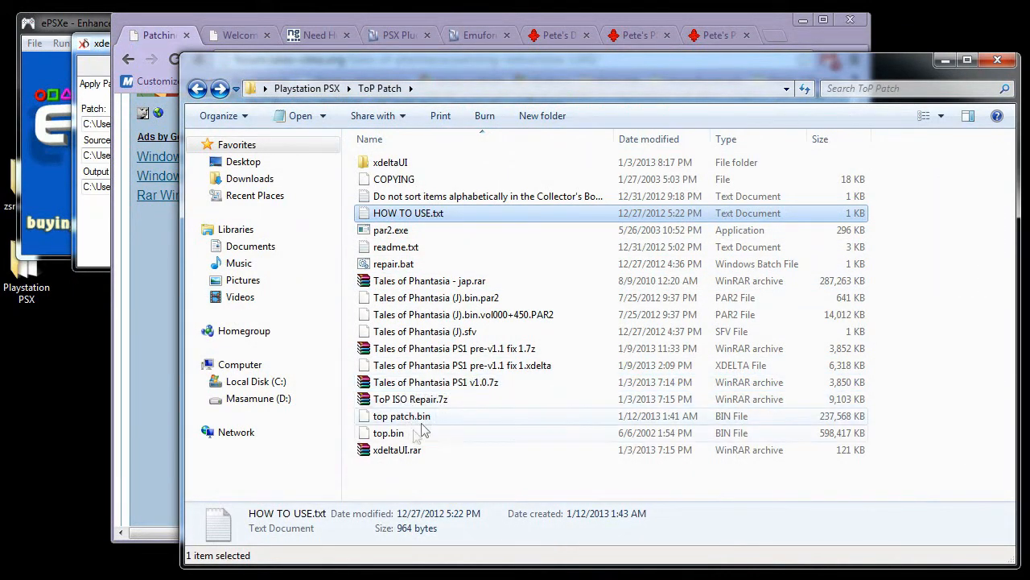
Step: Rename top.bin to the copied name 'Tales of Phantasia (J).bin'
double_click(388, 433)
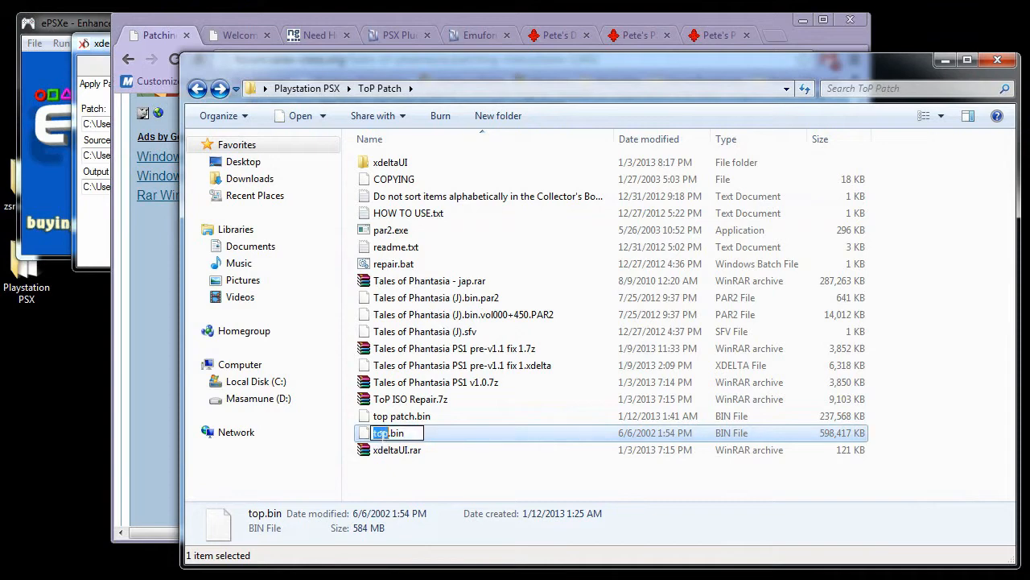
right_click(388, 433)
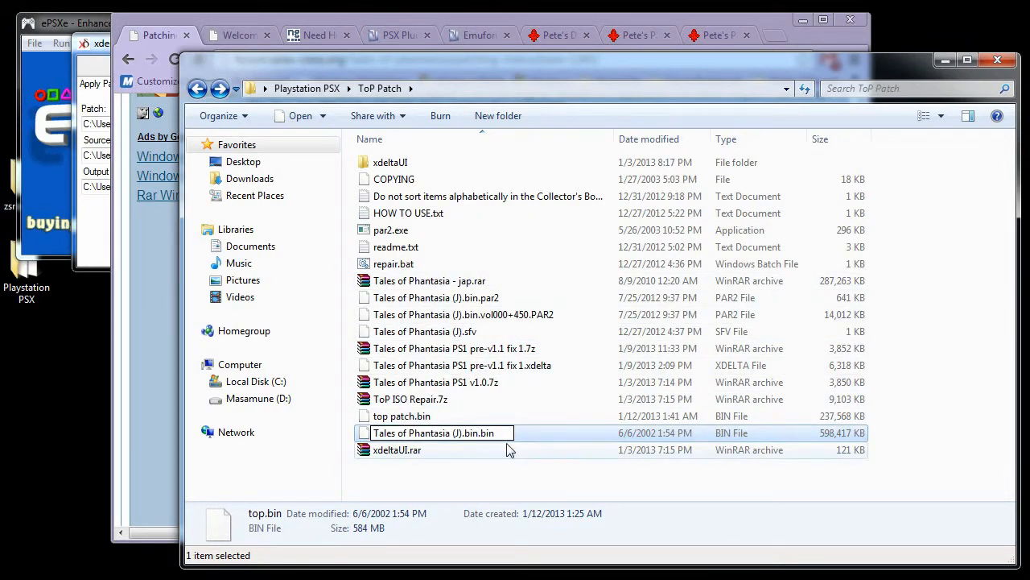
text(n)
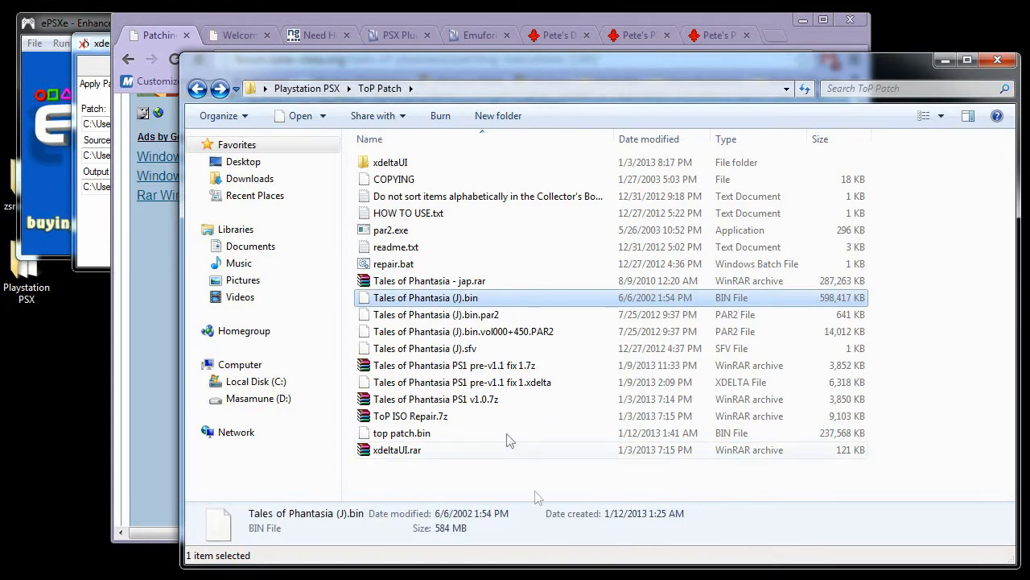
mouse_move(497, 306)
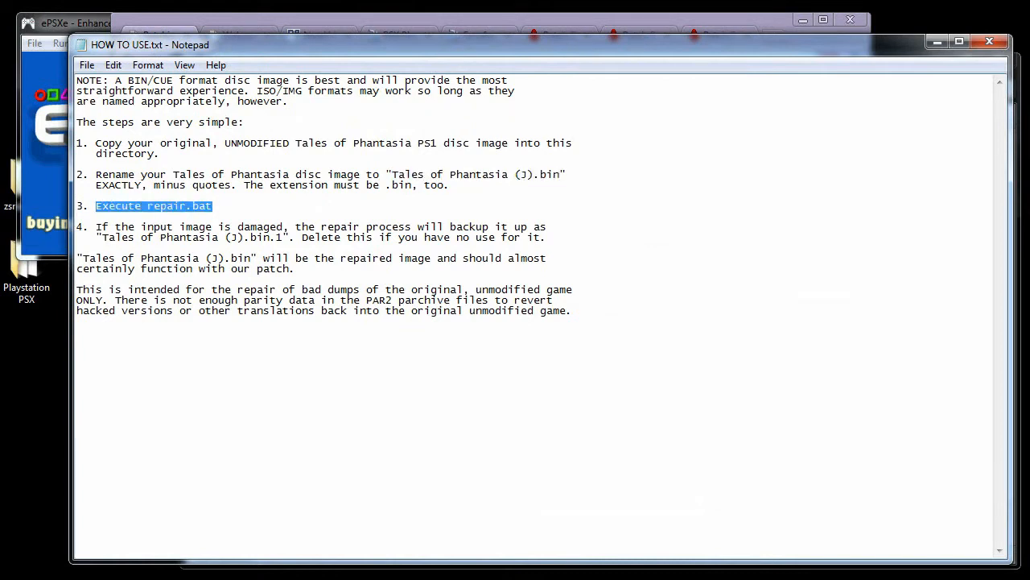
mouse_move(303, 56)
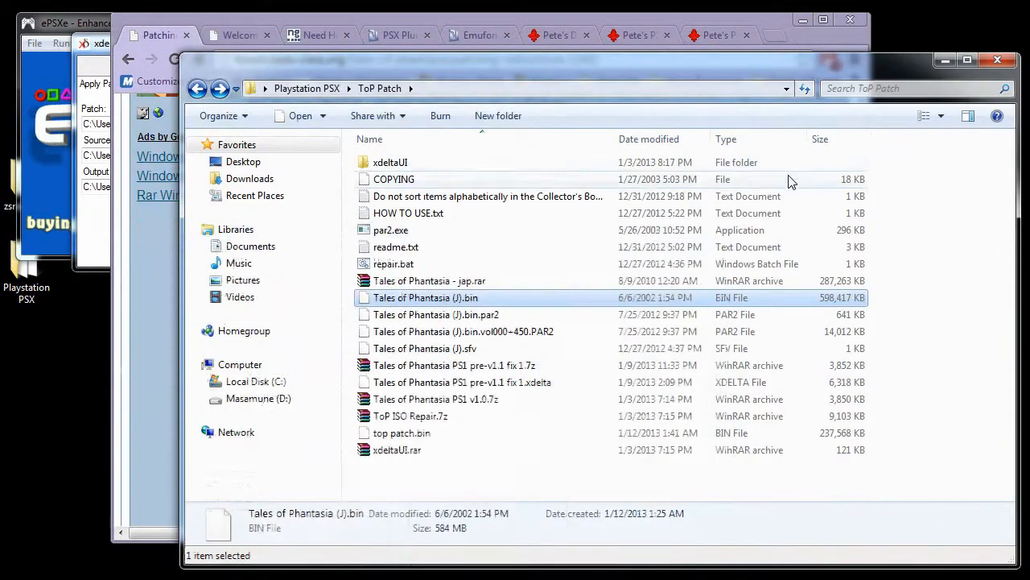
Step: Run repair.bat to rebuild Tales of Phantasia (J).bin, keeping the original as .bin.1
double_click(394, 263)
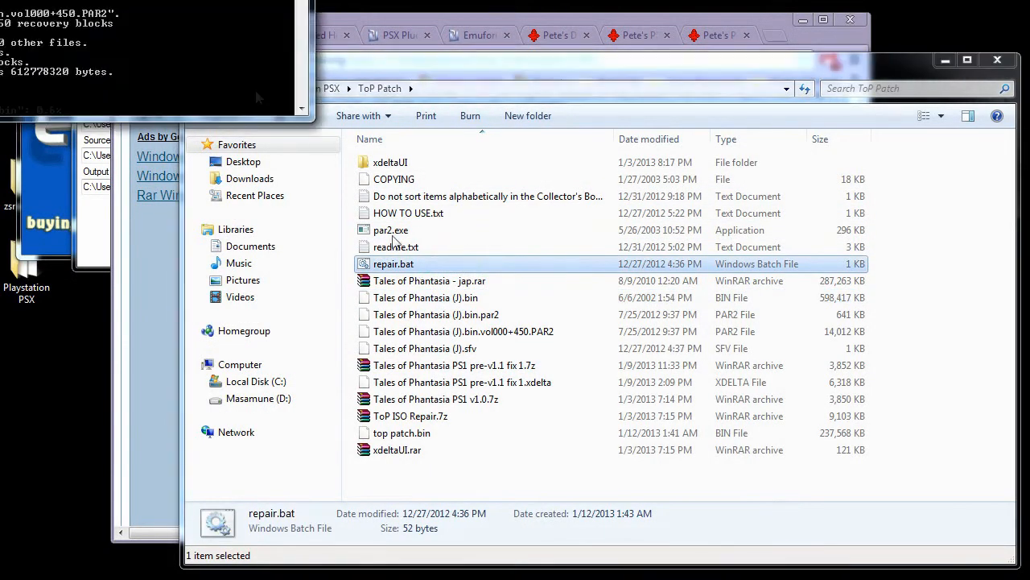
double_click(393, 264)
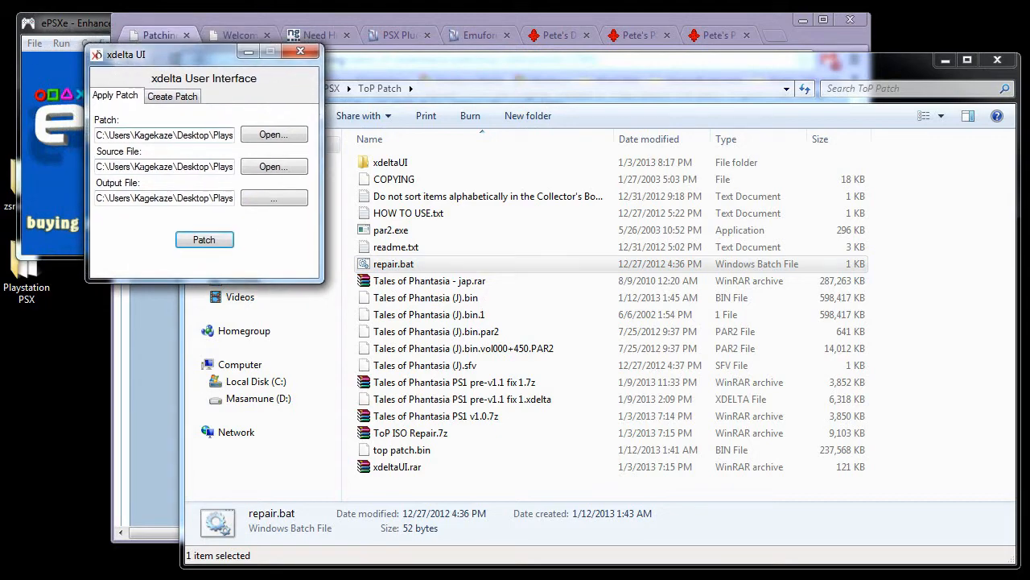
Step: Set the repaired Tales of Phantasia (J).bin as the xdelta source file
click(274, 134)
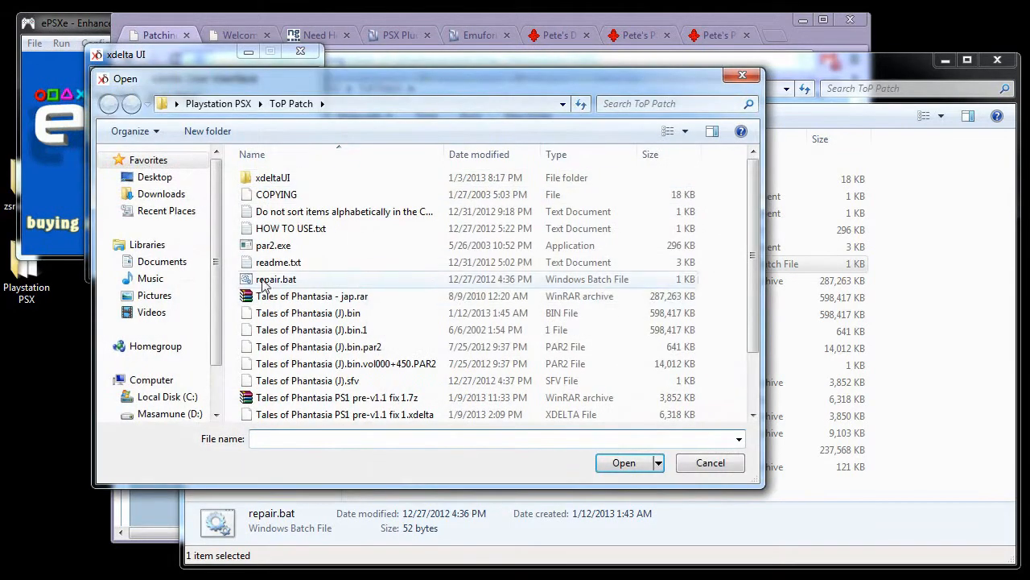
click(308, 244)
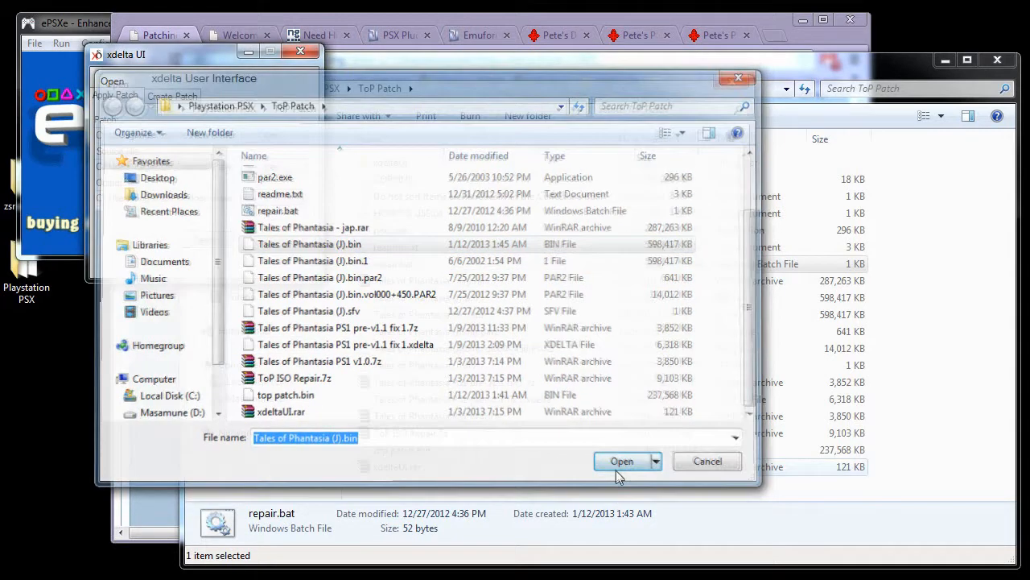
click(622, 461)
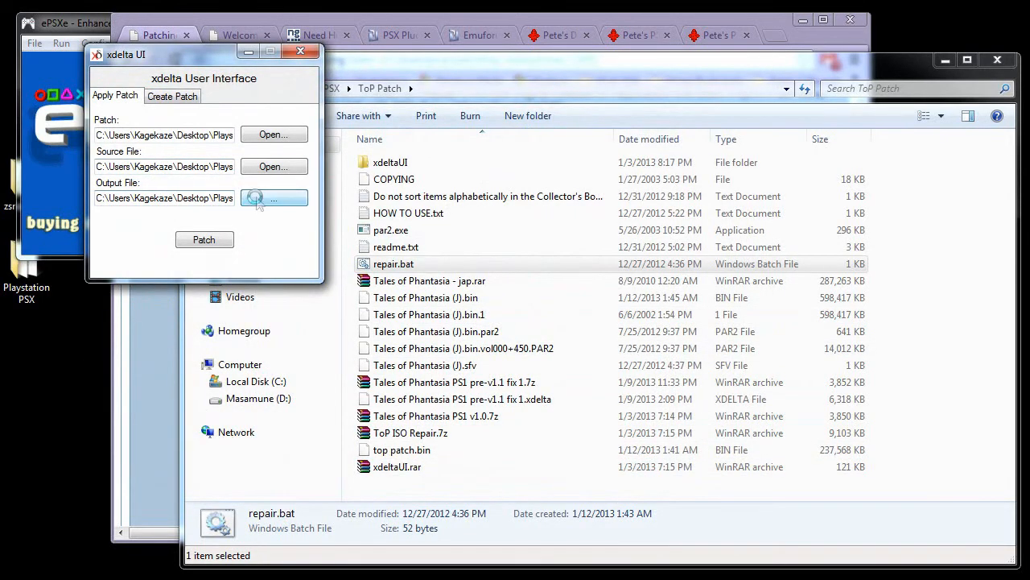
Step: Set top patch.bin as the output file, replacing the existing one
click(273, 198)
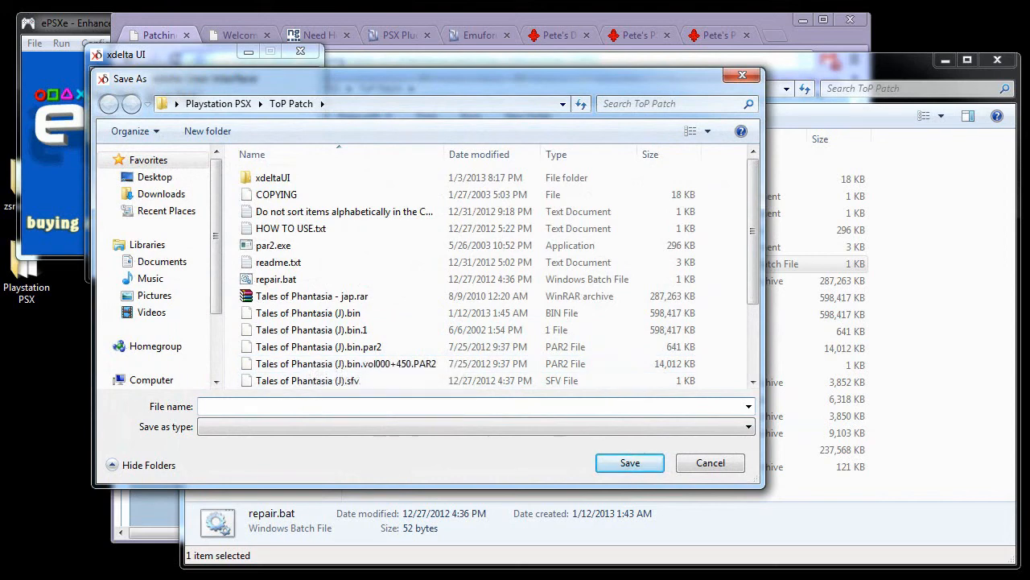
text(ToP)
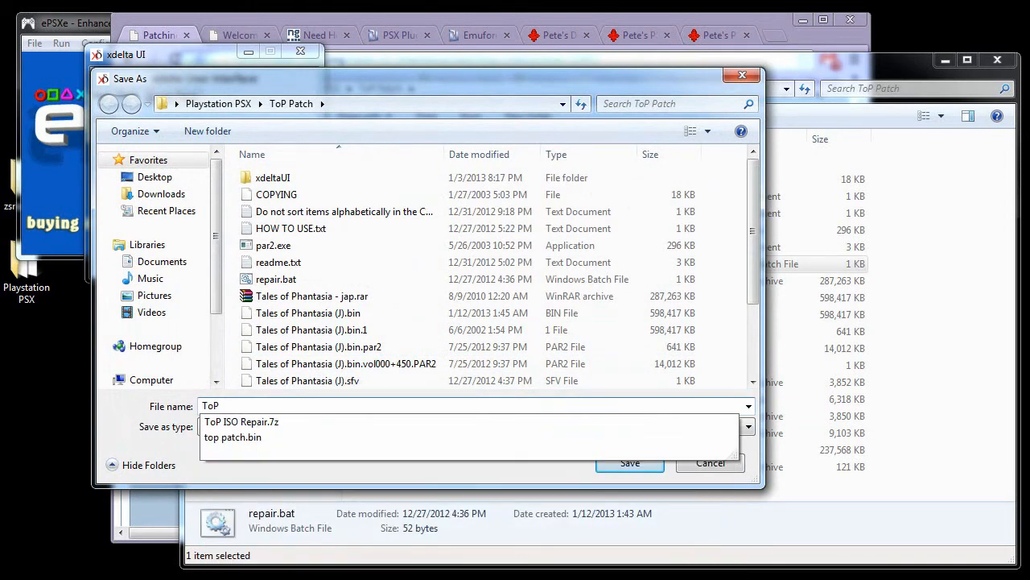
click(232, 437)
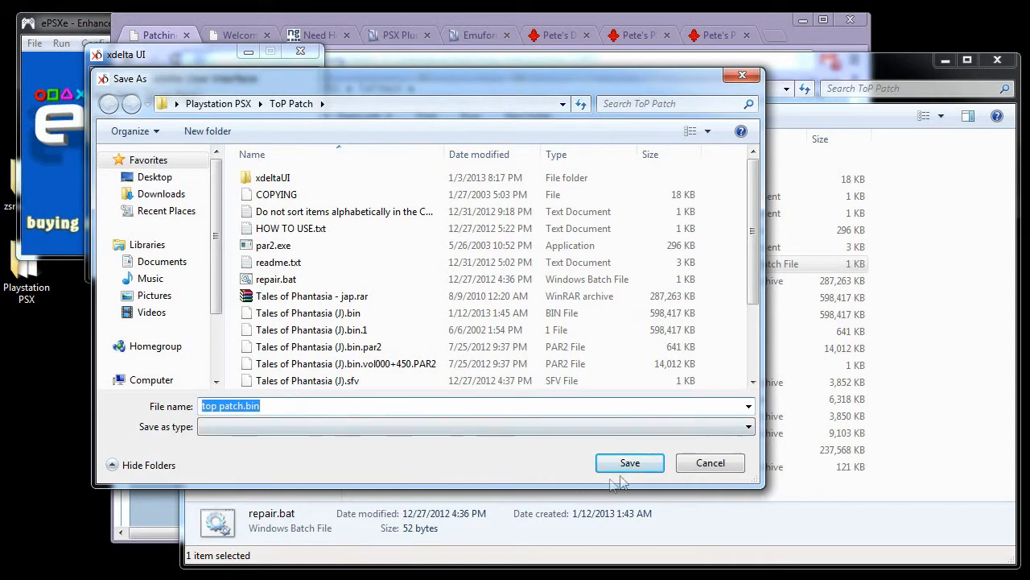
click(629, 463)
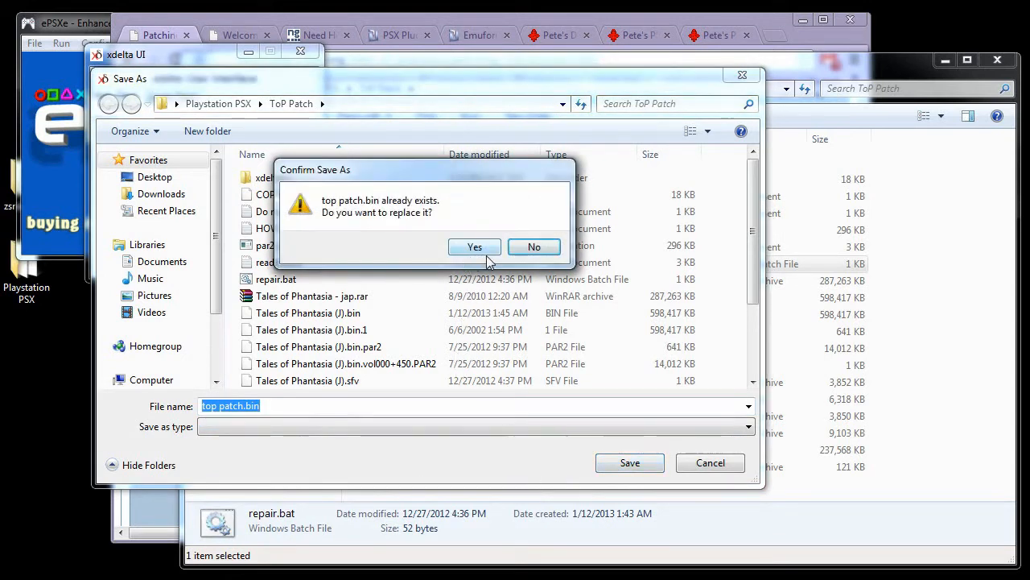
click(474, 246)
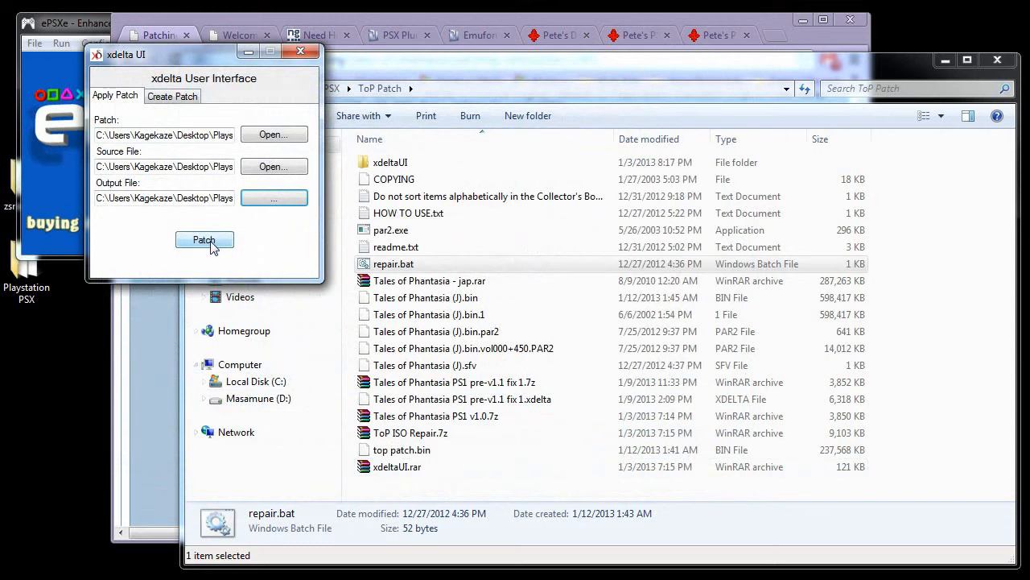
Step: Apply the patch and dismiss the 'File patched successfully' message
click(205, 240)
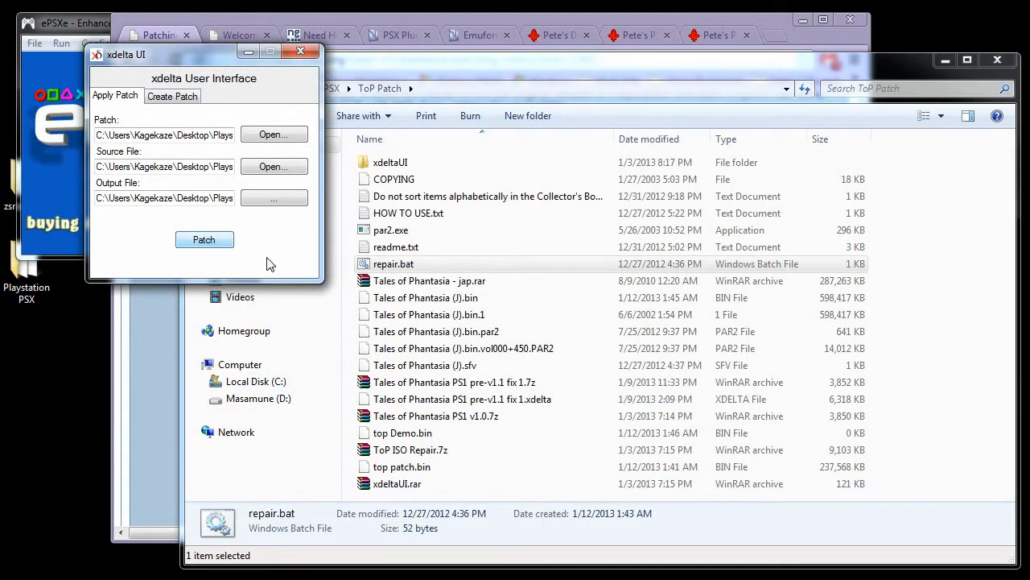
click(203, 239)
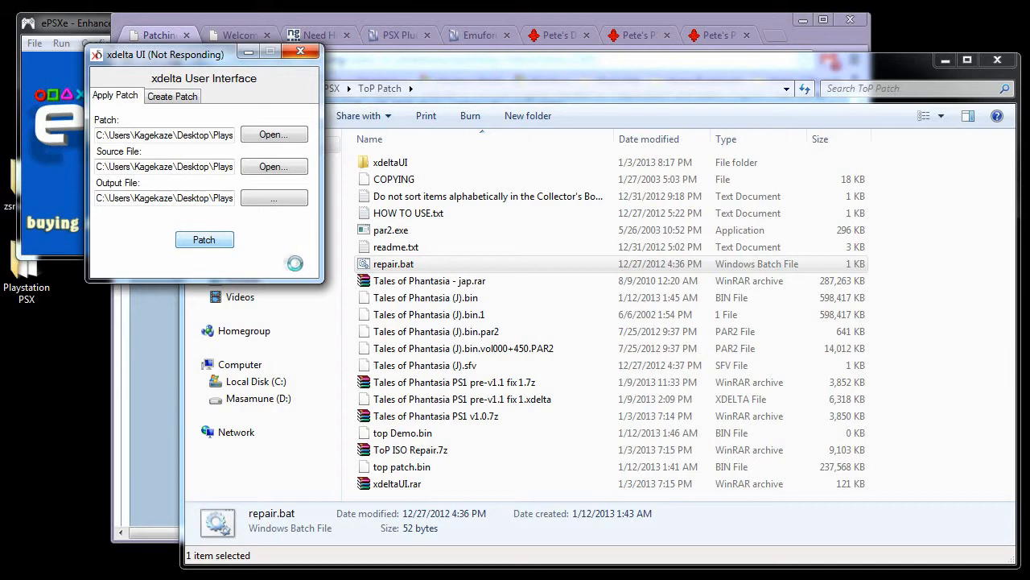
click(204, 239)
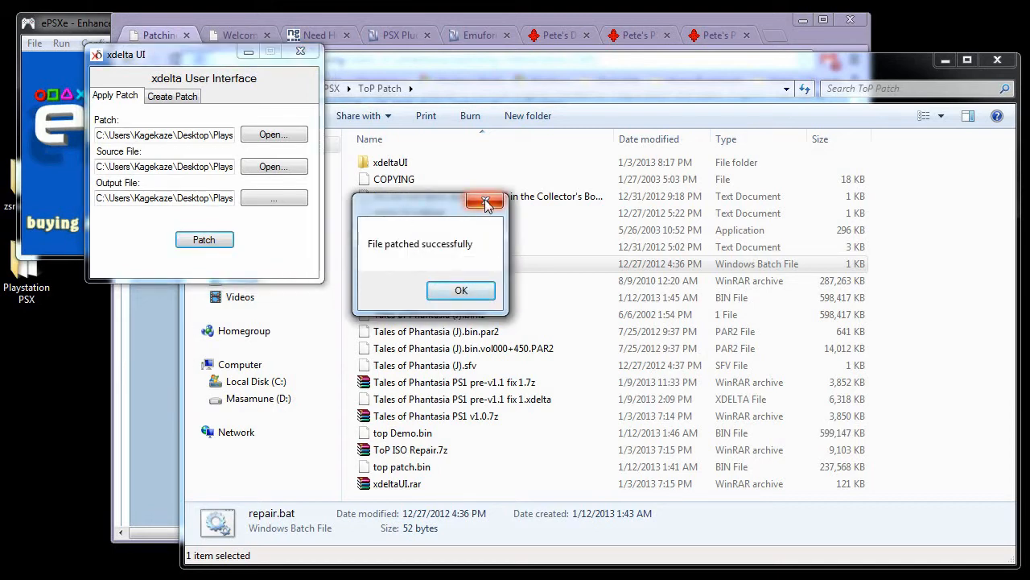
click(460, 289)
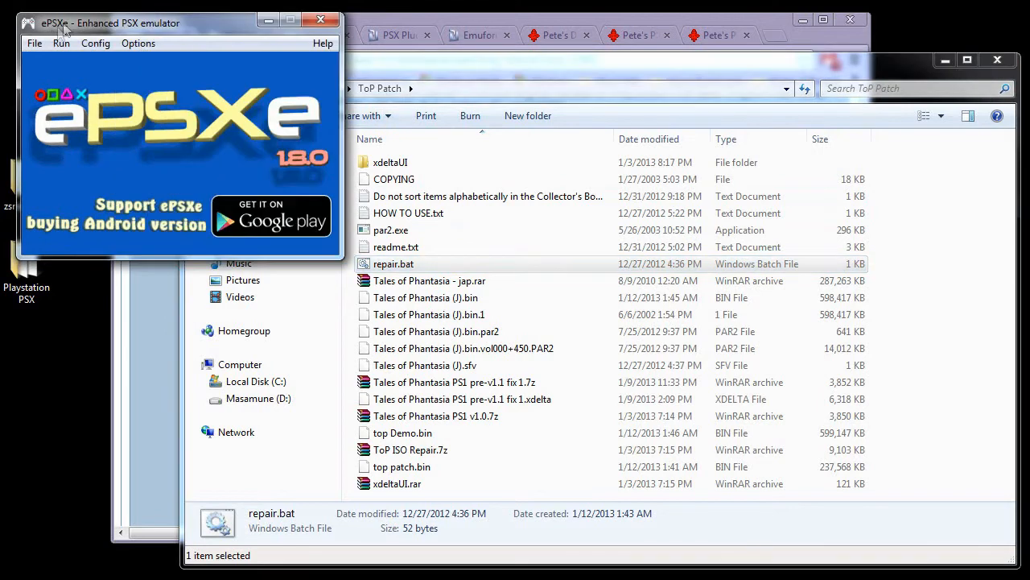
Step: Load the patched disc image through File > Run ISO and boot to the Namco logo
click(33, 42)
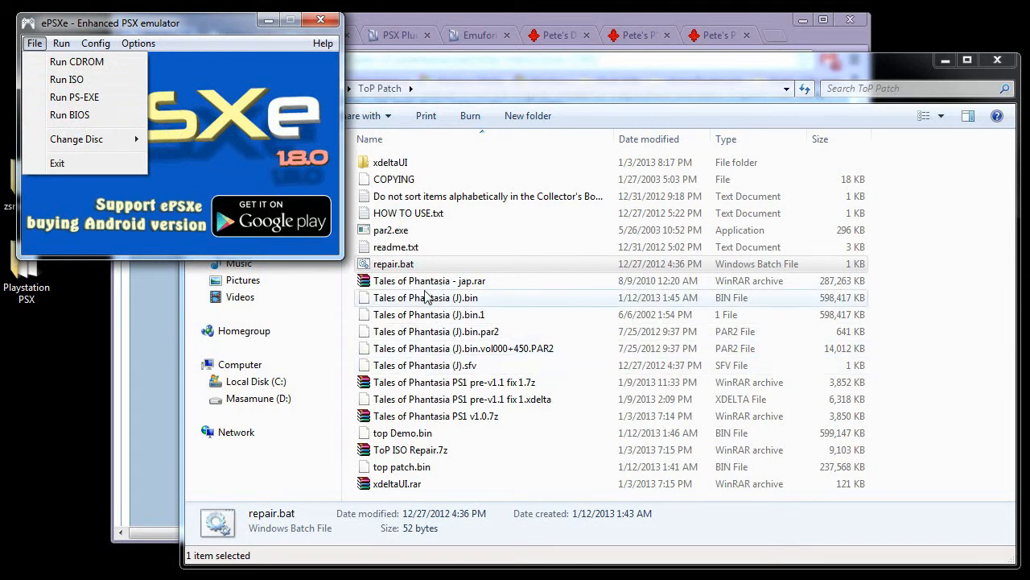
mouse_move(80, 63)
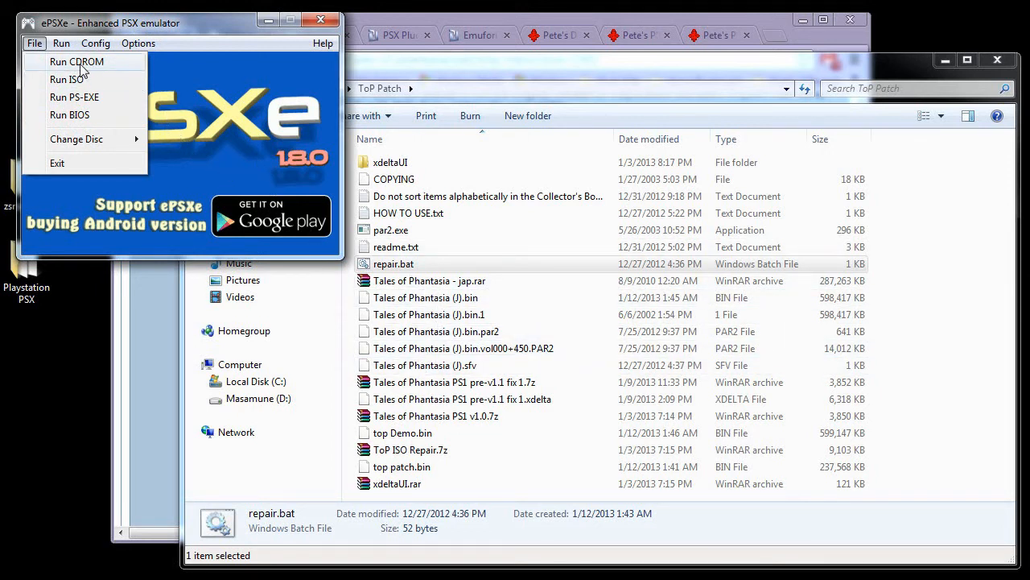
click(64, 80)
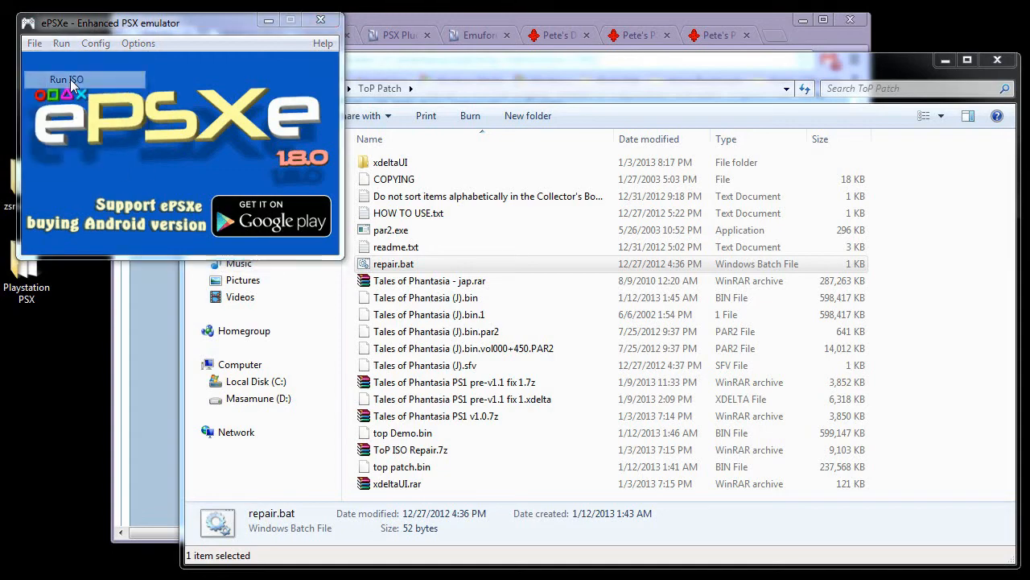
click(73, 79)
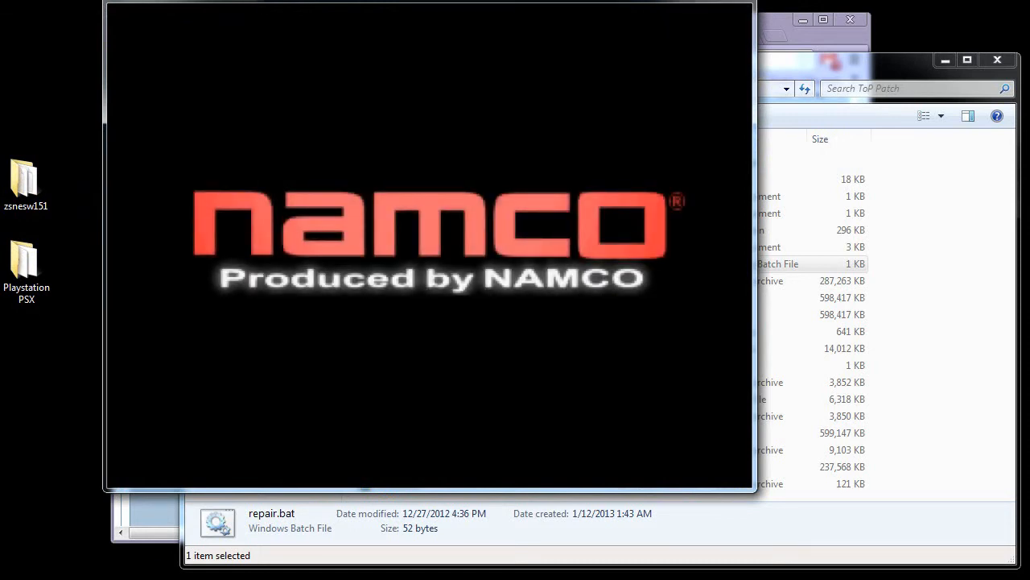
mouse_move(74, 128)
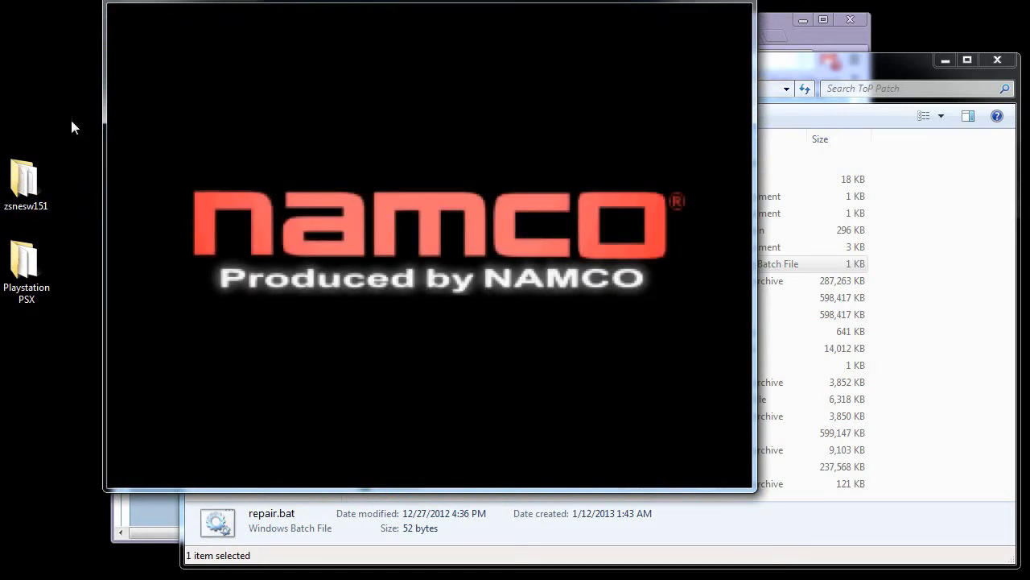